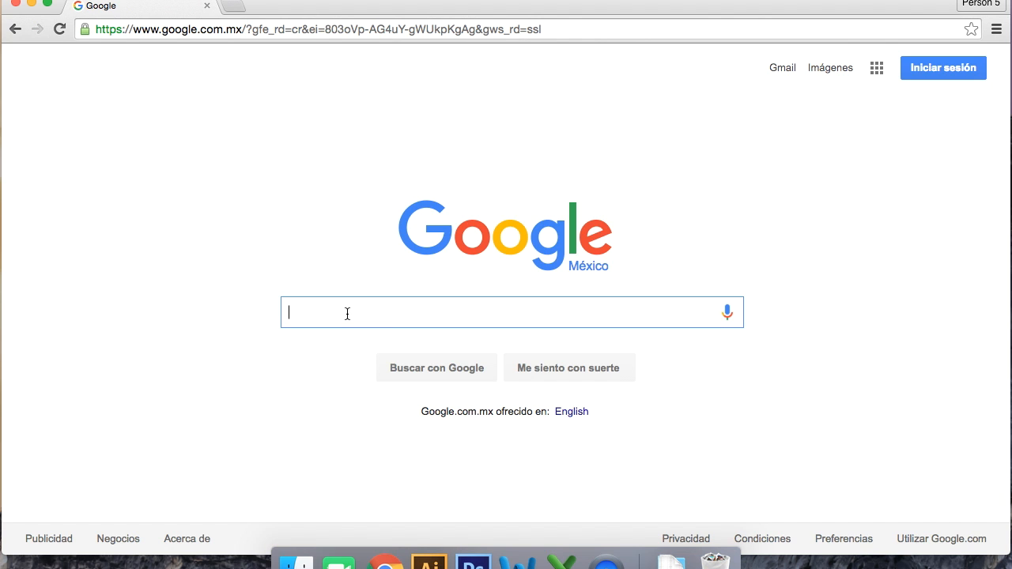
Step: Search Google for 'donald trump' and switch to image results
text(d)
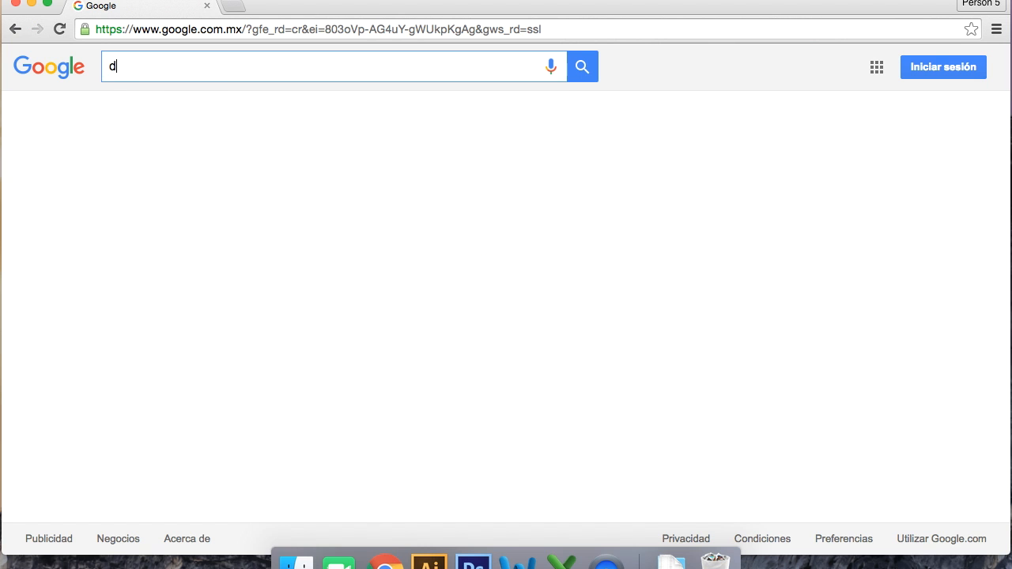
text(donald trump)
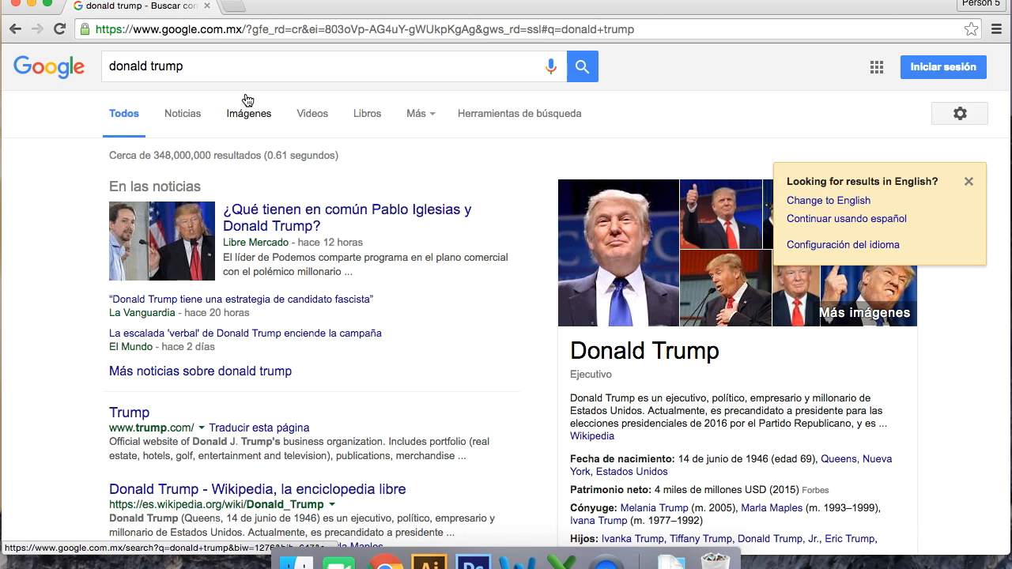
click(247, 114)
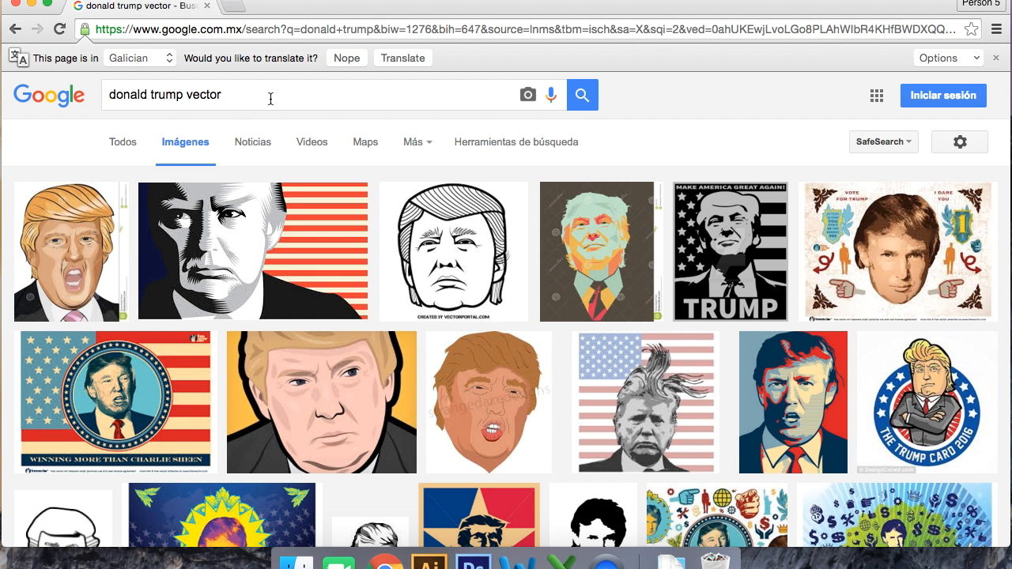
Step: Search 'donald trump silhouette' and preview the black profile on a yellow circle
double_click(202, 95)
text(silhouette)
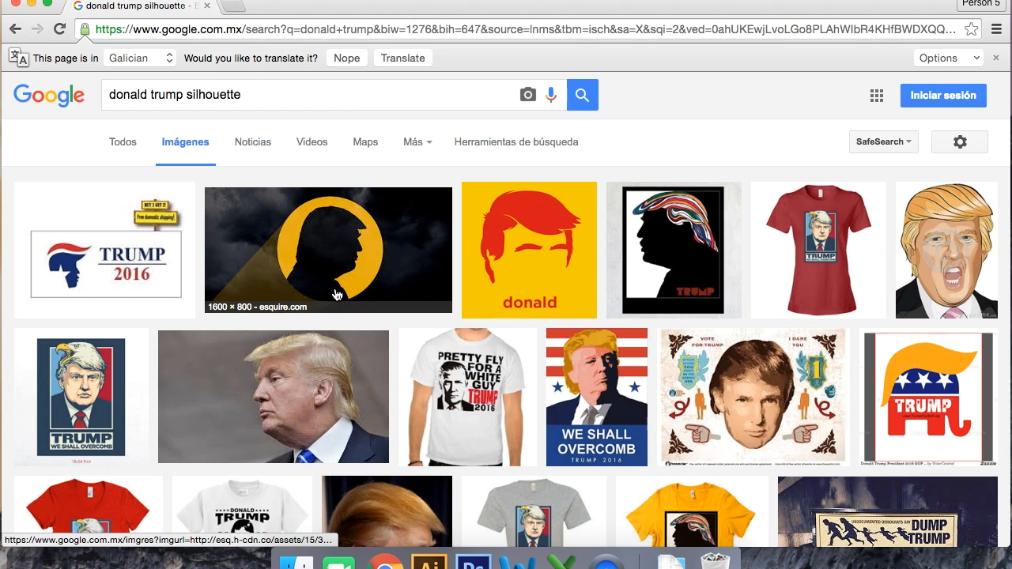
mouse_move(418, 259)
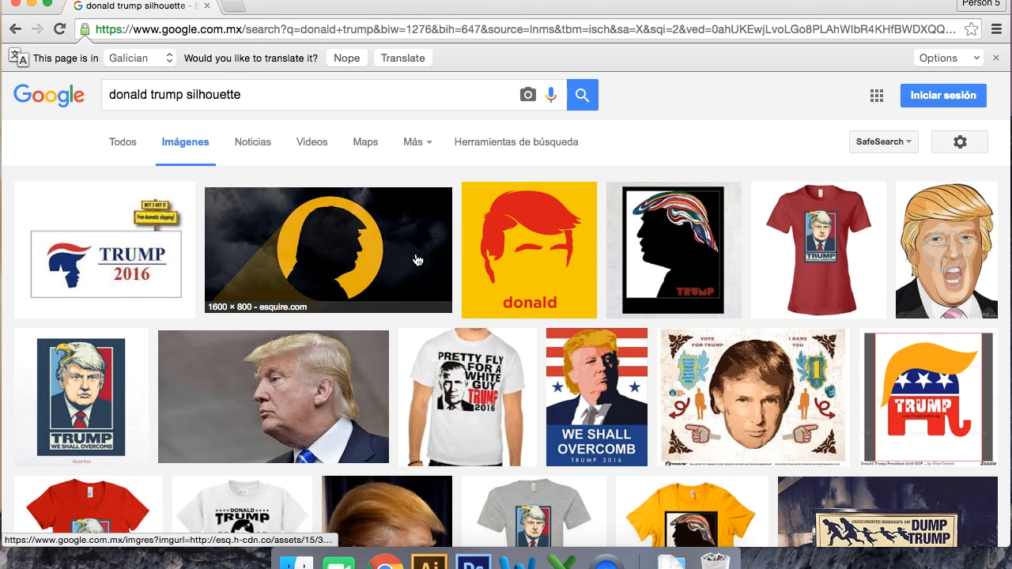
mouse_move(231, 241)
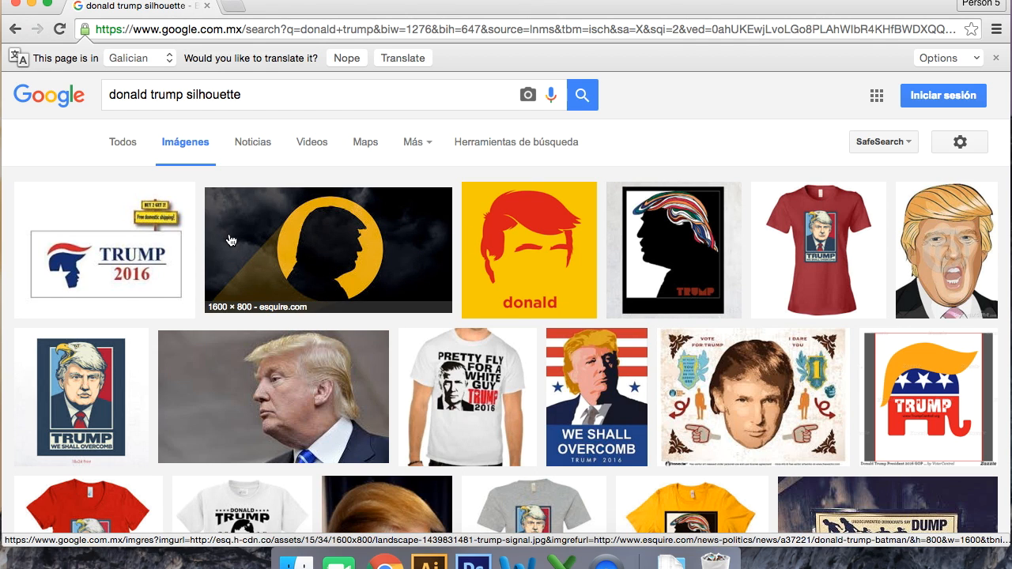
click(329, 249)
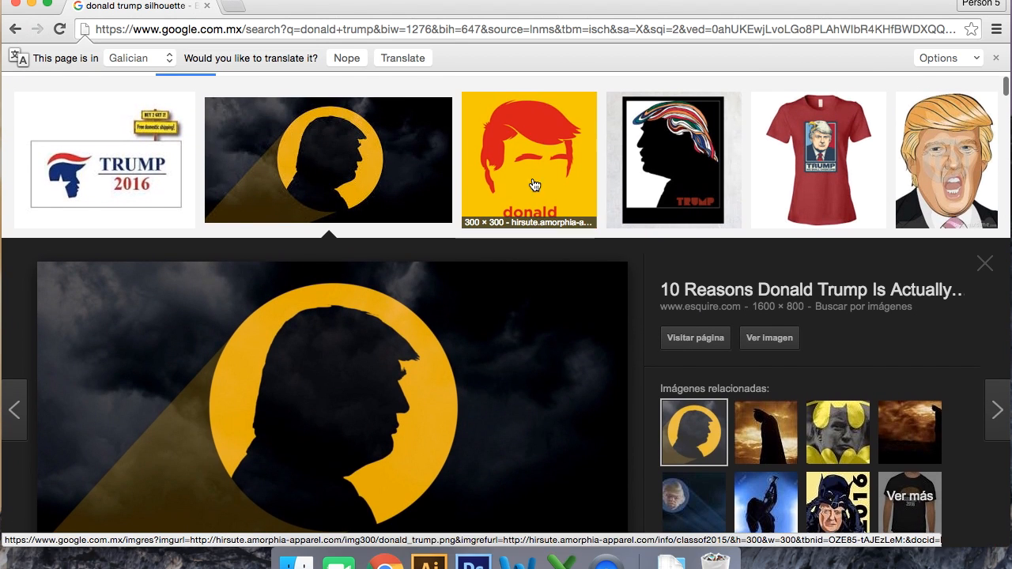
click(529, 158)
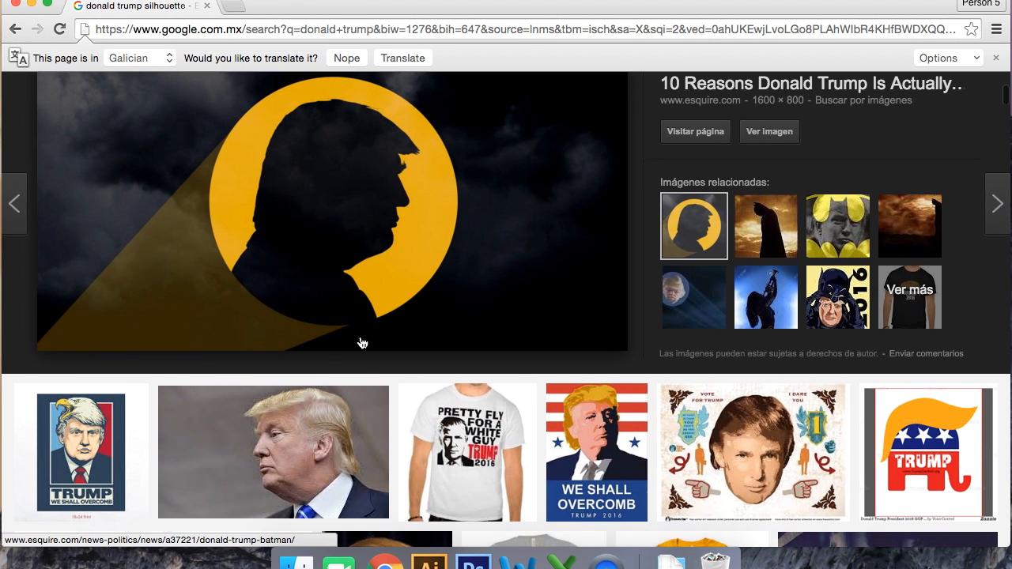
mouse_move(487, 351)
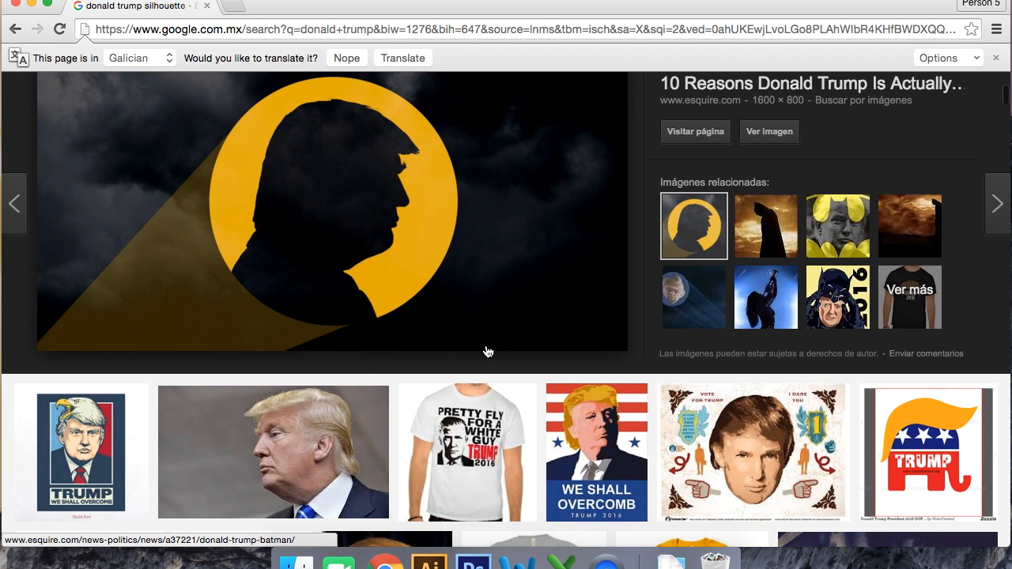
mouse_move(467, 453)
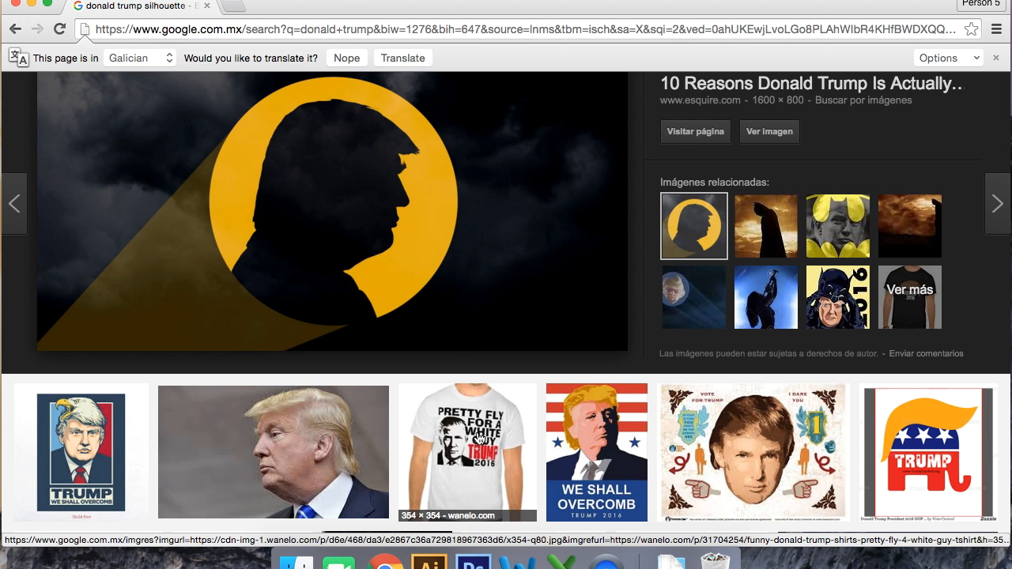
scroll(down, 3)
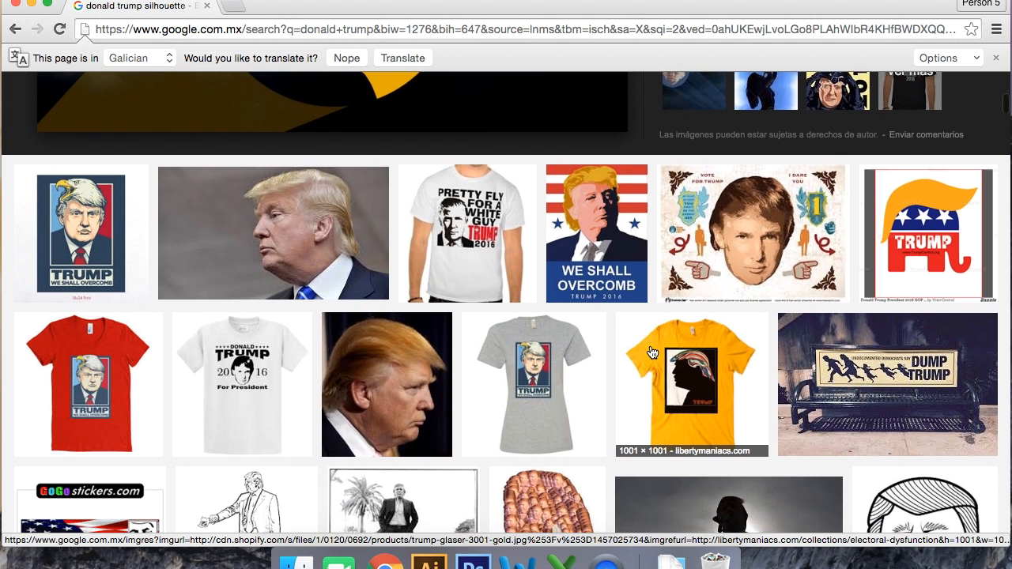
scroll(down, 3)
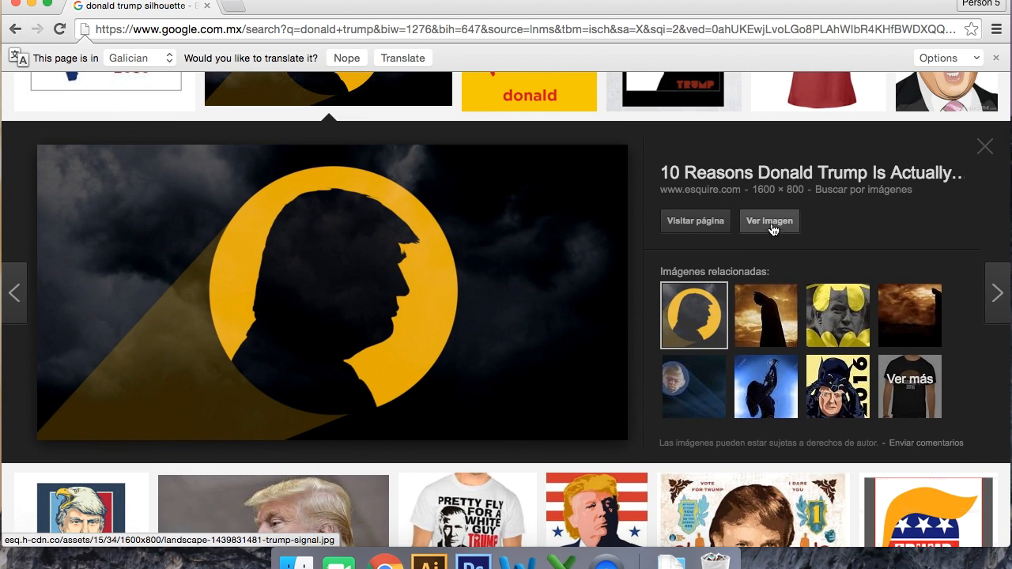
Step: View the full-size silhouette image in its own tab and inspect its detail
click(768, 221)
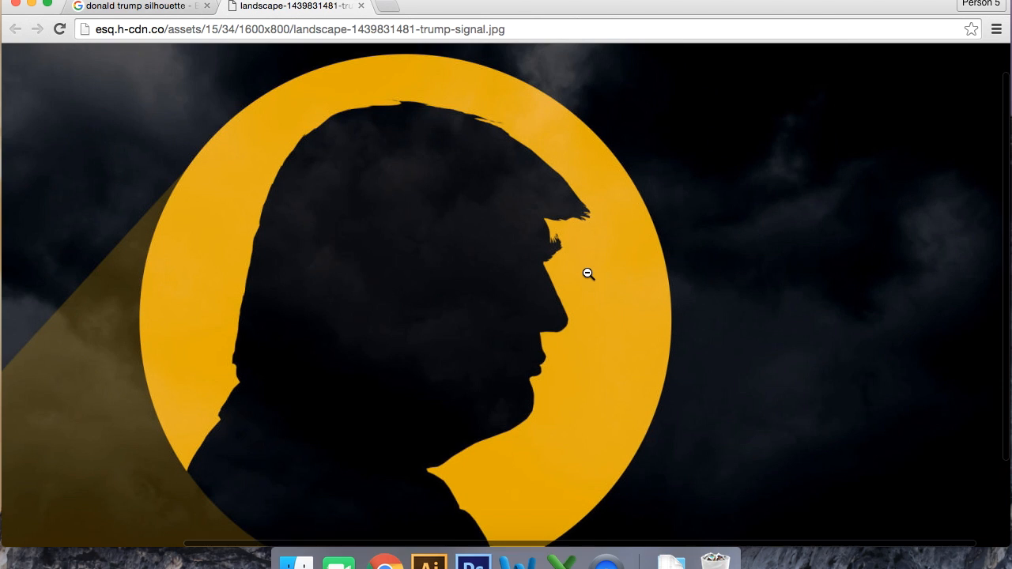
click(589, 273)
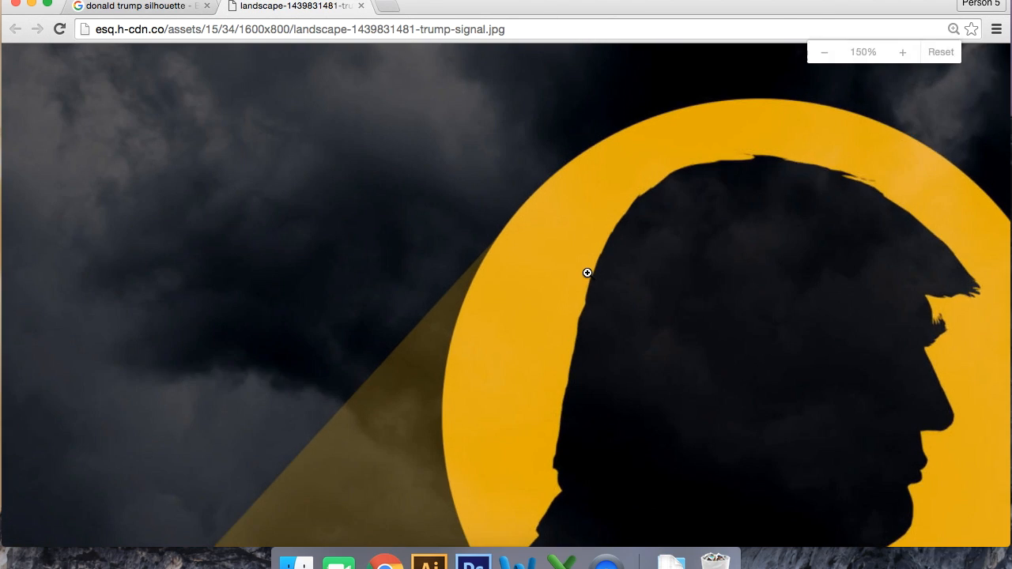
click(824, 50)
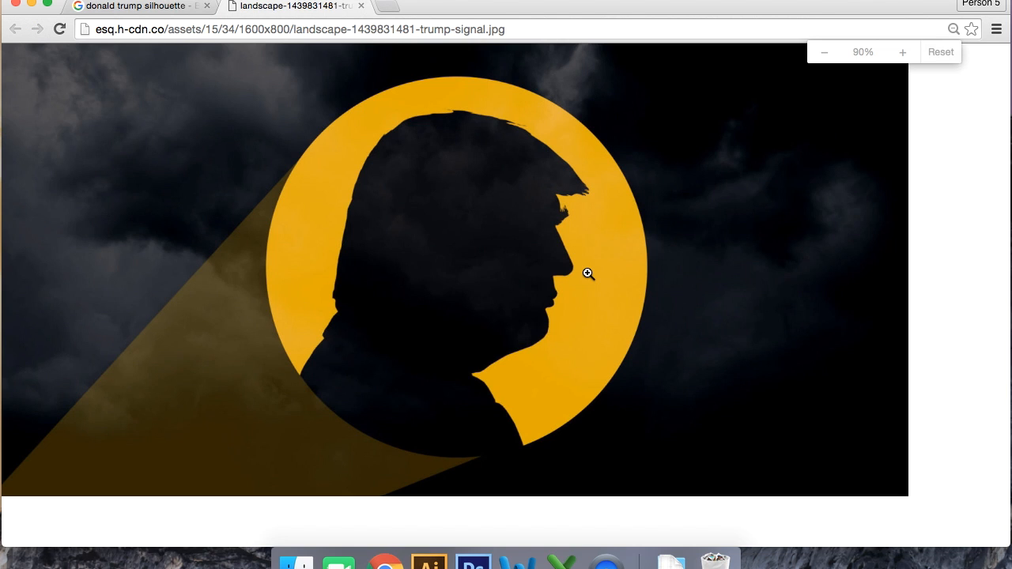
Step: Save the image as trump.jpg into Downloads
click(589, 272)
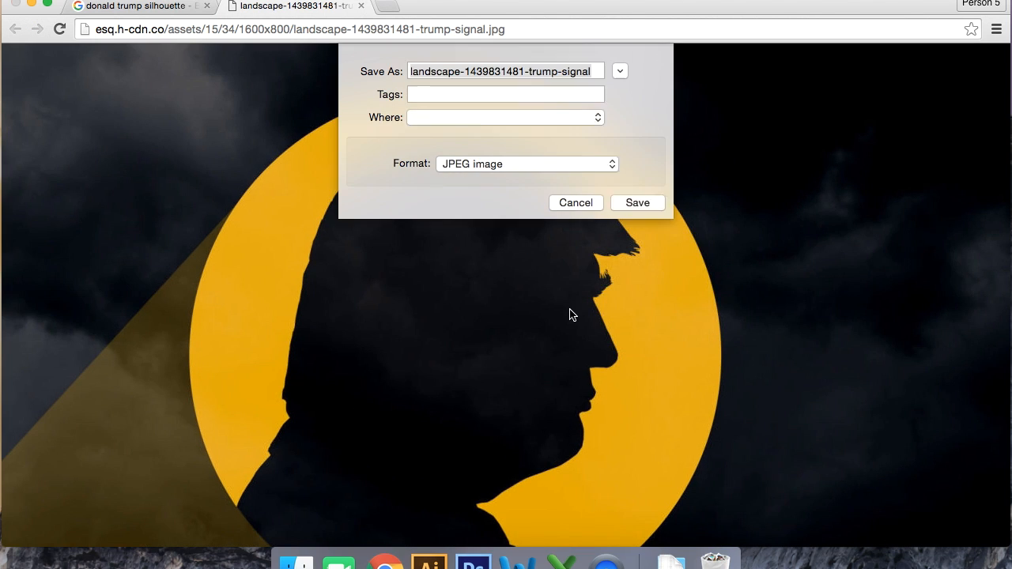
text(tru)
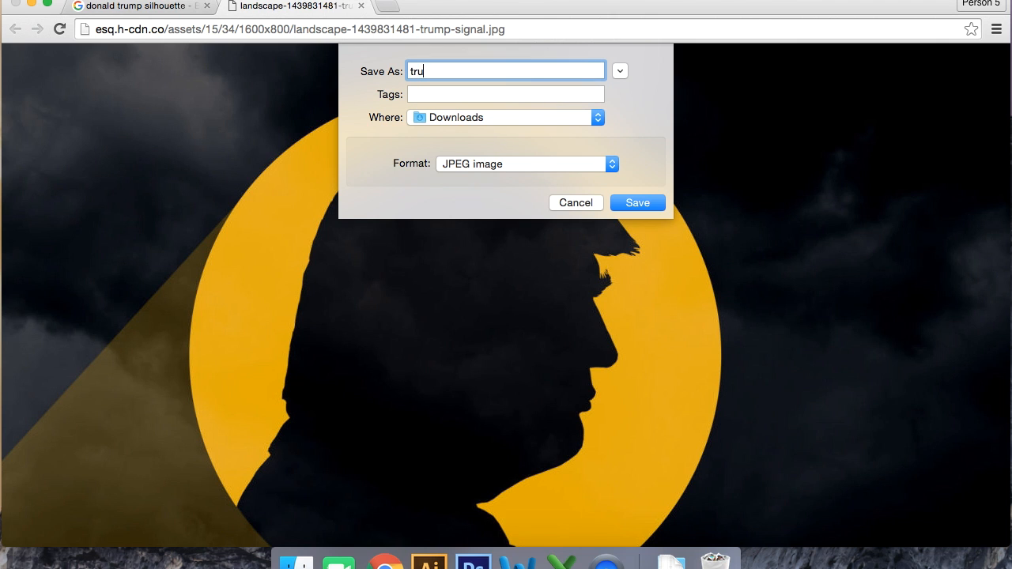
click(637, 203)
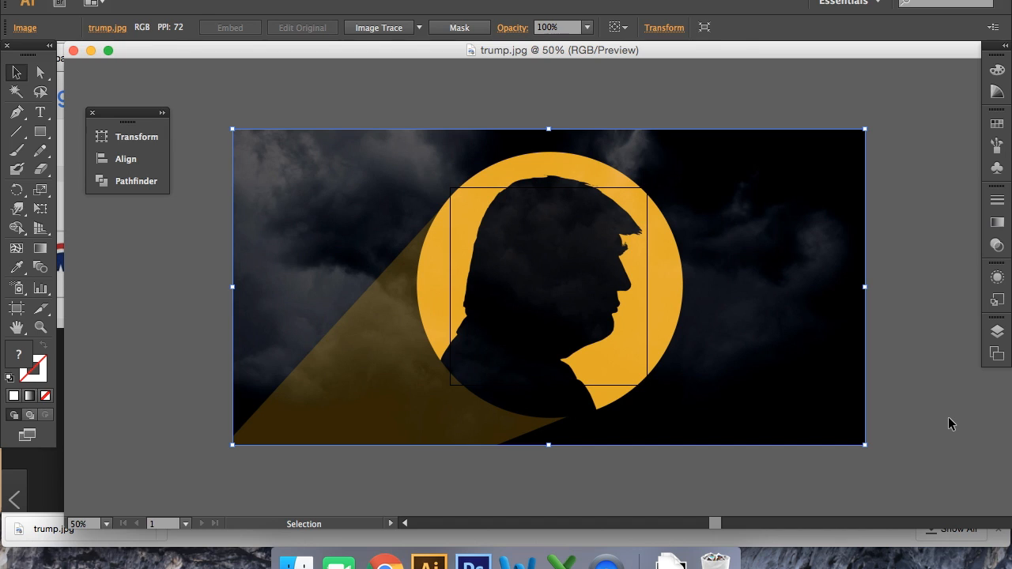
mouse_move(280, 11)
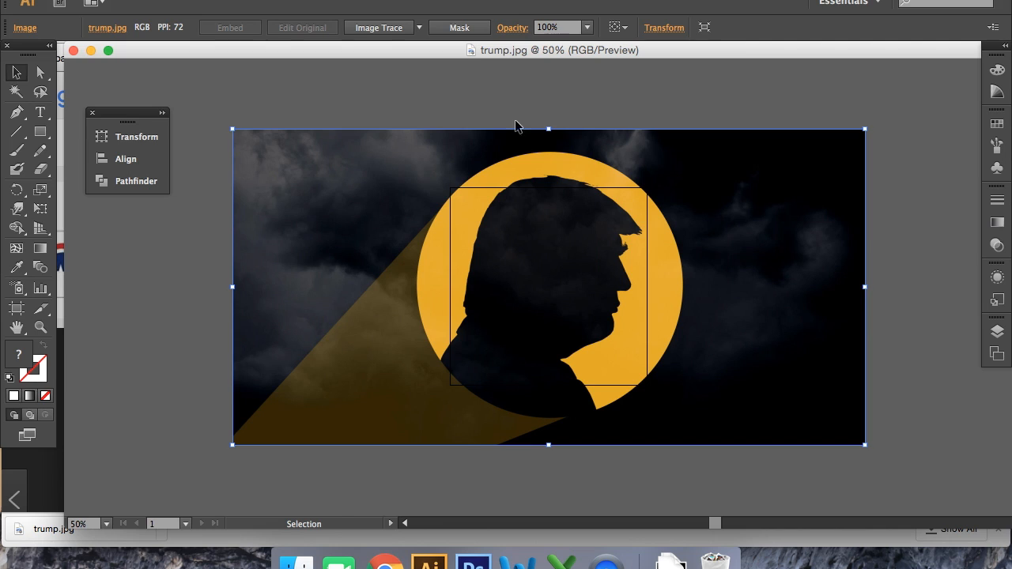
mouse_move(354, 212)
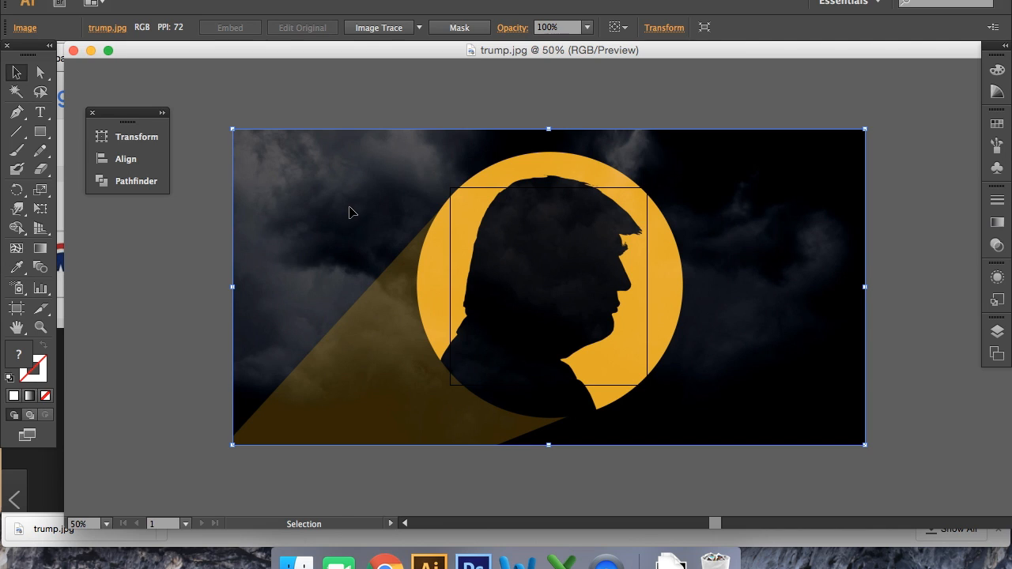
mouse_move(522, 164)
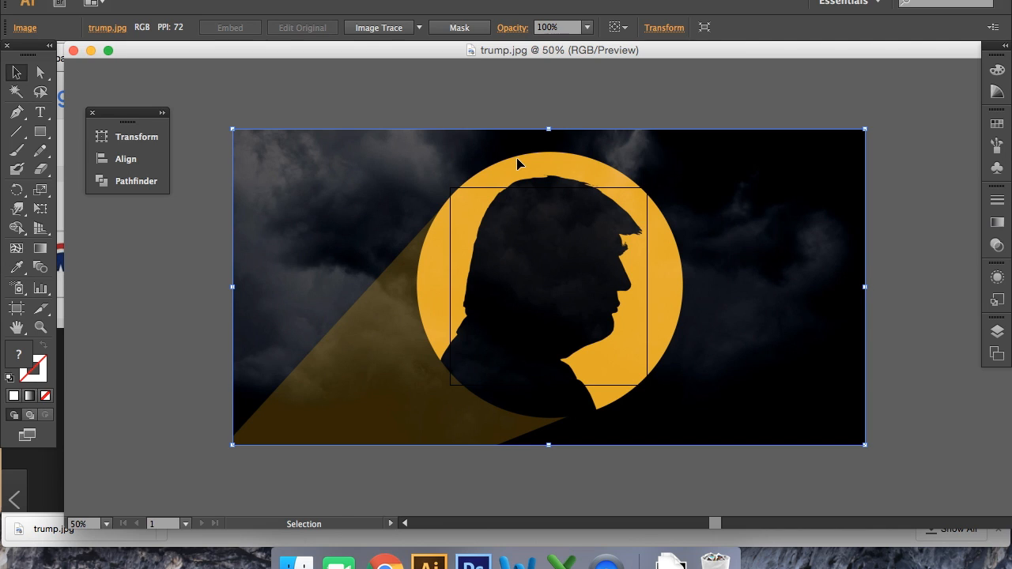
mouse_move(685, 440)
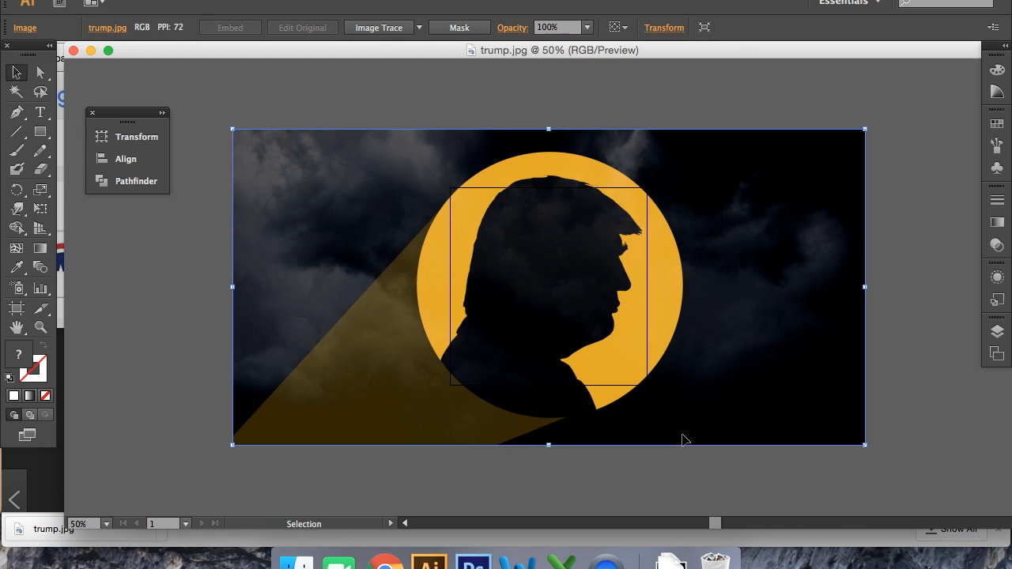
mouse_move(738, 320)
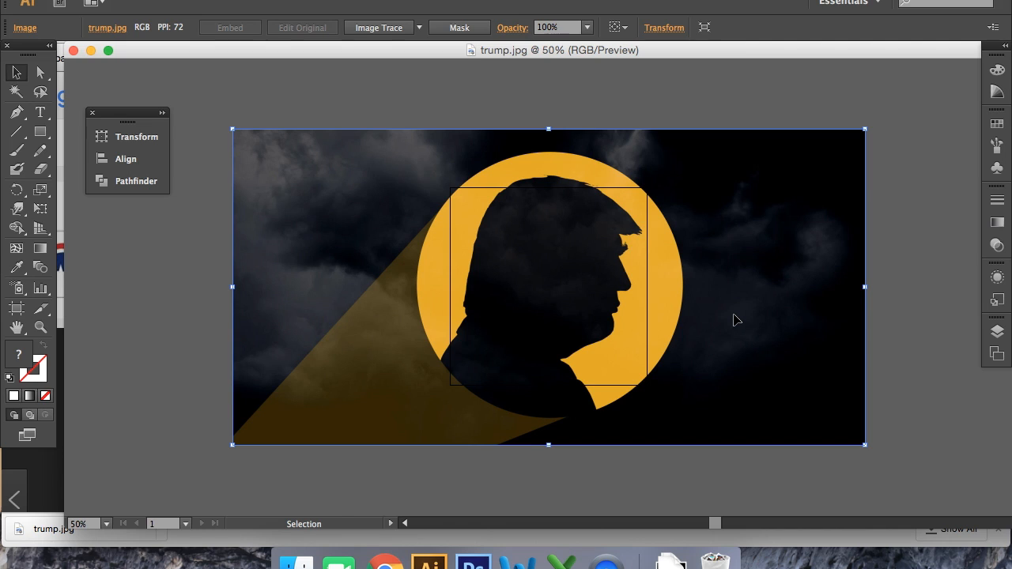
mouse_move(734, 305)
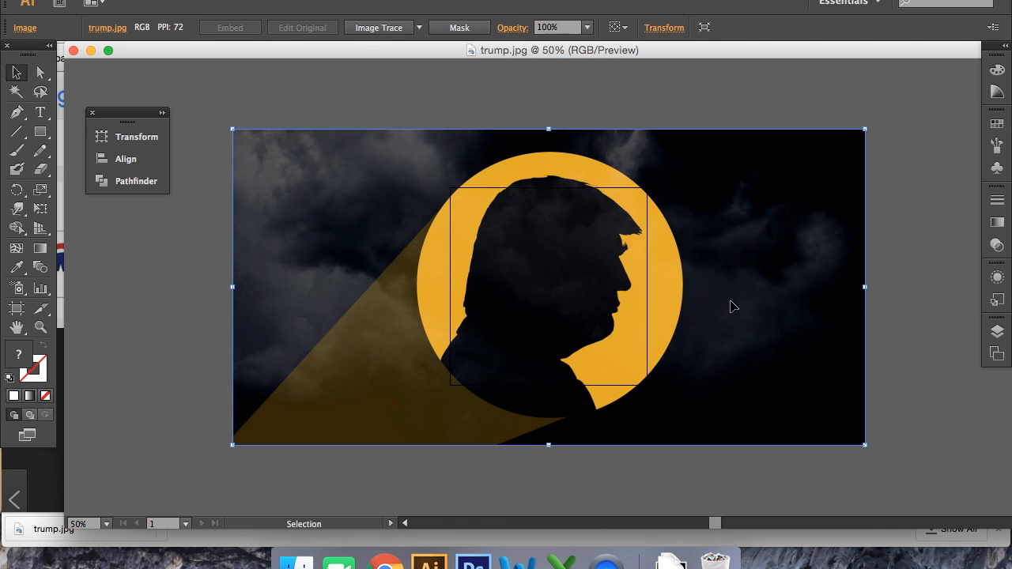
mouse_move(420, 29)
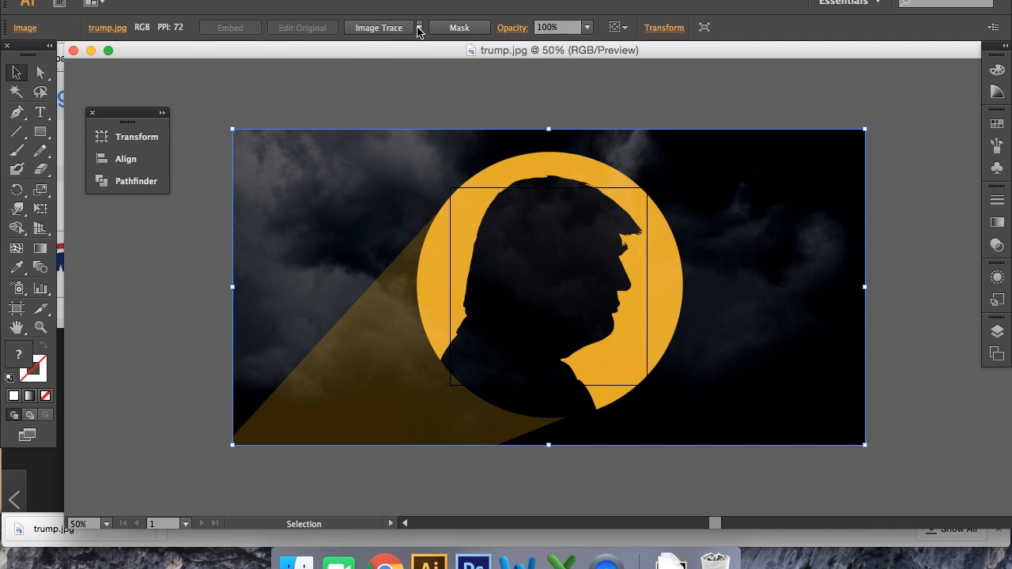
Step: Image Trace trump.jpg with the 3 Colors preset and expand it into editable paths
click(425, 27)
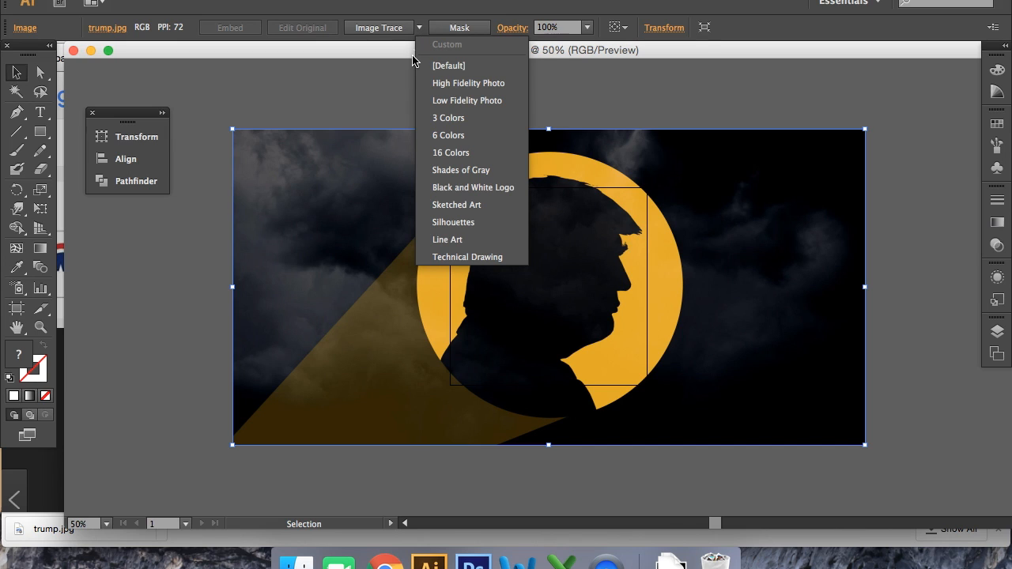
mouse_move(452, 221)
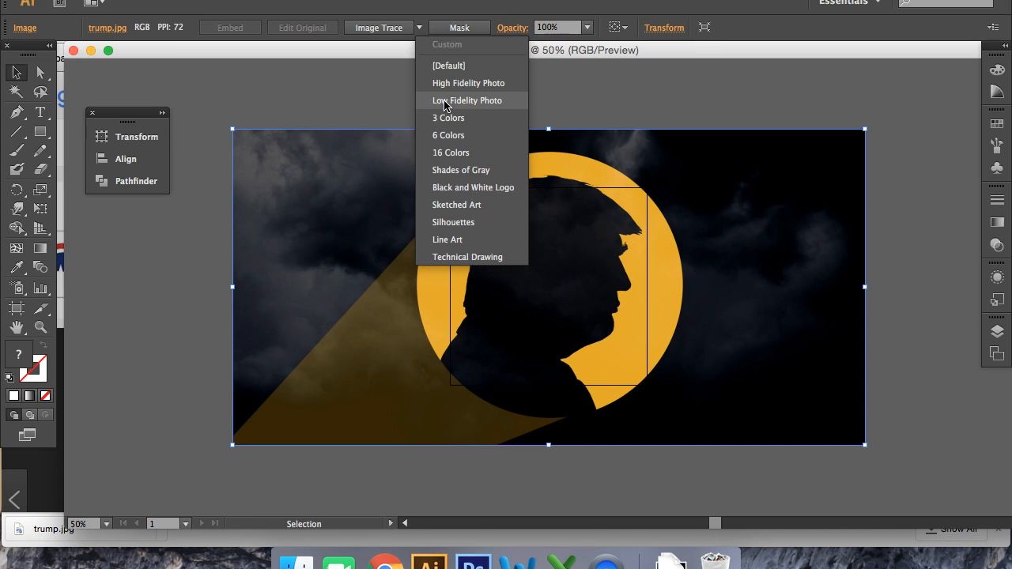
mouse_move(458, 170)
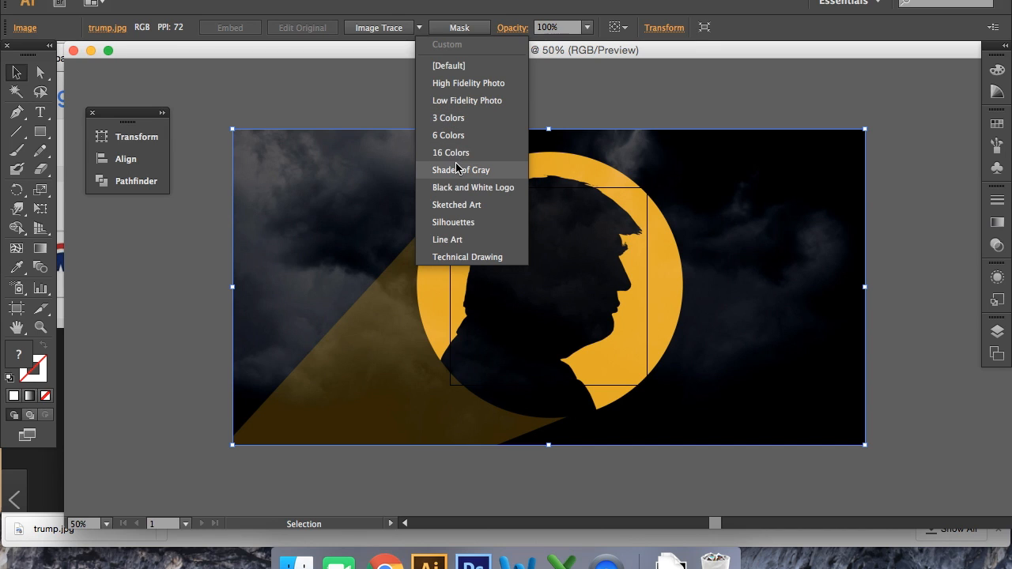
mouse_move(601, 259)
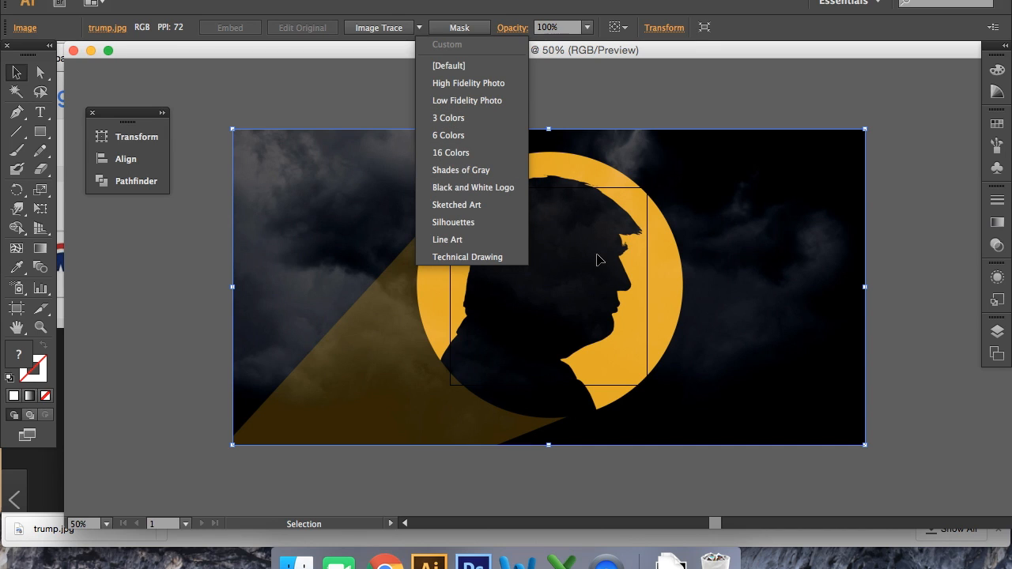
mouse_move(310, 231)
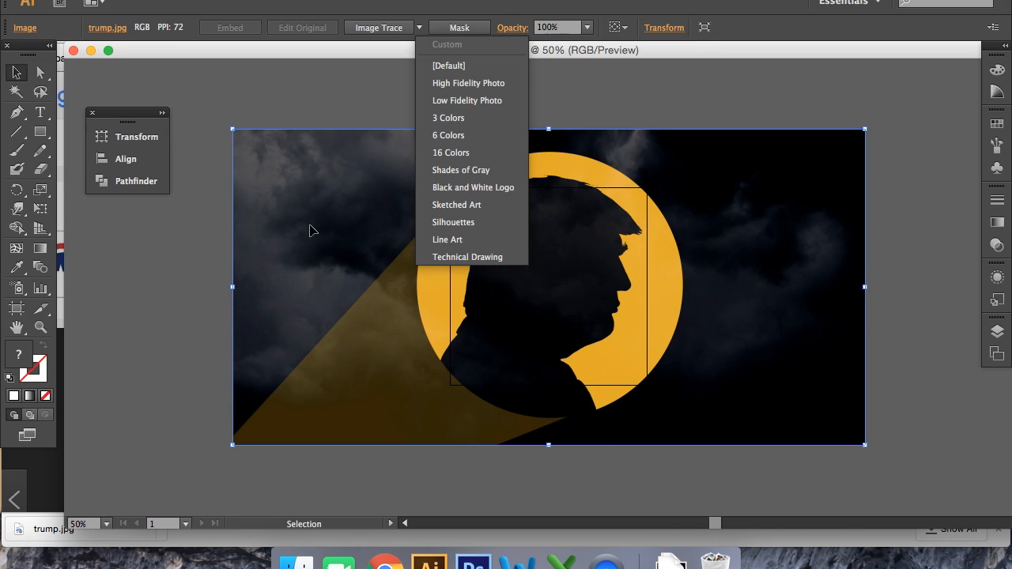
mouse_move(304, 166)
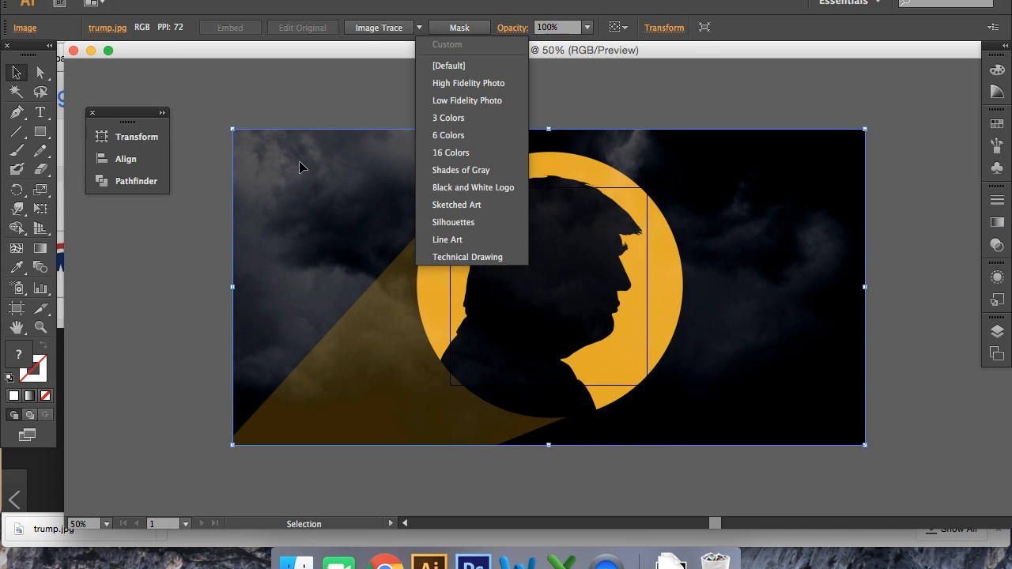
mouse_move(664, 271)
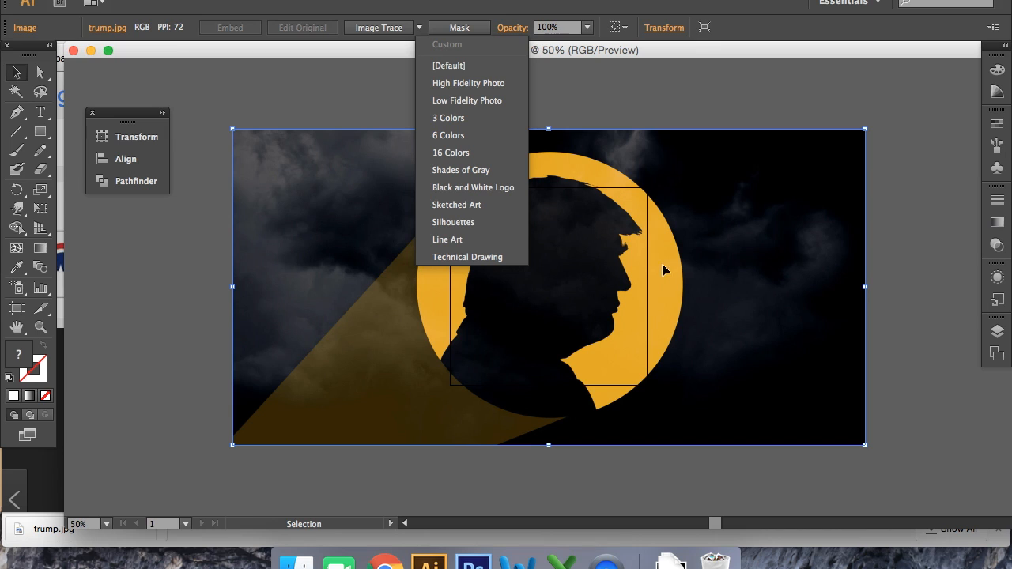
mouse_move(455, 151)
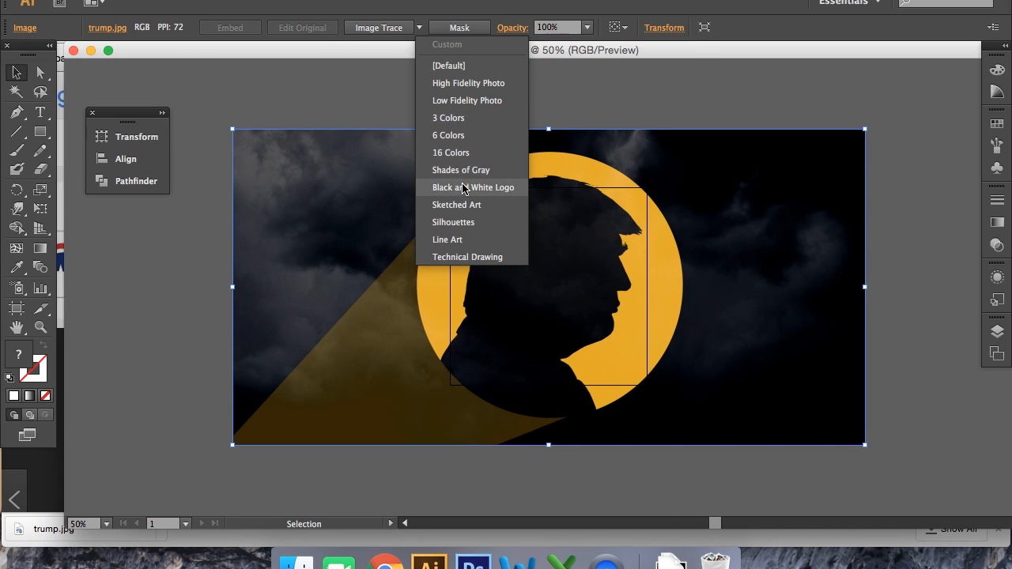
mouse_move(617, 345)
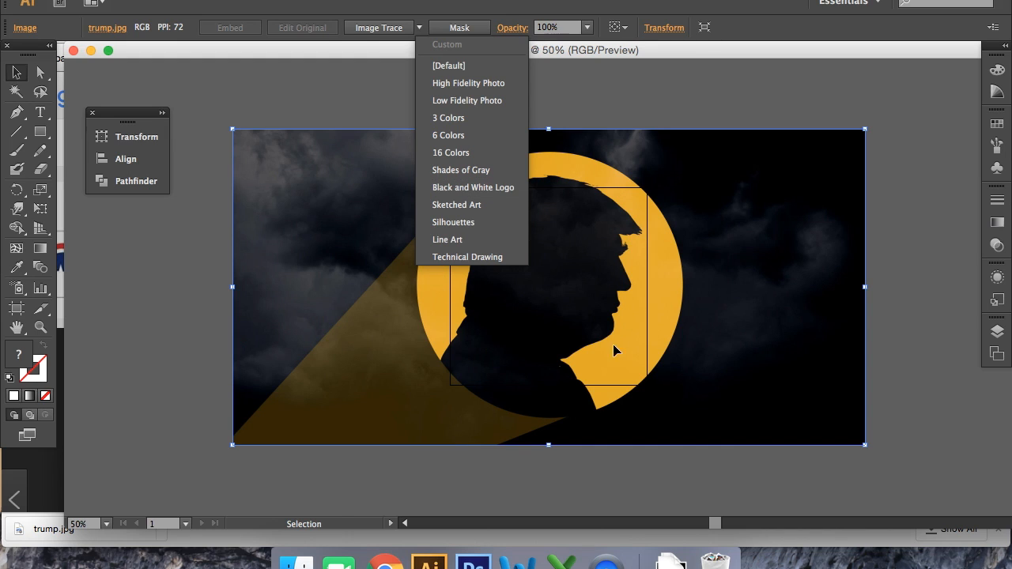
mouse_move(475, 140)
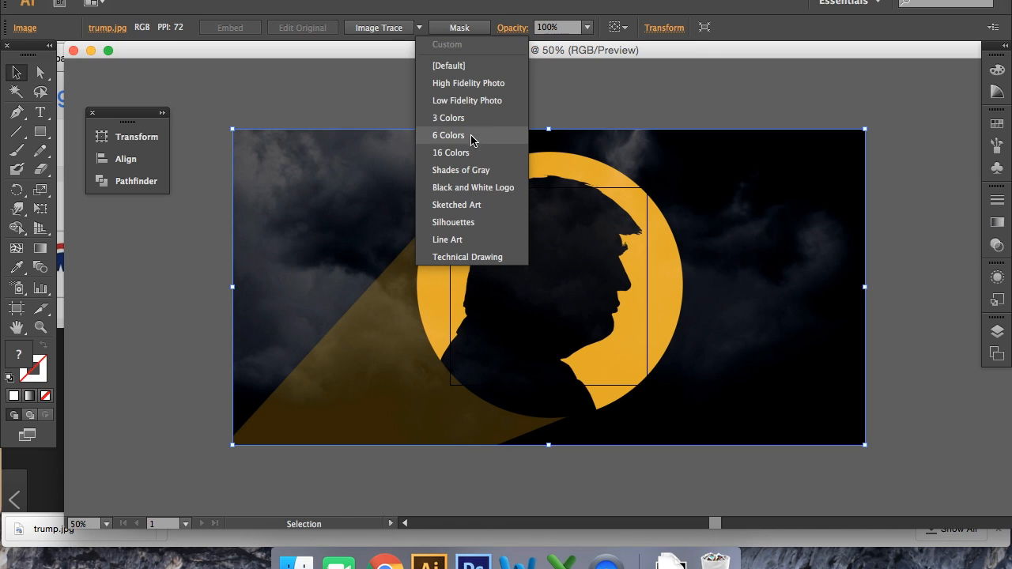
mouse_move(471, 118)
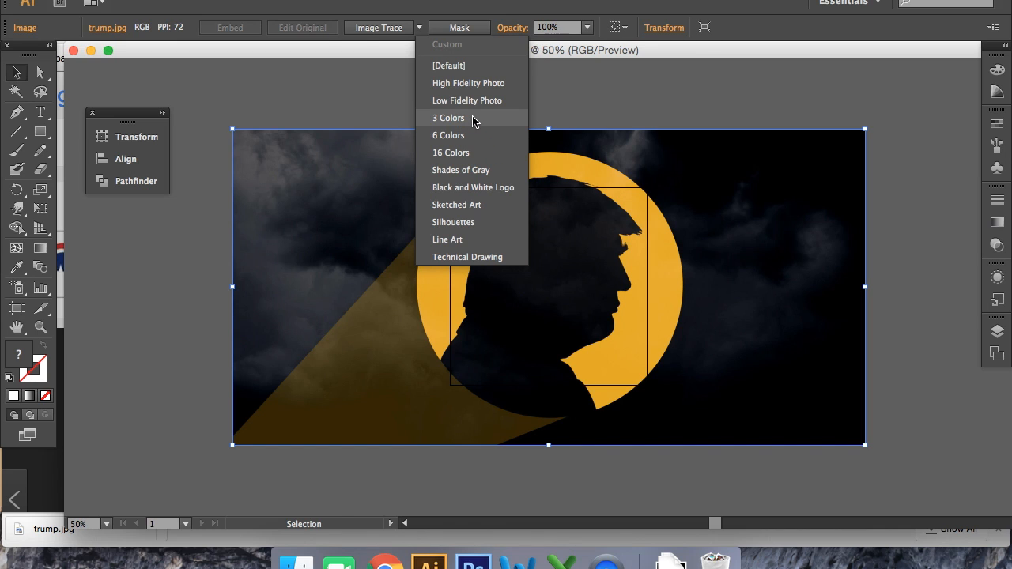
click(449, 117)
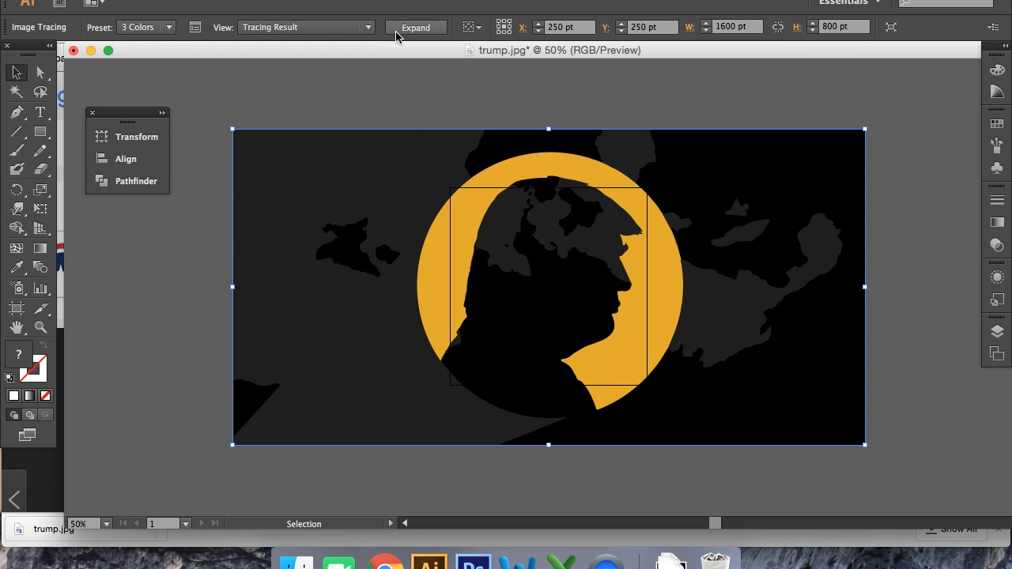
mouse_move(413, 30)
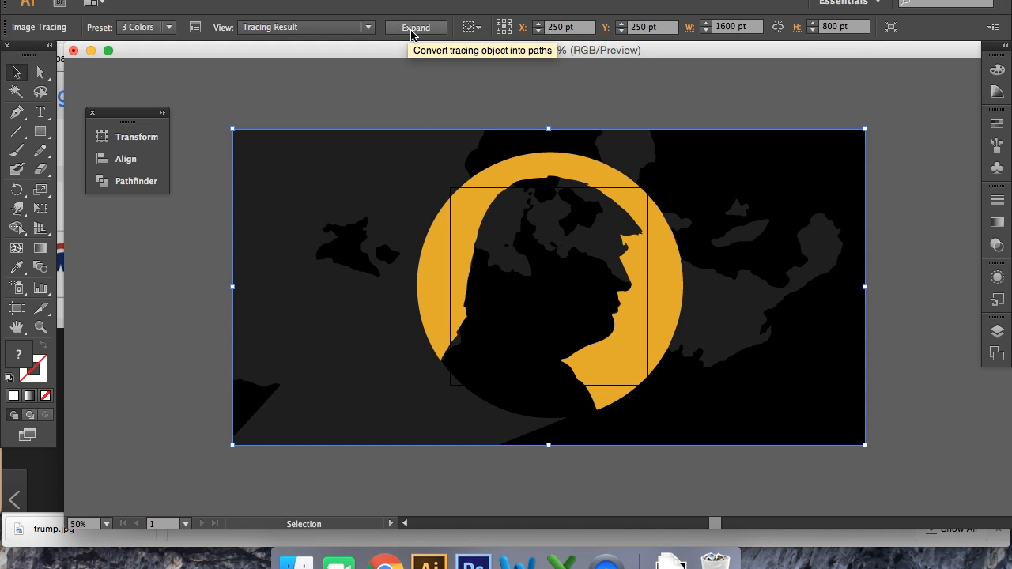
click(415, 25)
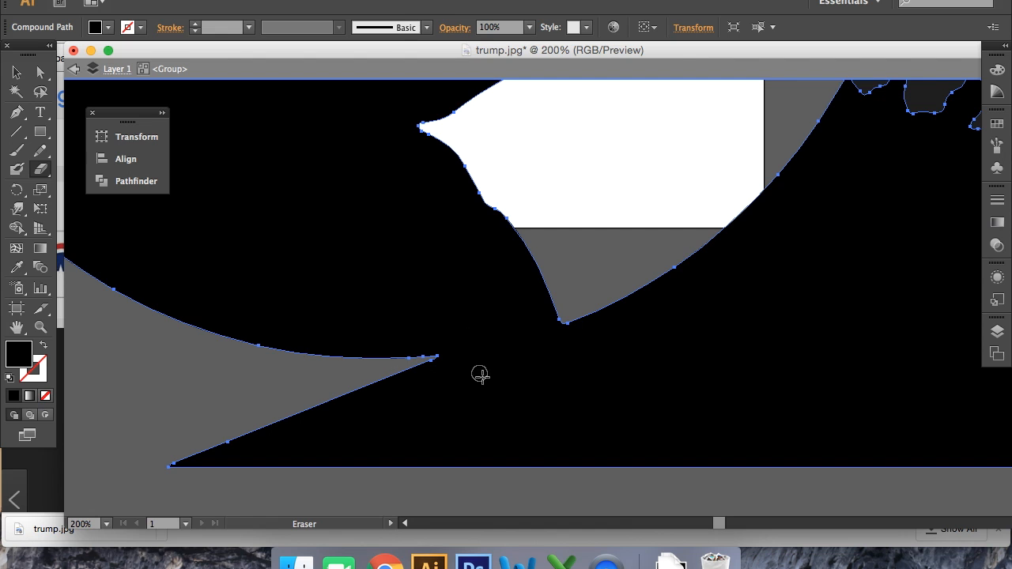
Step: Erase the grey light-beam wedges so only the head silhouette remains
drag(519, 314, 610, 441)
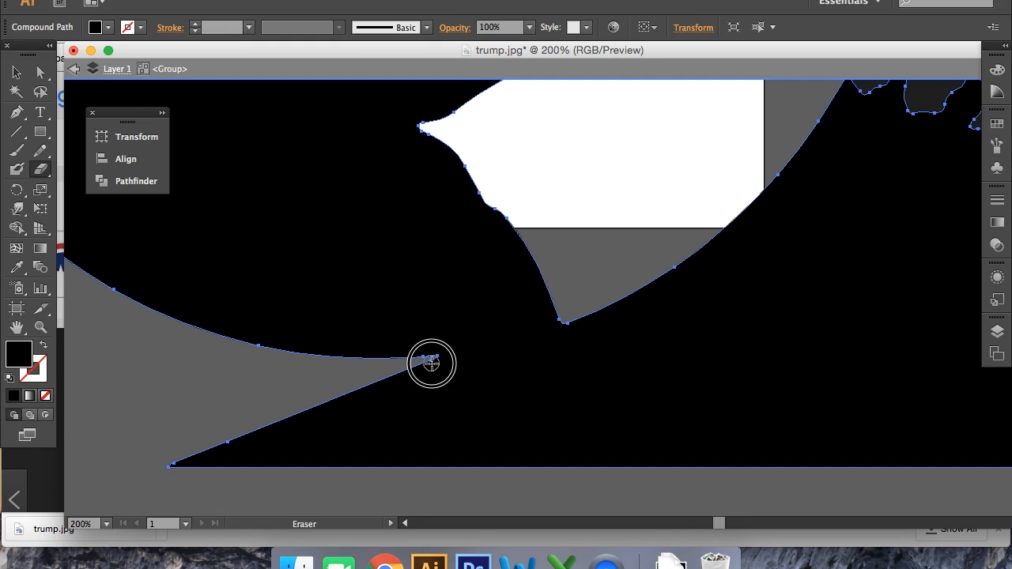
drag(430, 363, 554, 338)
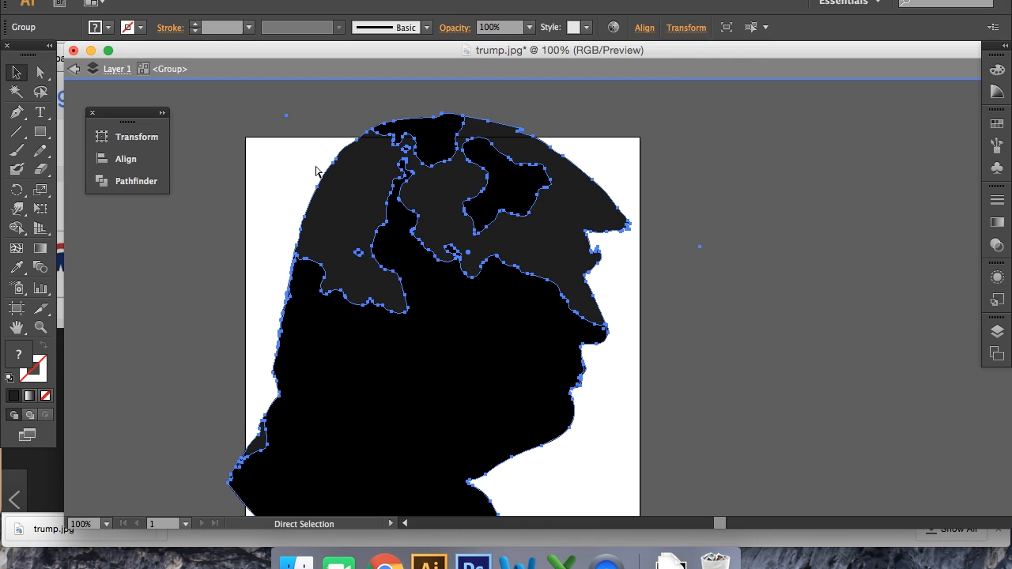
Step: Select the silhouette group and show the Pathfinder panel via Window menu
click(14, 73)
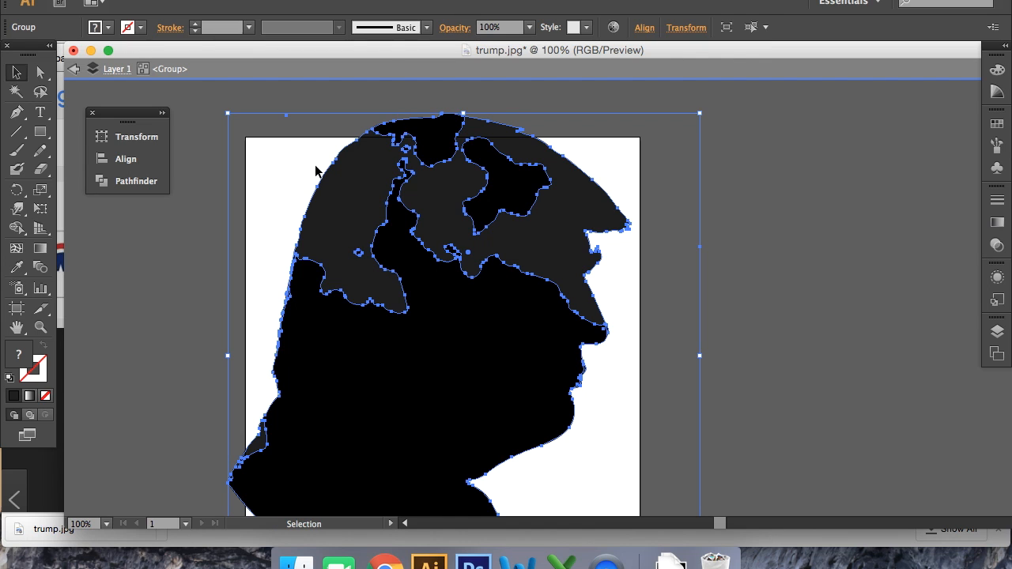
mouse_move(479, 308)
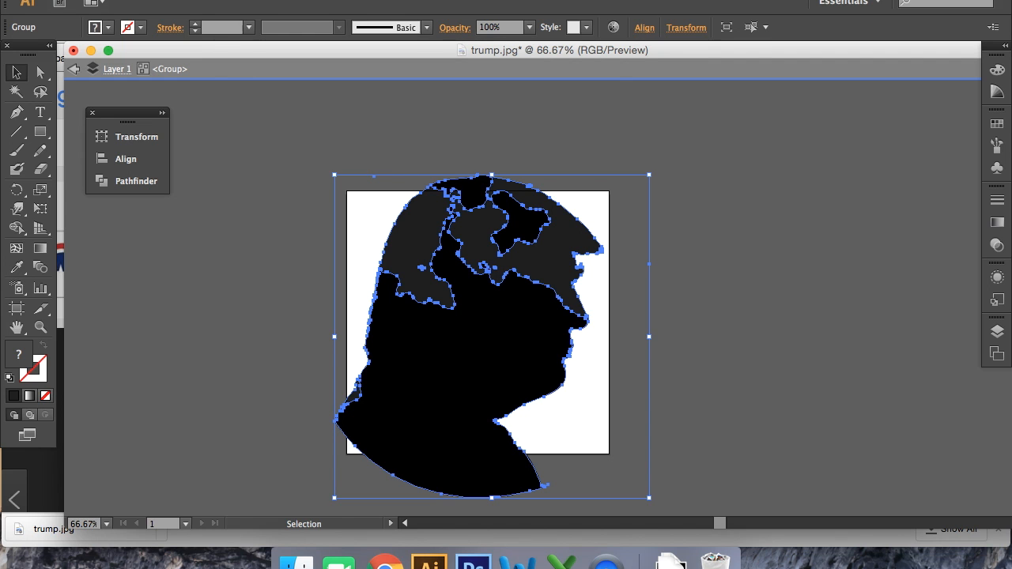
click(506, 3)
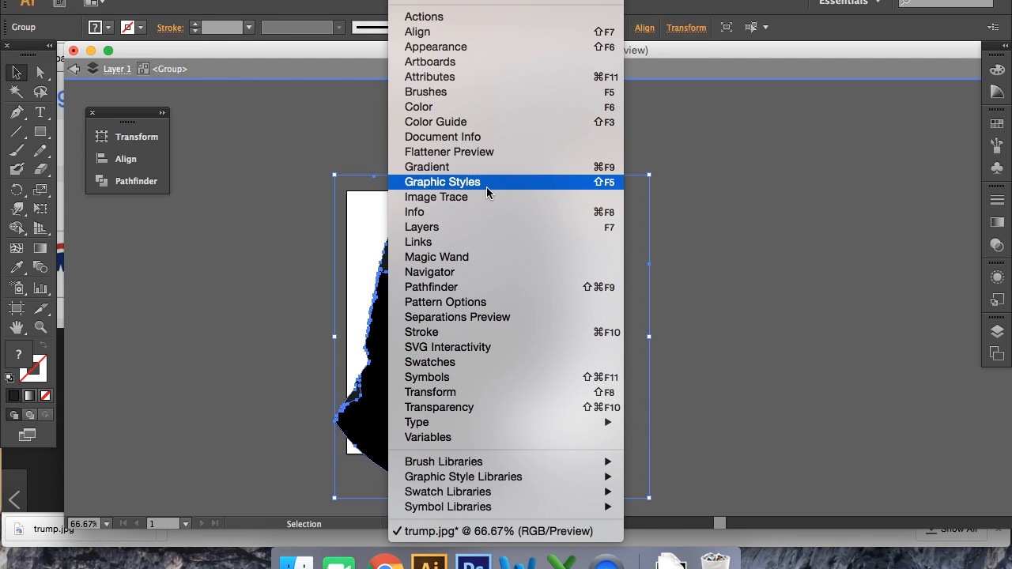
mouse_move(424, 289)
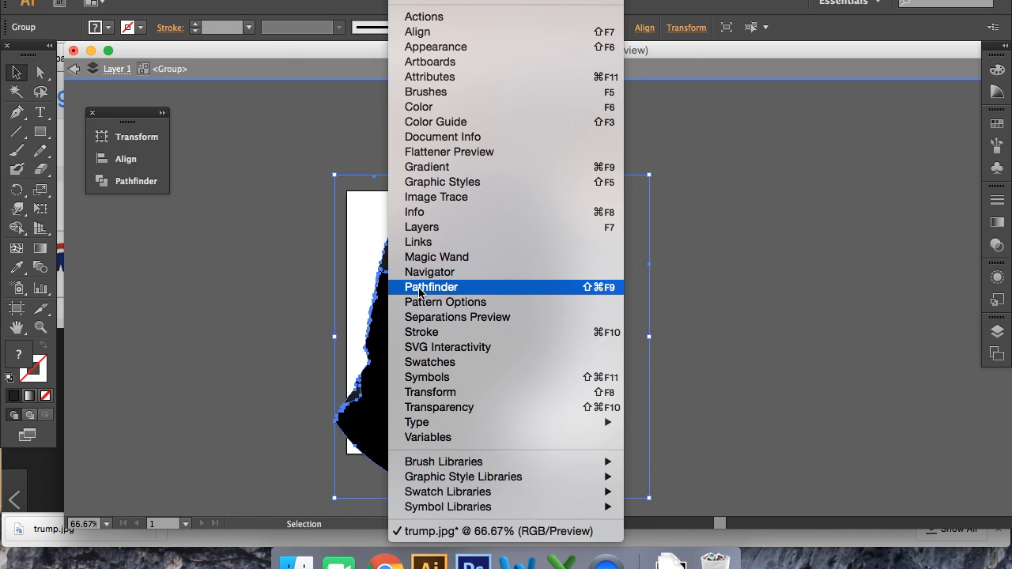
click(431, 288)
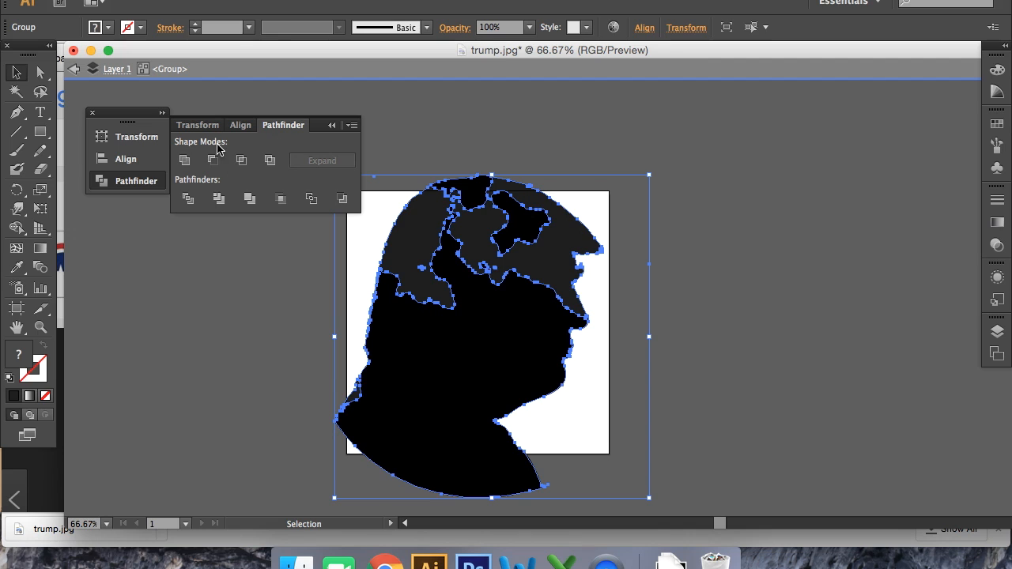
mouse_move(582, 196)
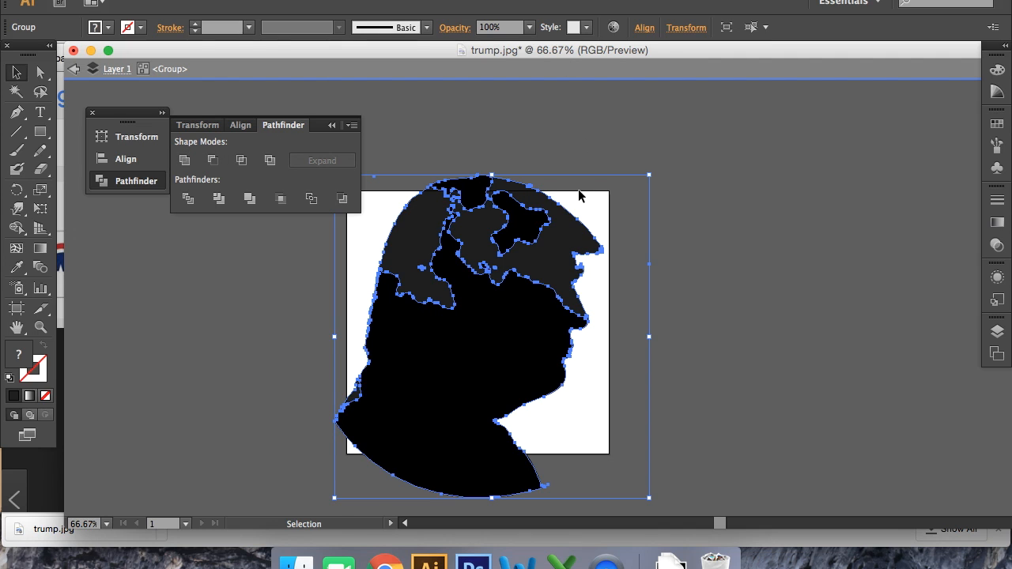
mouse_move(630, 283)
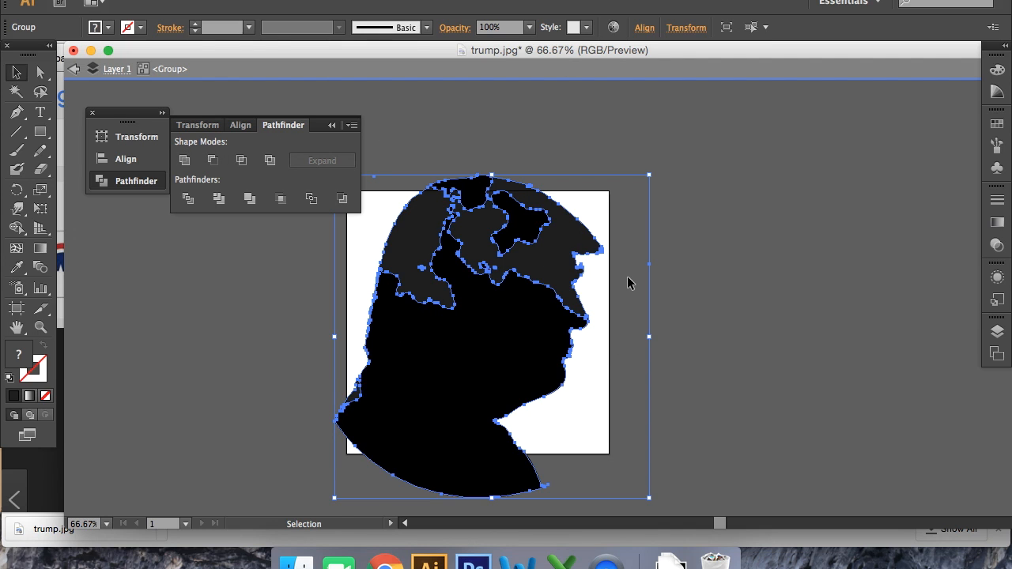
mouse_move(577, 232)
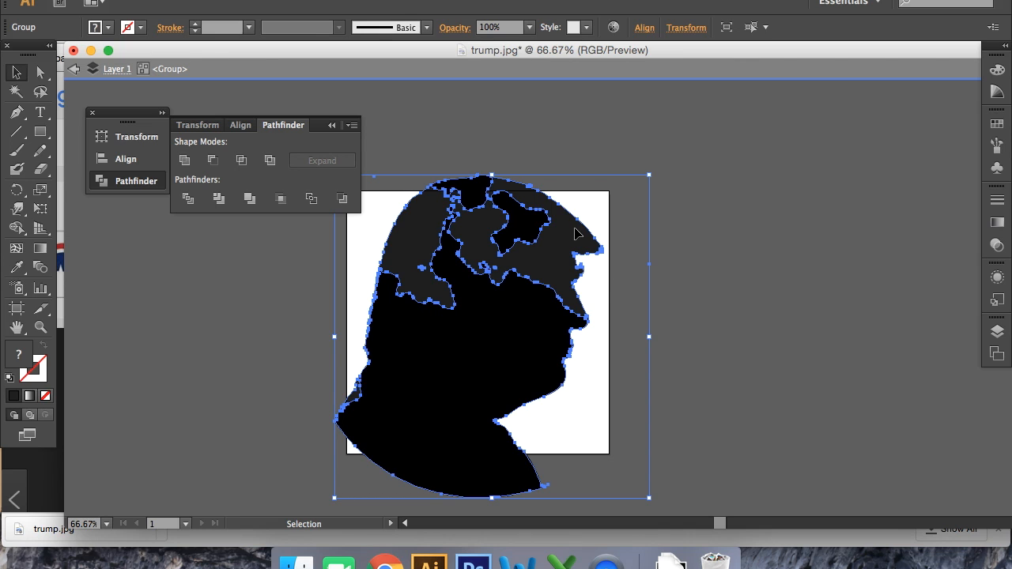
mouse_move(616, 193)
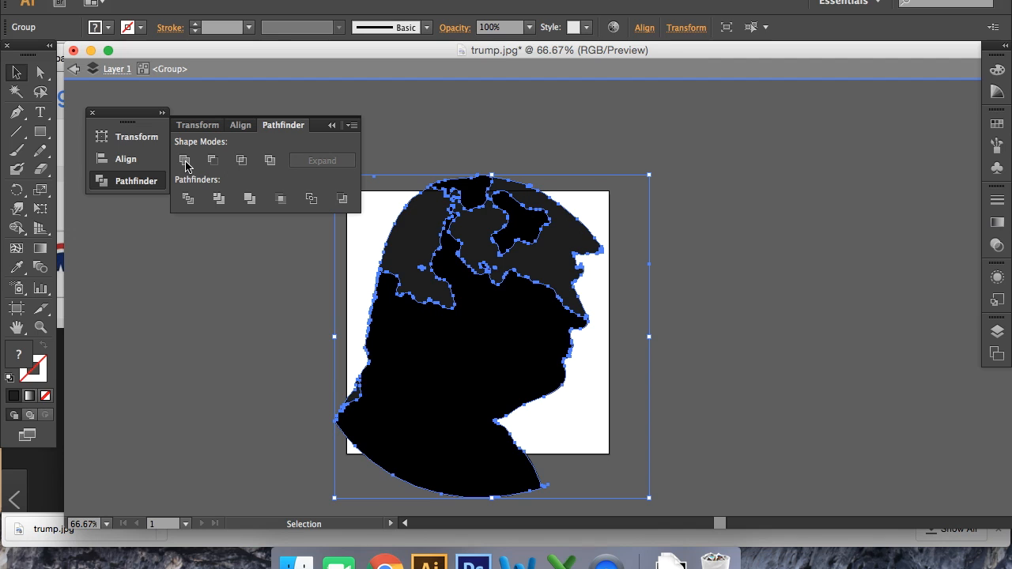
mouse_move(588, 173)
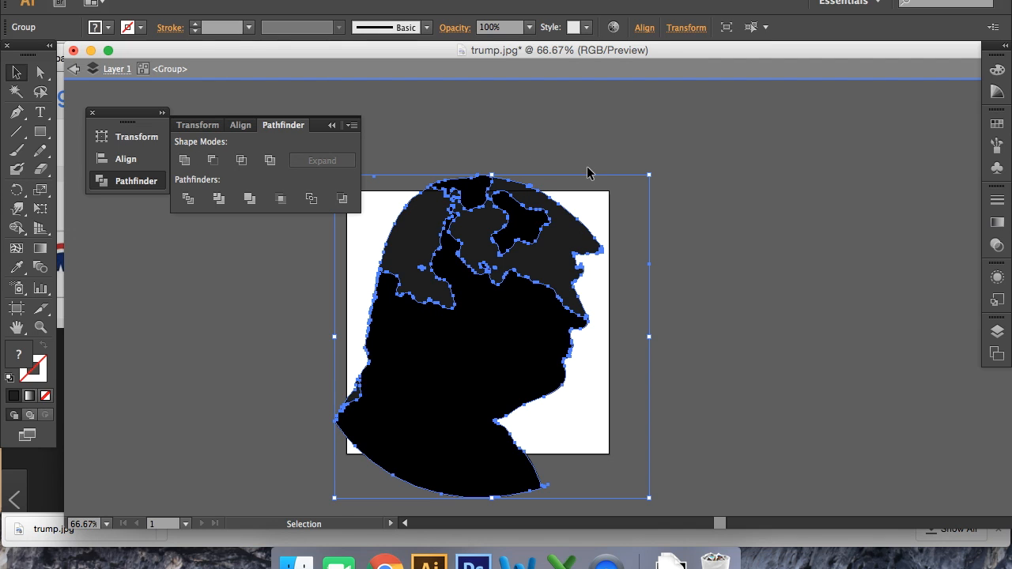
mouse_move(622, 265)
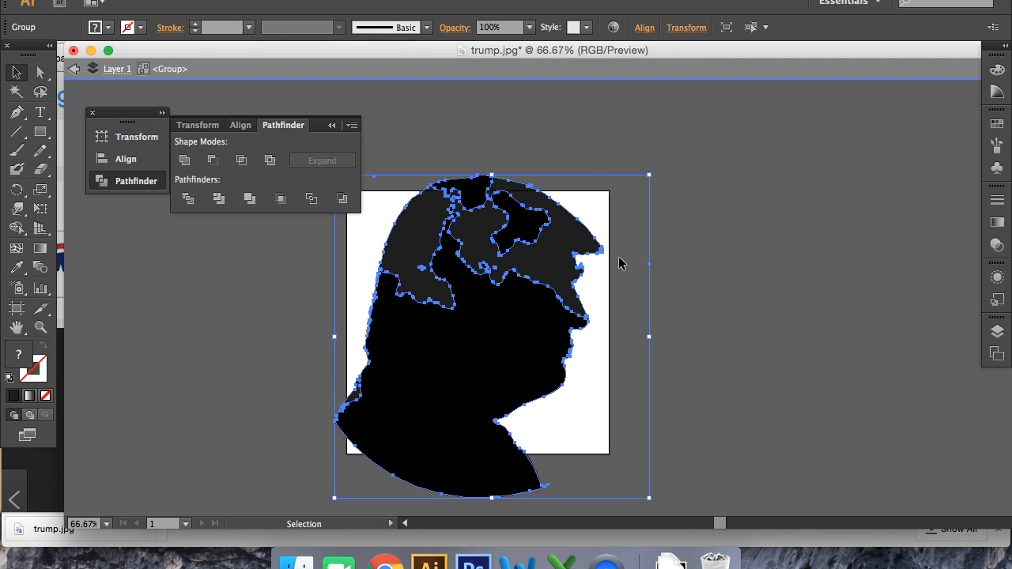
mouse_move(487, 152)
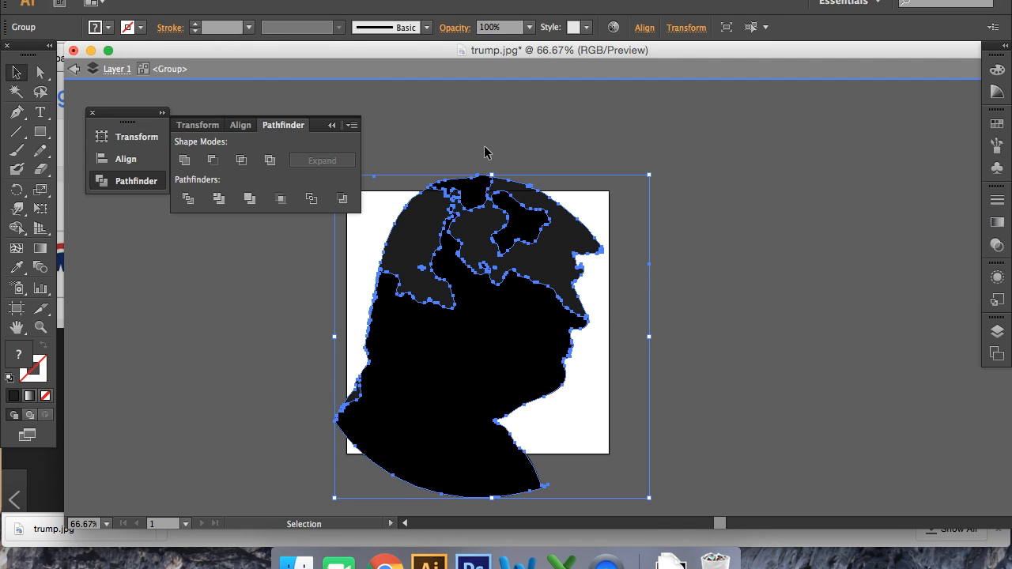
mouse_move(568, 269)
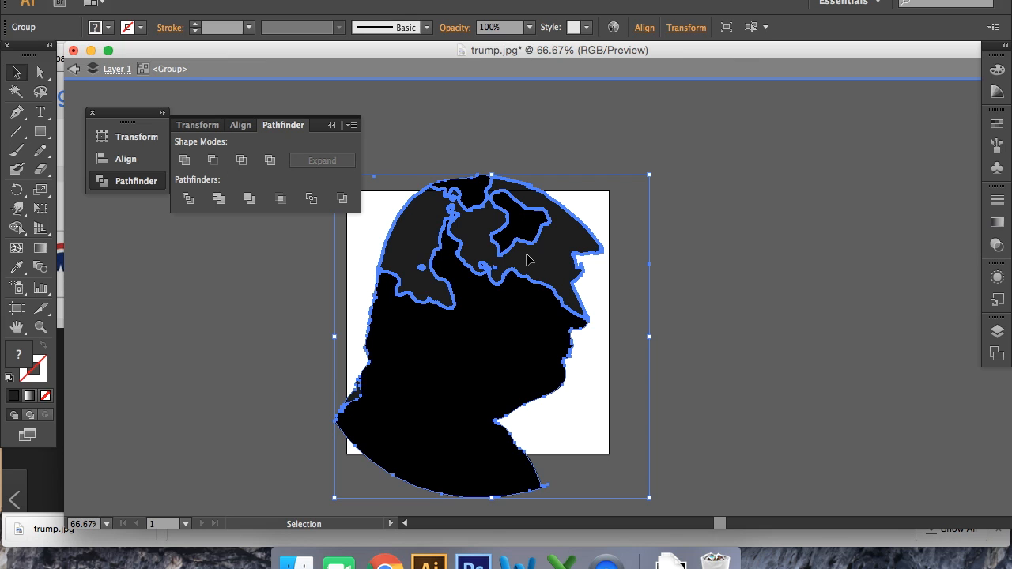
mouse_move(551, 269)
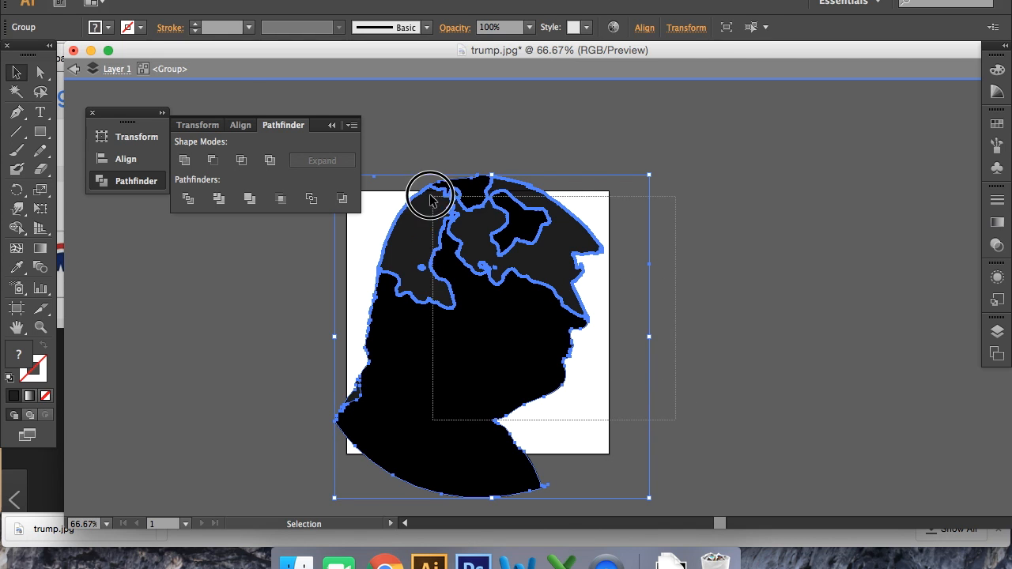
Step: Unite the grey hair patches and head into one solid black silhouette
click(183, 160)
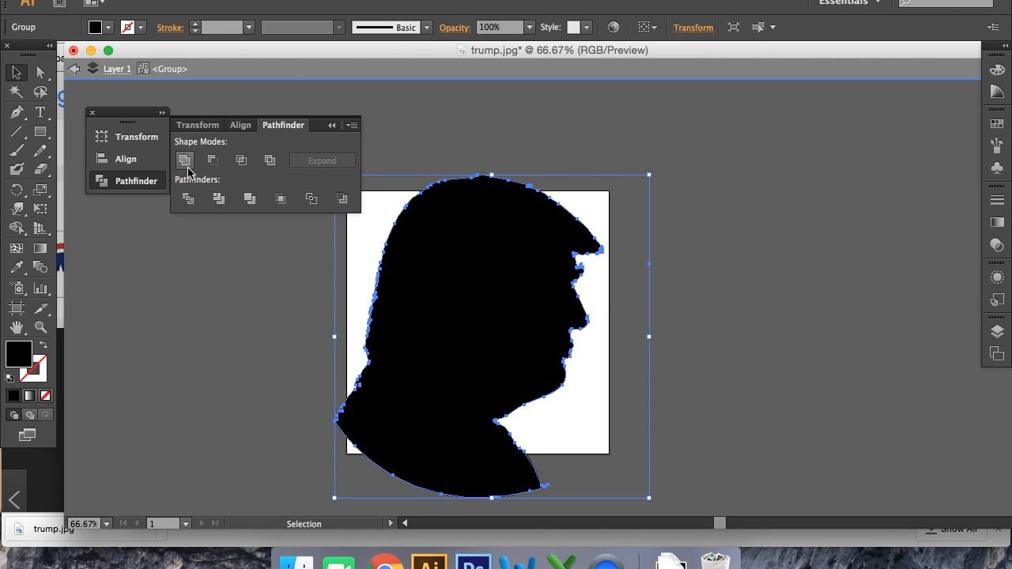
mouse_move(482, 395)
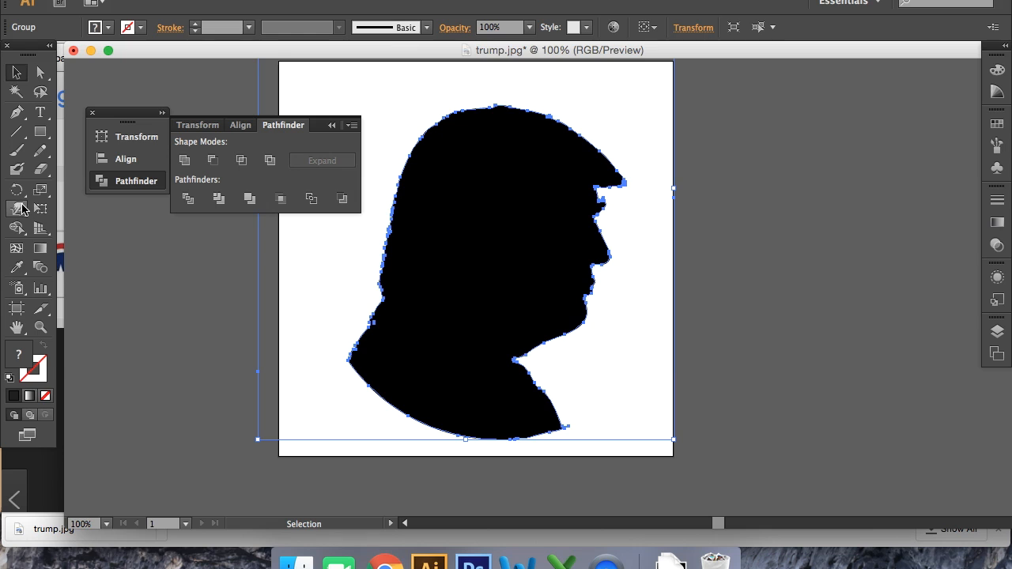
mouse_move(38, 209)
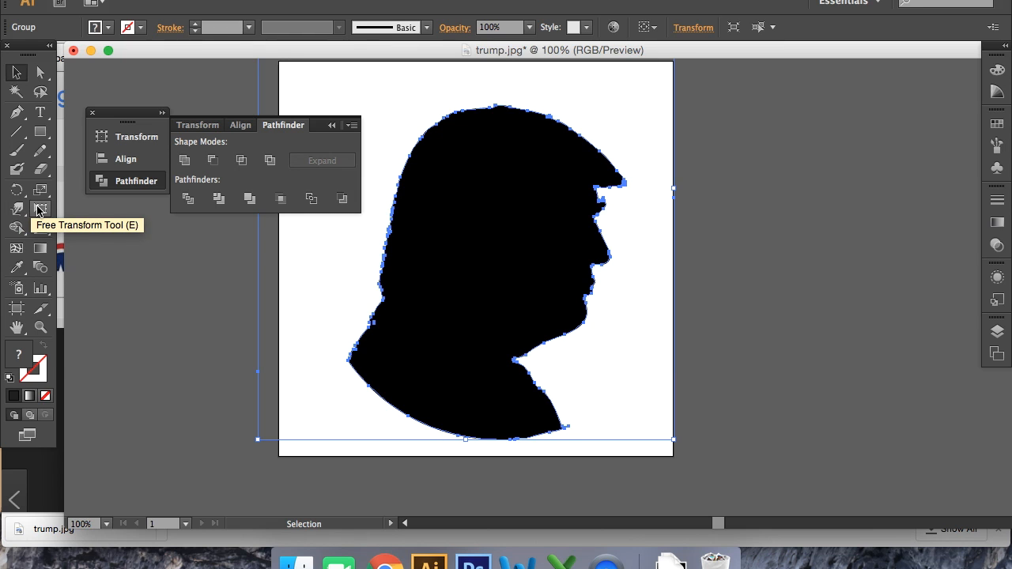
mouse_move(14, 213)
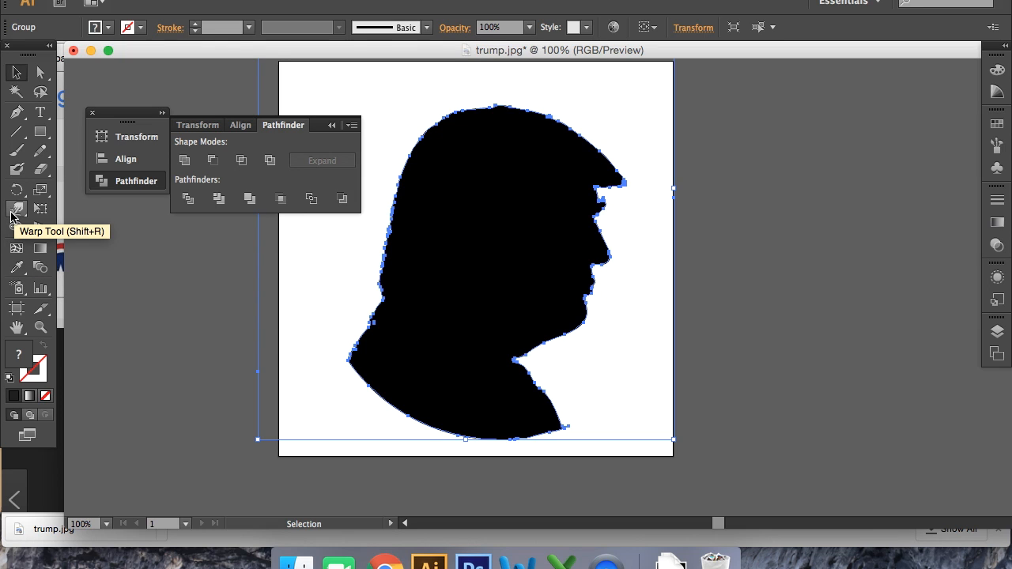
mouse_move(16, 193)
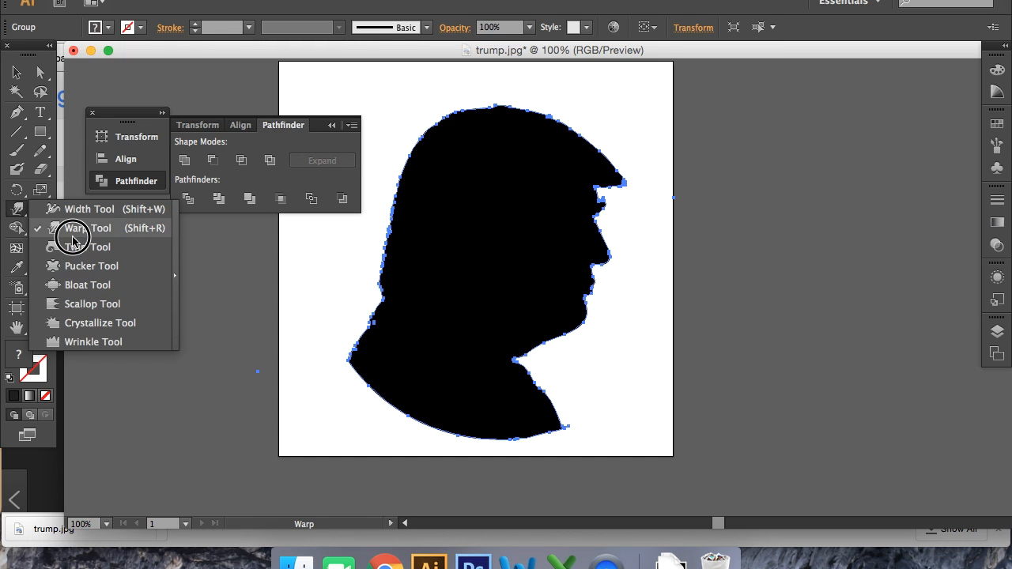
mouse_move(76, 247)
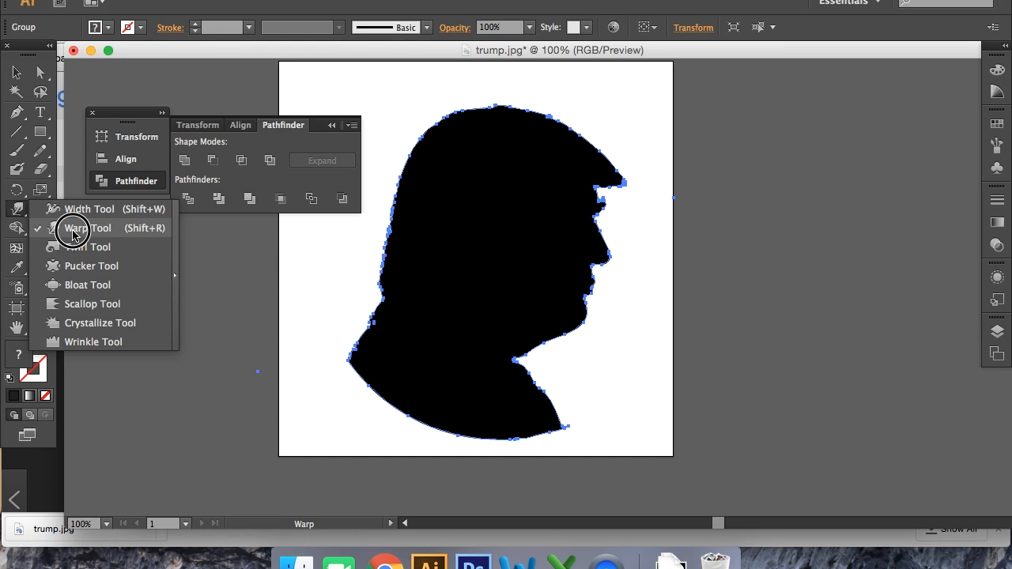
Step: With the Warp tool, round the head top and shrink the front hair flick
click(74, 228)
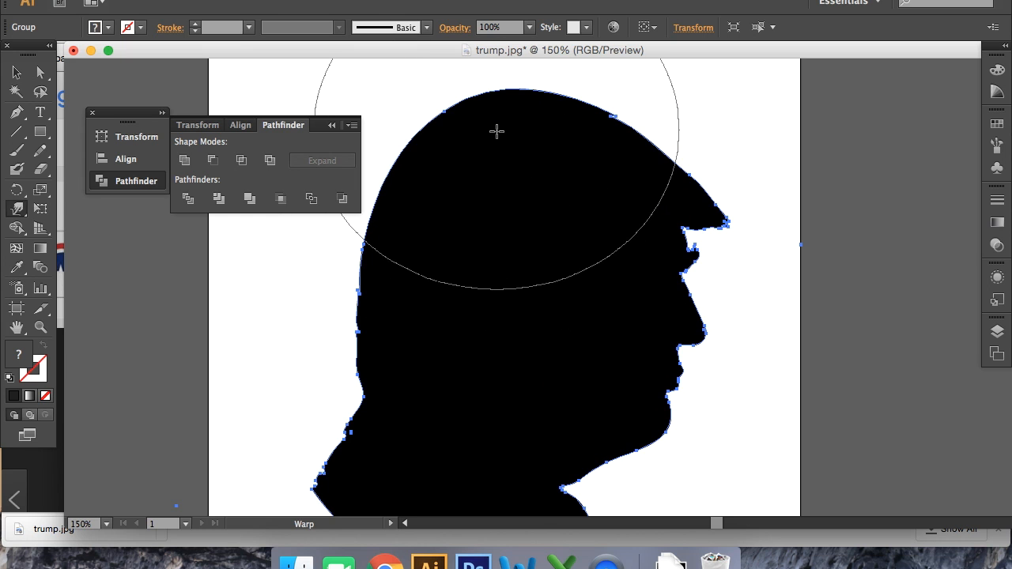
drag(496, 131, 488, 196)
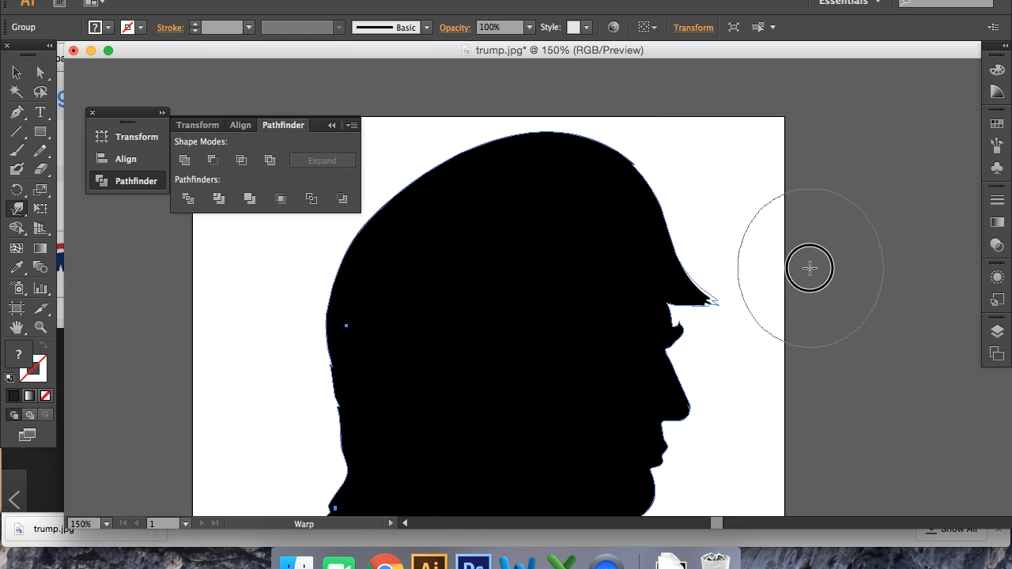
drag(810, 267, 699, 220)
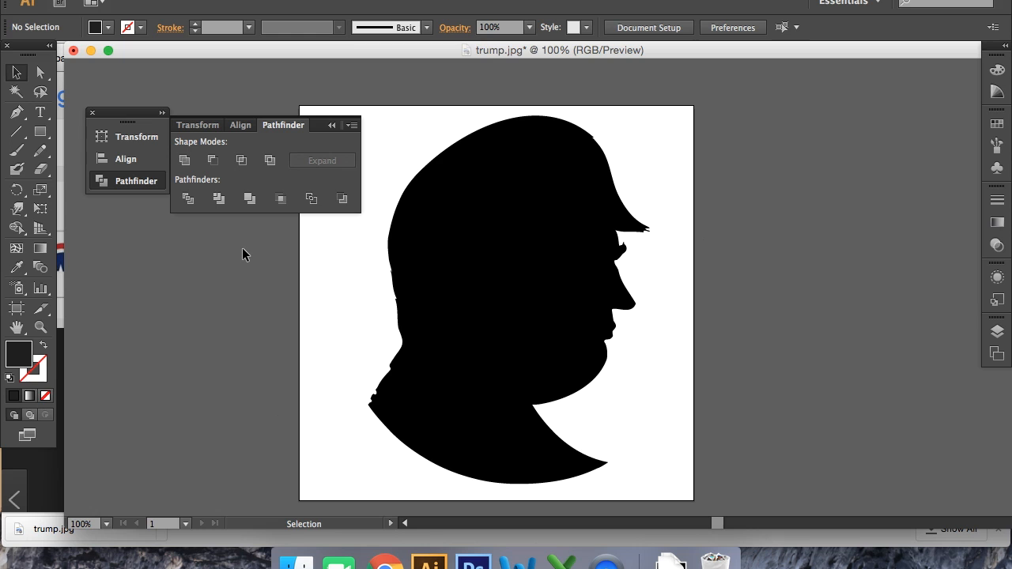
mouse_move(219, 430)
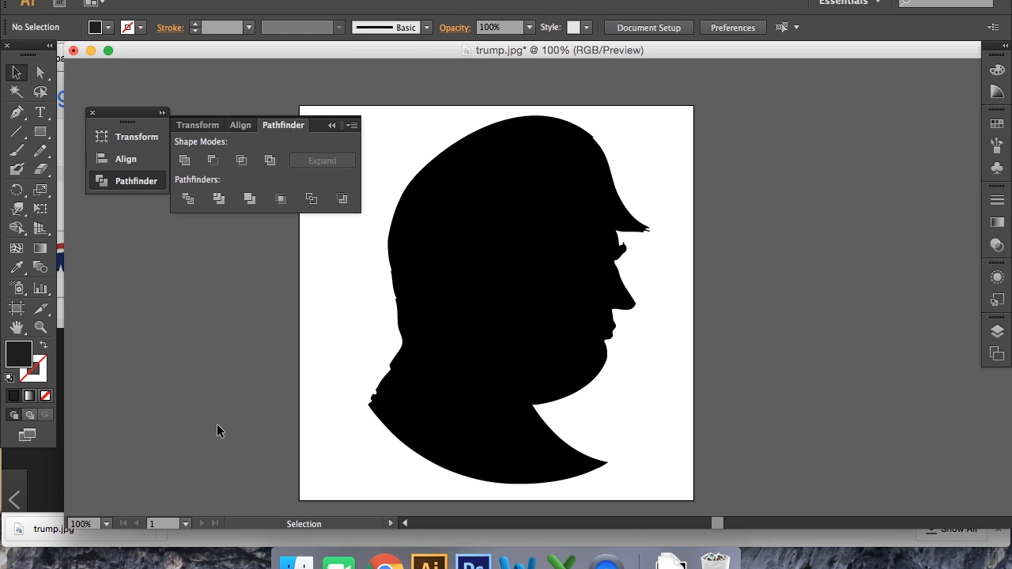
mouse_move(313, 438)
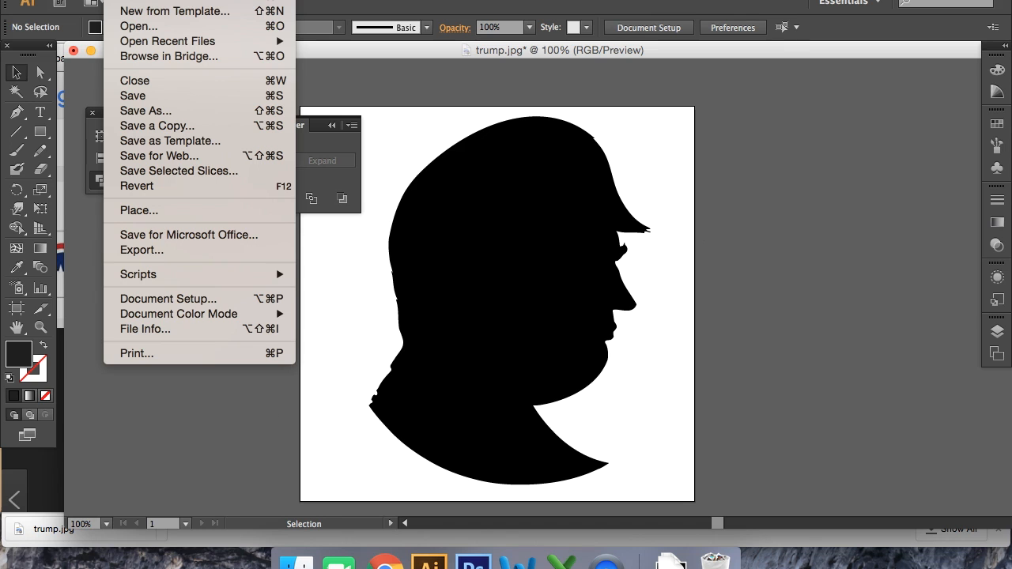
mouse_move(133, 108)
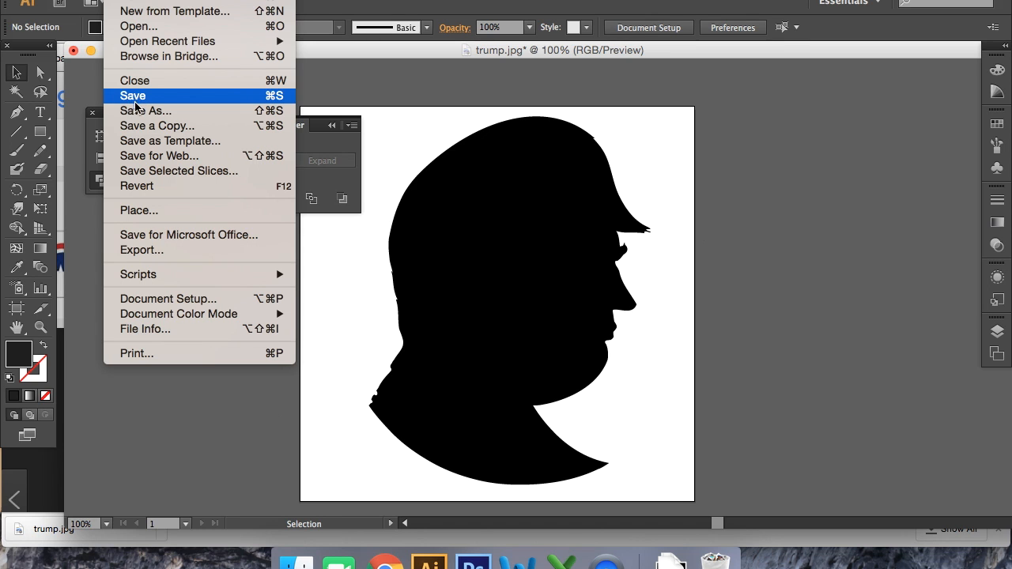
Step: Save the silhouette as Illustrator EPS named 'trump vector' with default EPS options
click(146, 111)
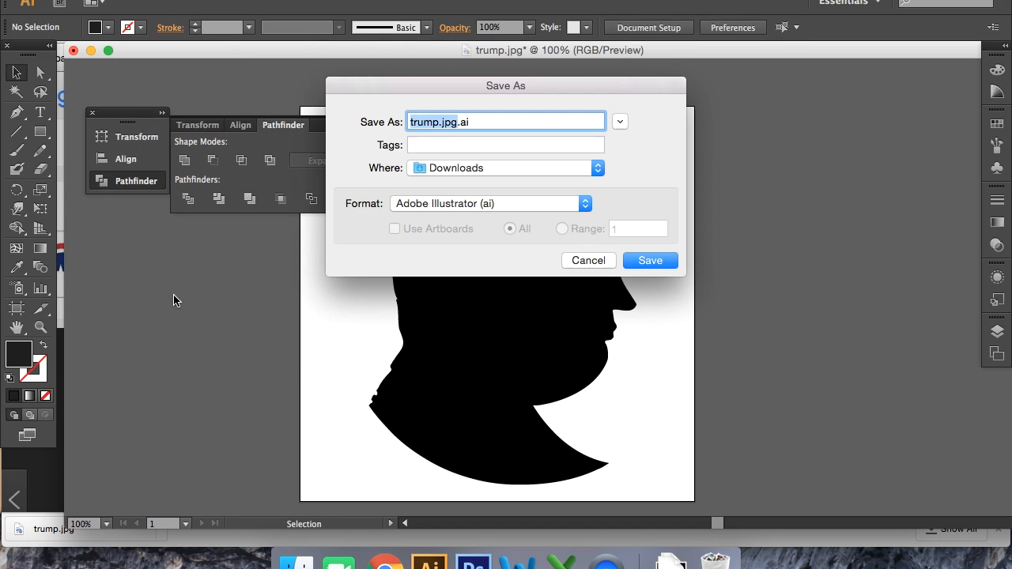
click(491, 202)
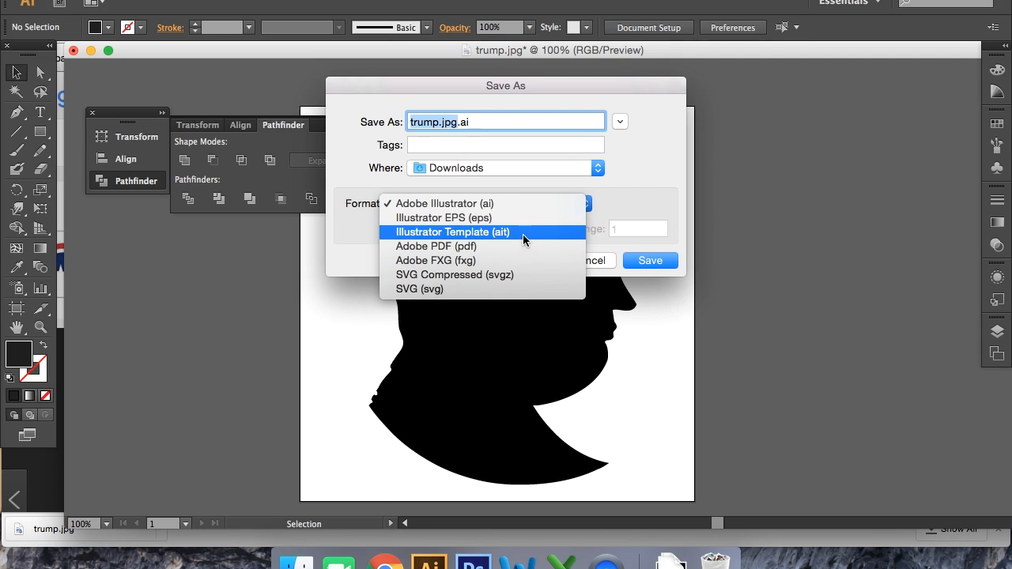
click(443, 219)
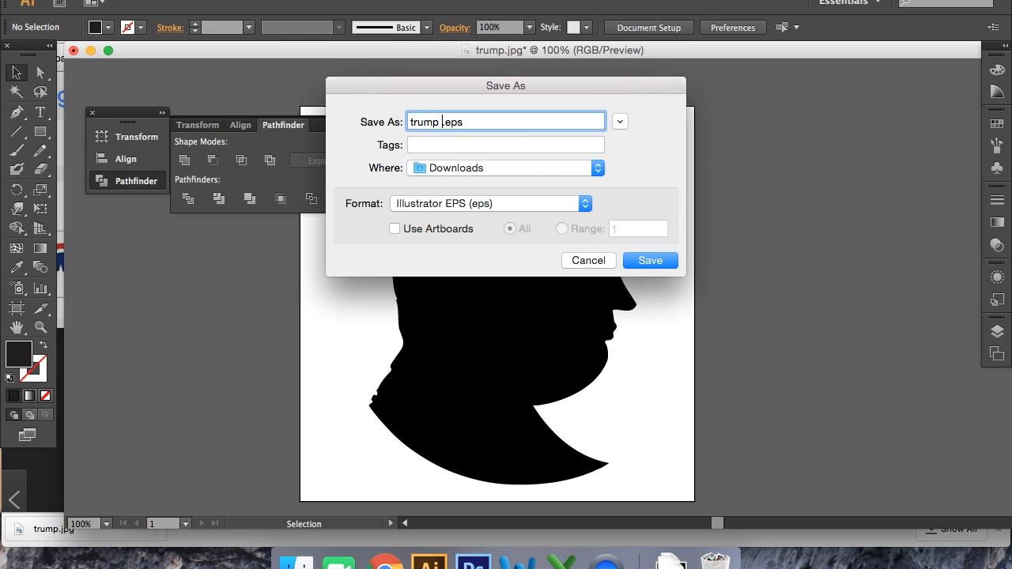
text(vector)
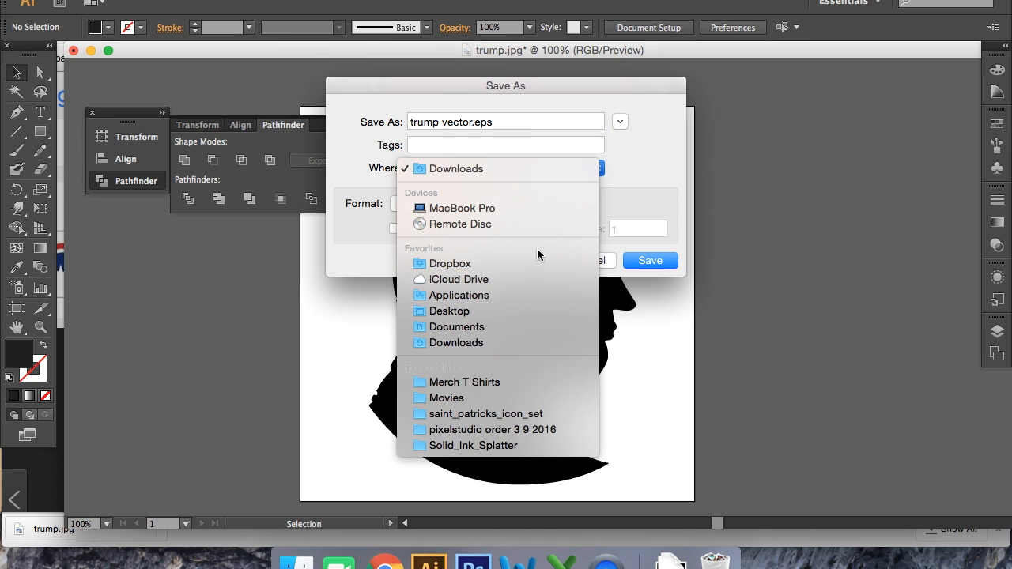
click(648, 259)
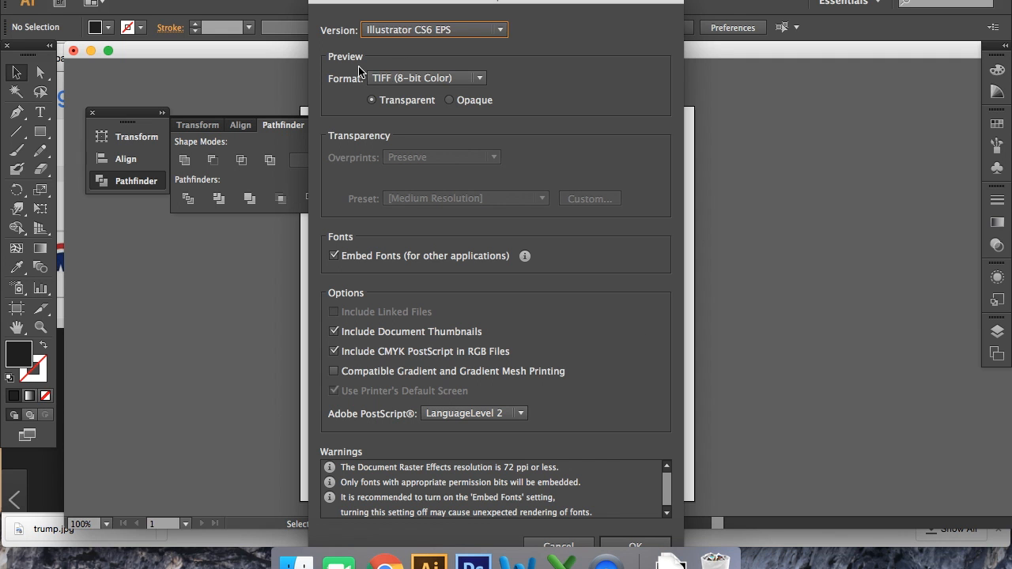
mouse_move(648, 546)
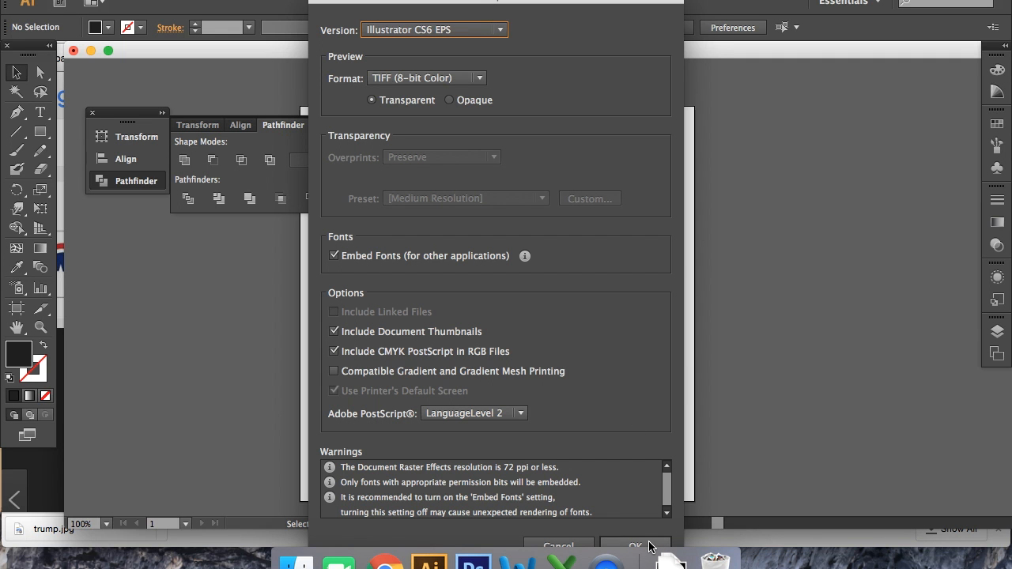
click(634, 546)
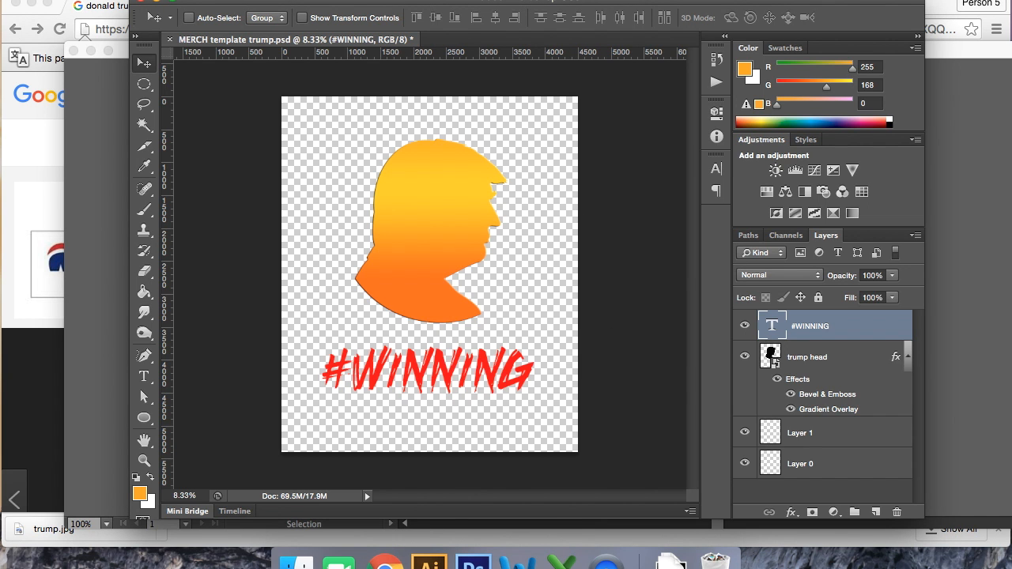
mouse_move(815, 361)
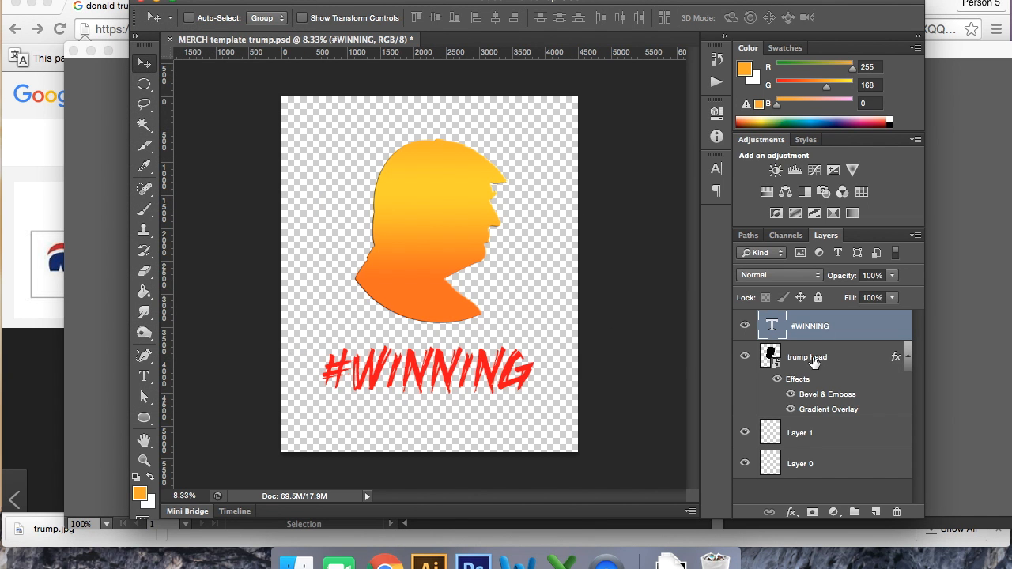
Step: Bring up the layer options for the orange trump head layer to delete it
right_click(806, 358)
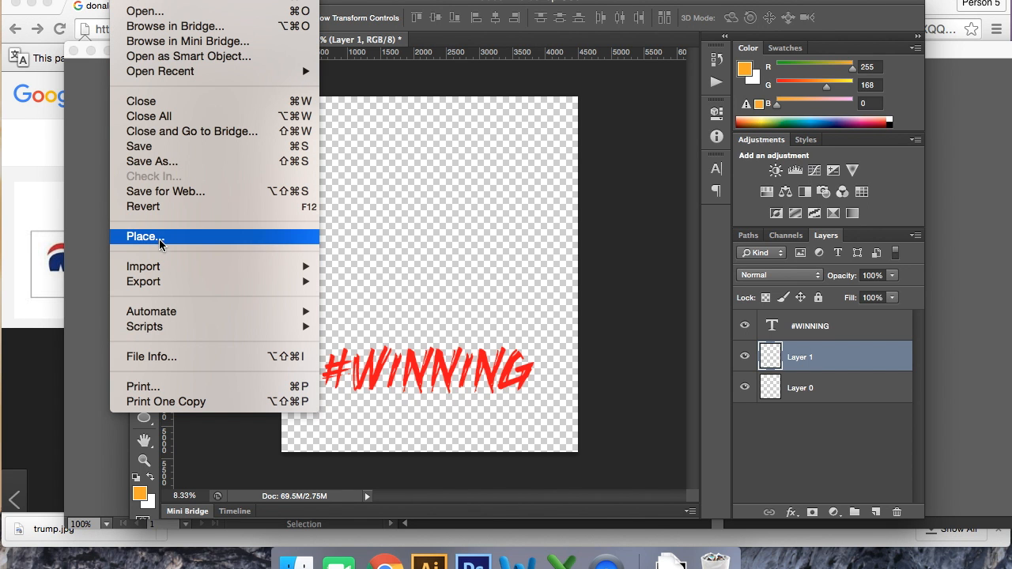
Step: Place the trump vector.eps file, found by searching 'trump', as a new layer above #WINNING
click(142, 235)
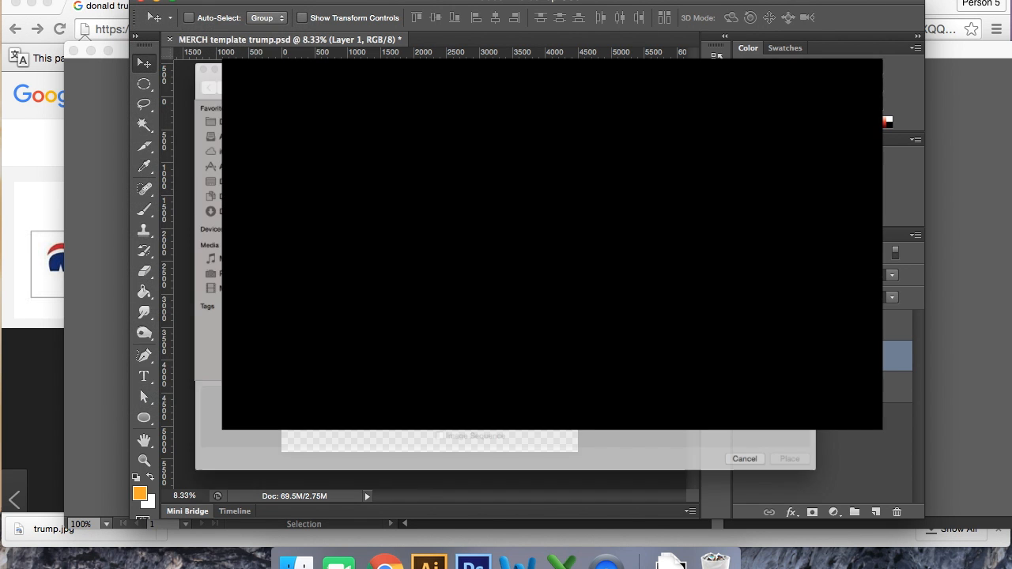
text(trump)
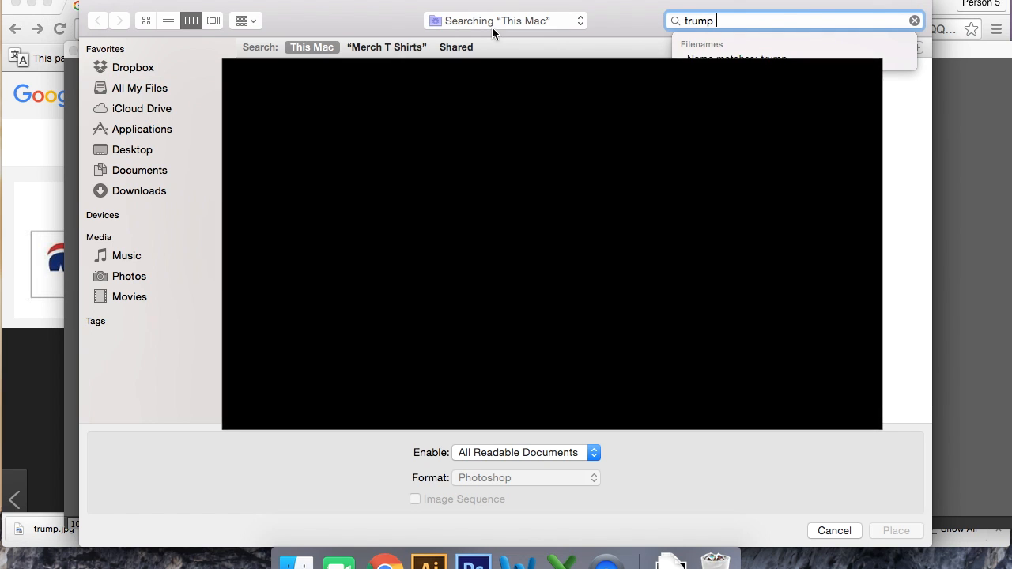
click(297, 98)
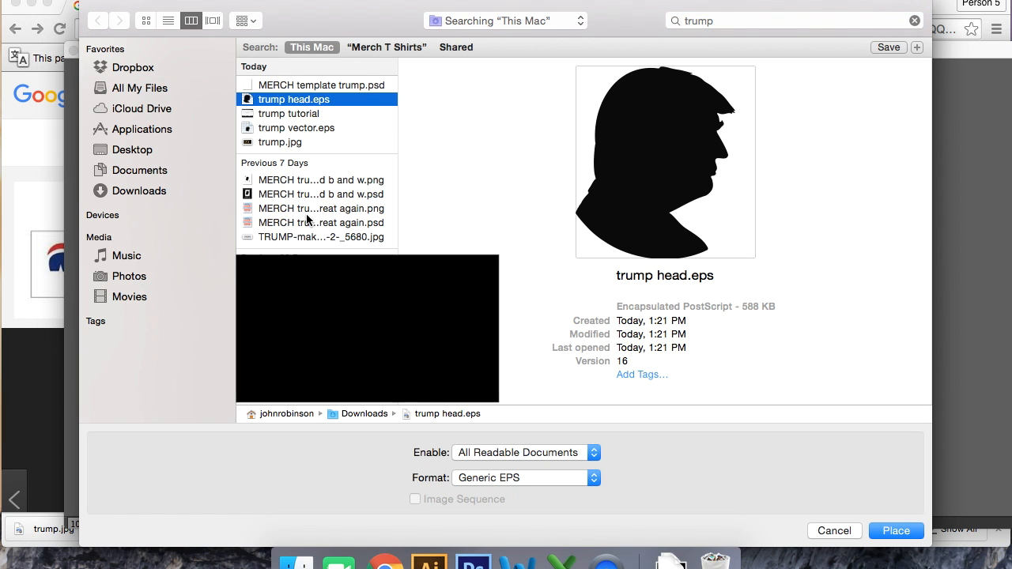
click(298, 127)
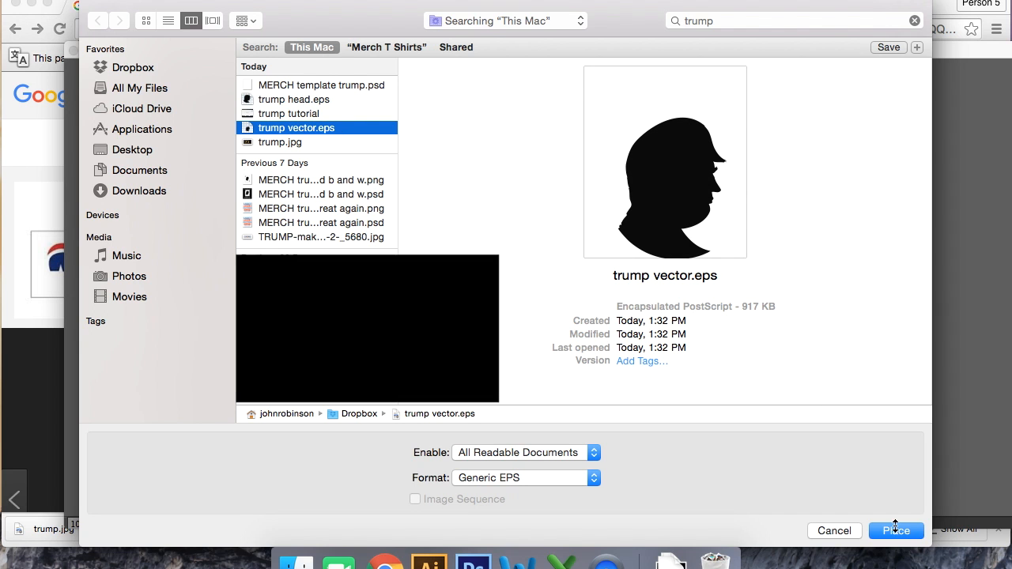
click(895, 531)
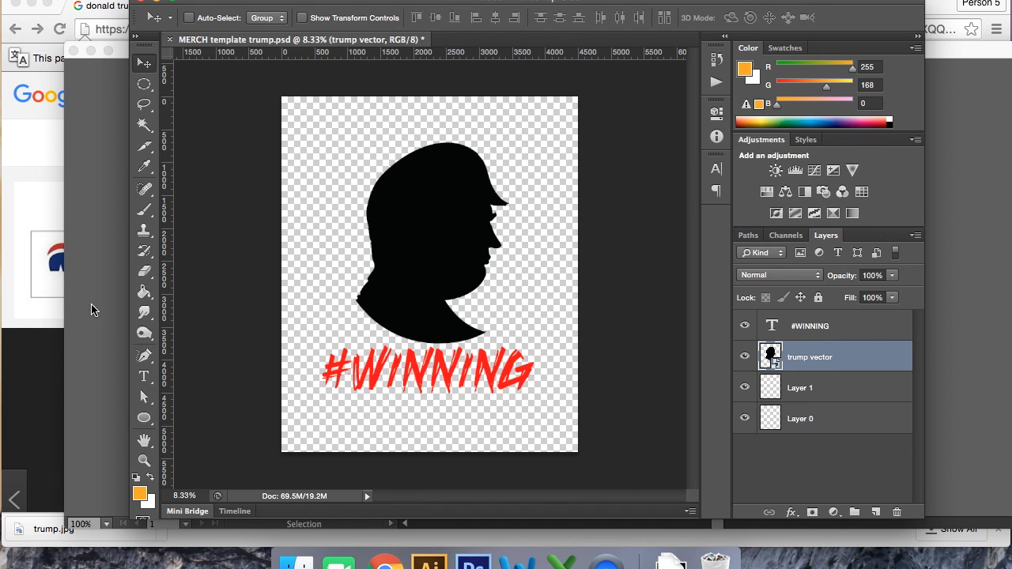
mouse_move(133, 60)
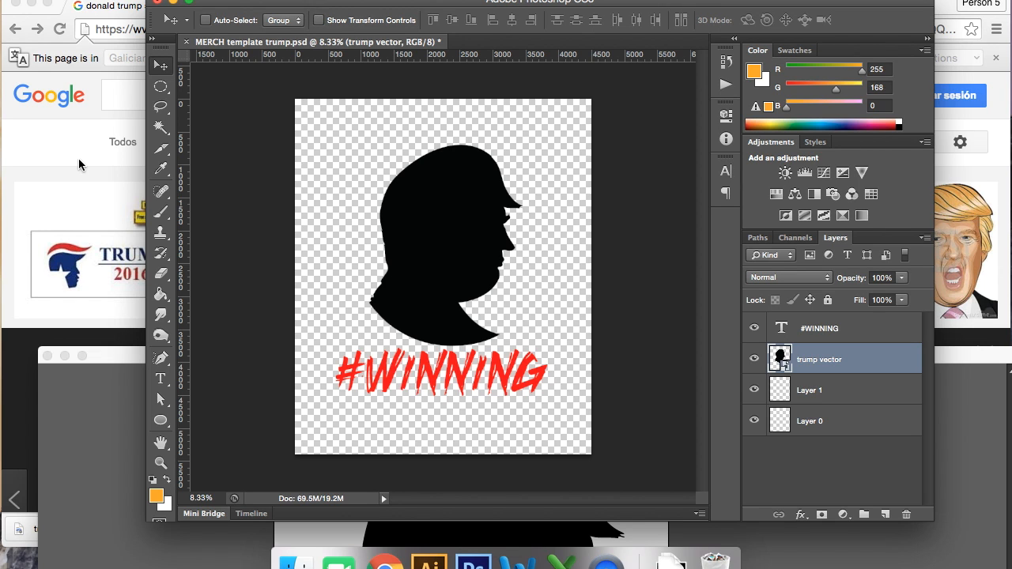
mouse_move(92, 148)
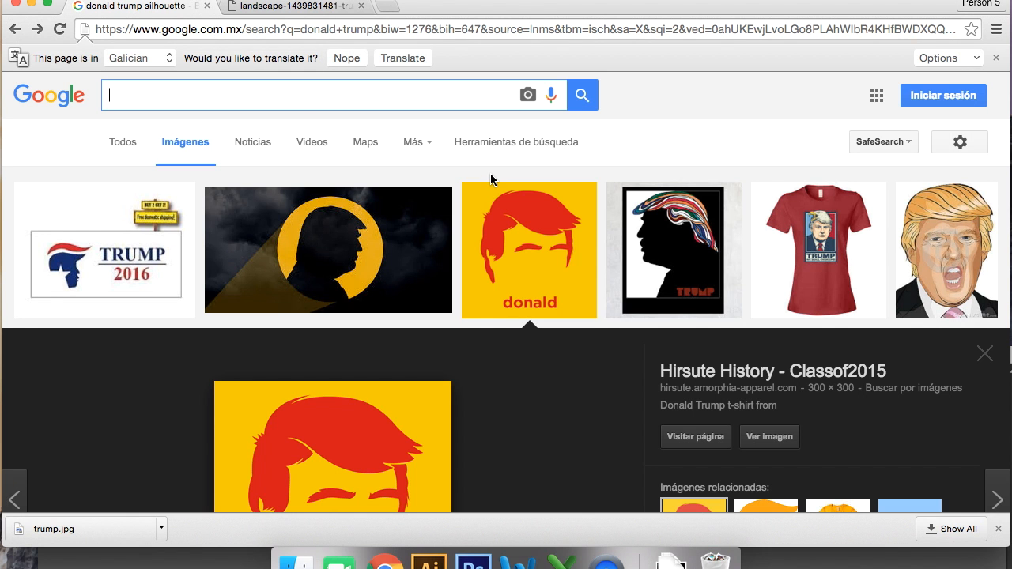
Step: Search Google Images for 'ace of spades' and save the card image as ace.jpg to Downloads
text(ace)
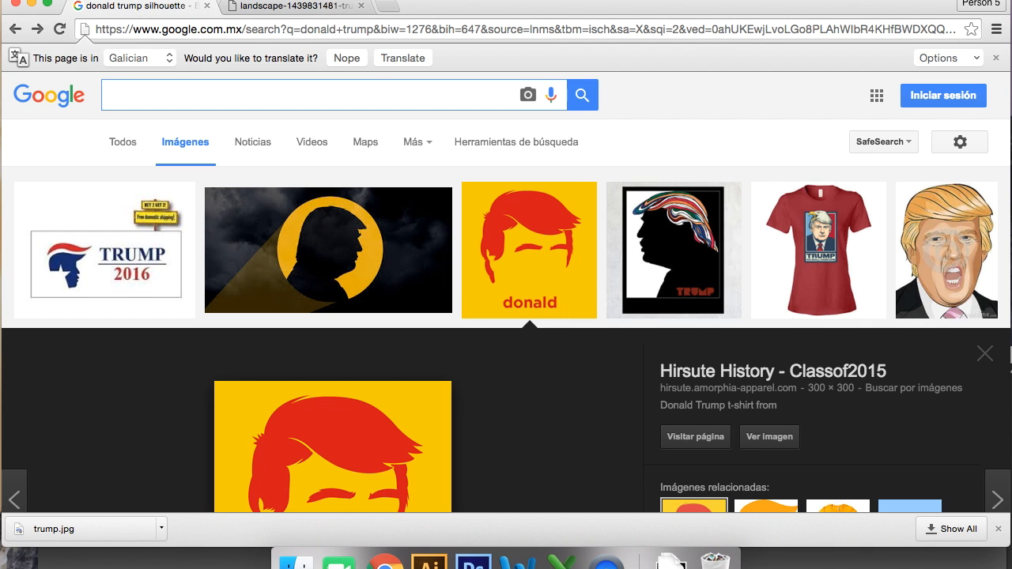
text(ace of spad)
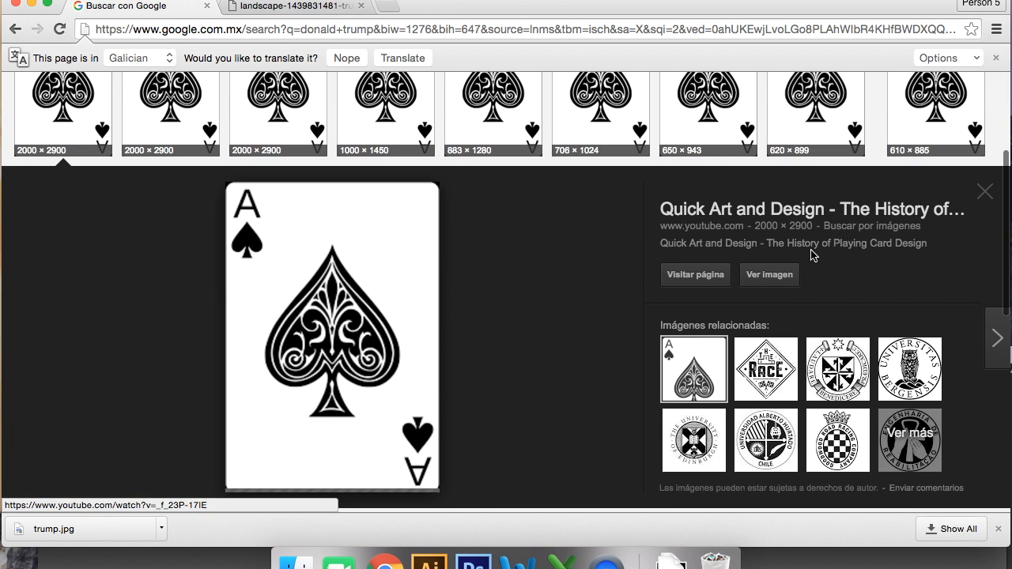
click(769, 276)
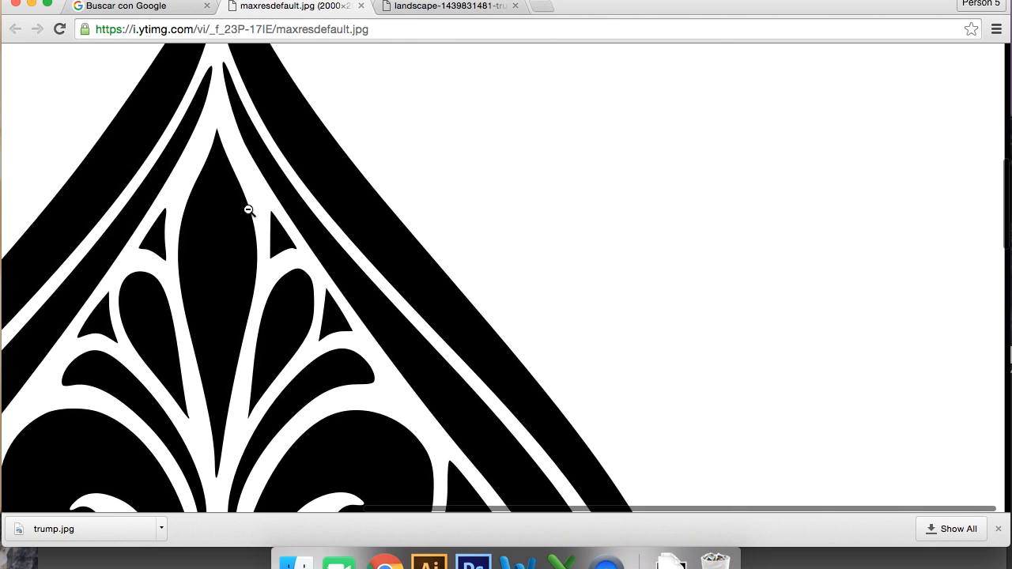
right_click(249, 209)
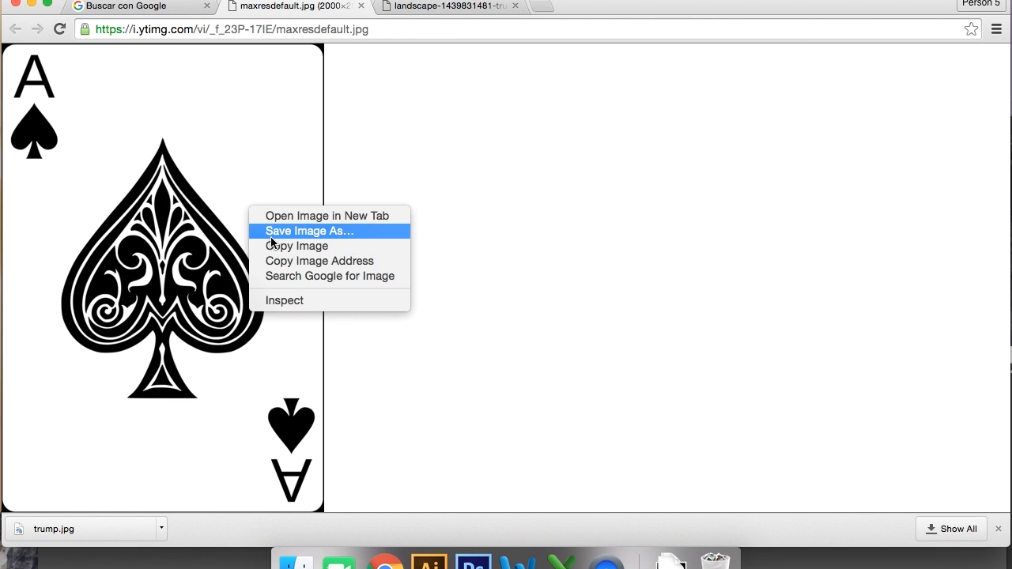
click(310, 231)
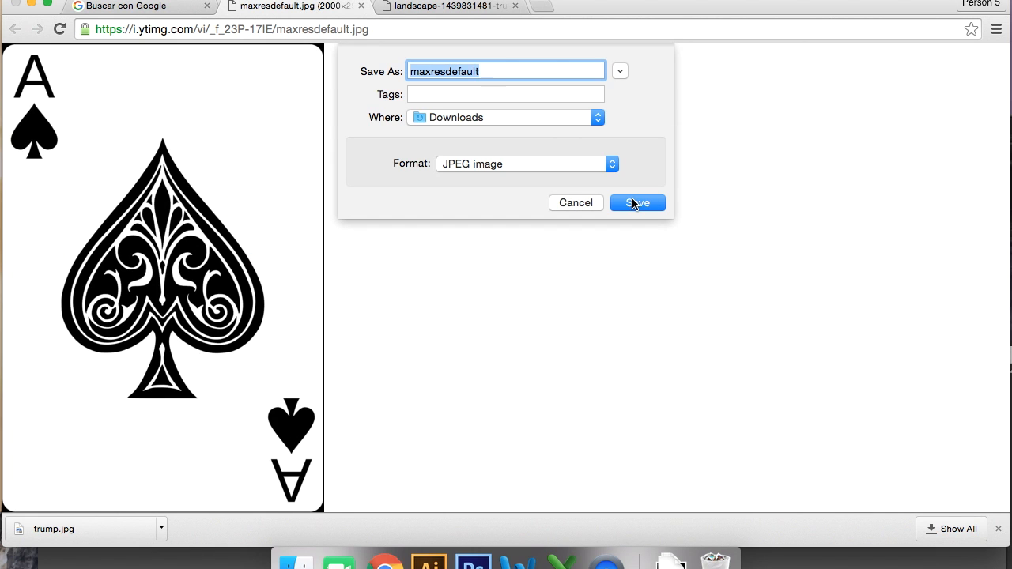
click(636, 203)
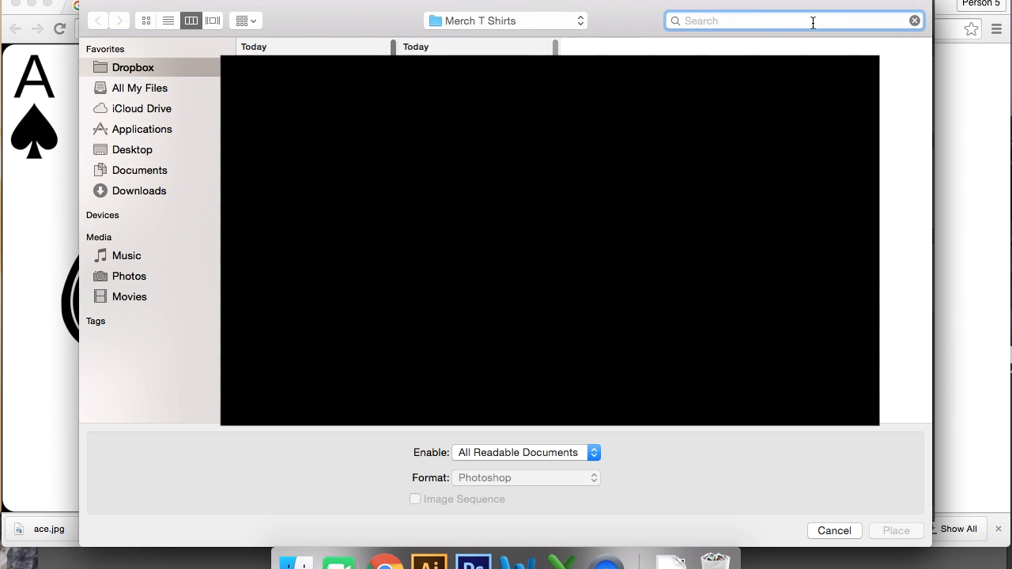
Step: Place the ace of spades image and stretch it to cover the design area above #WINNING
text(ace)
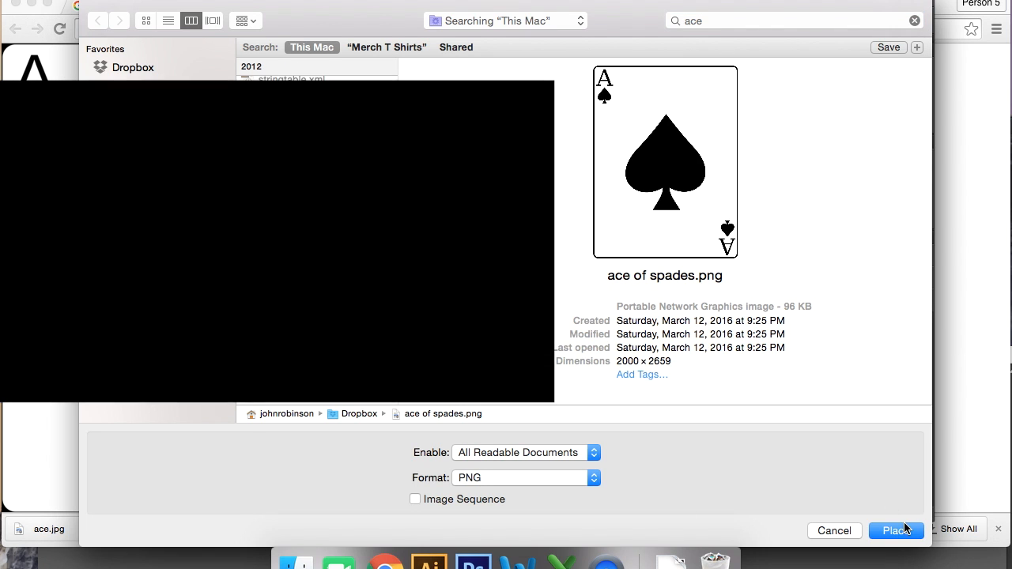
click(895, 532)
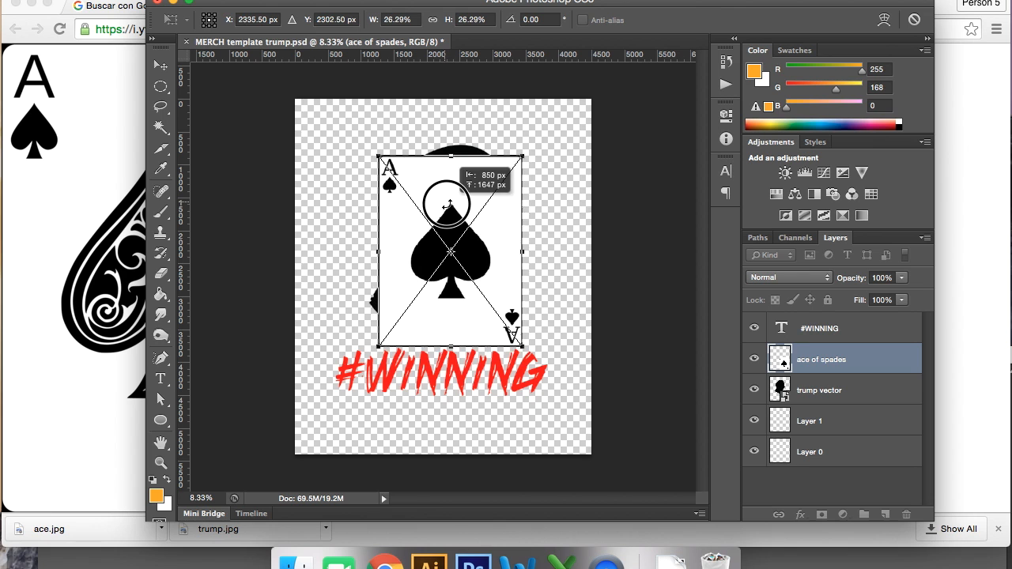
drag(451, 204, 320, 112)
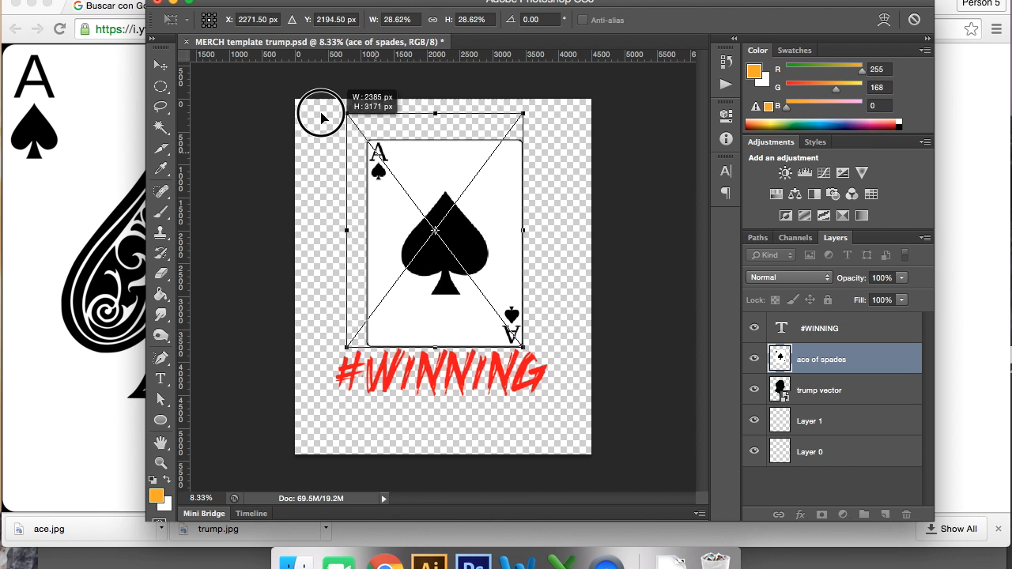
drag(319, 114, 467, 250)
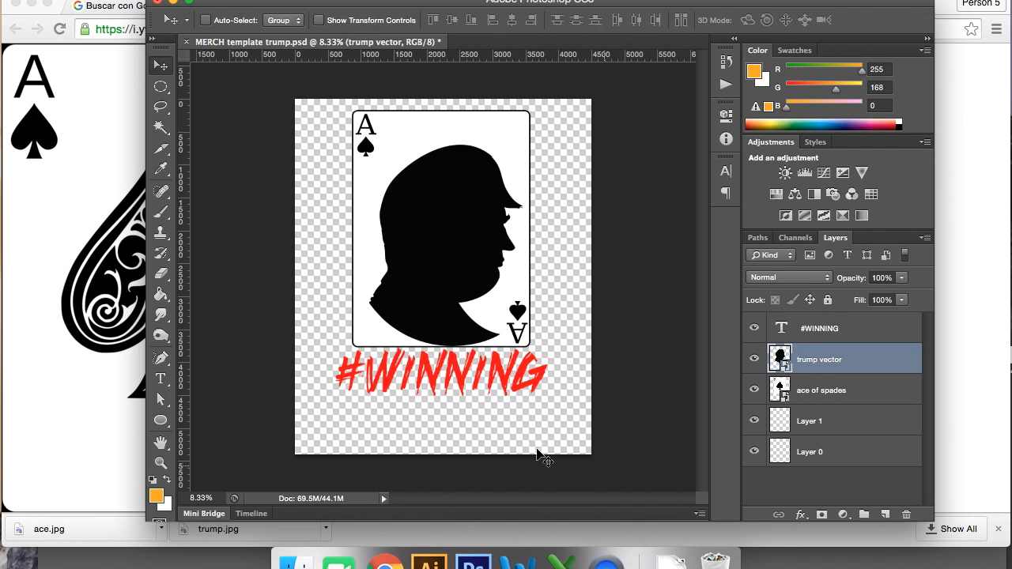
Step: Free Transform the trump vector layer smaller and move it up onto the centre of the card
click(823, 389)
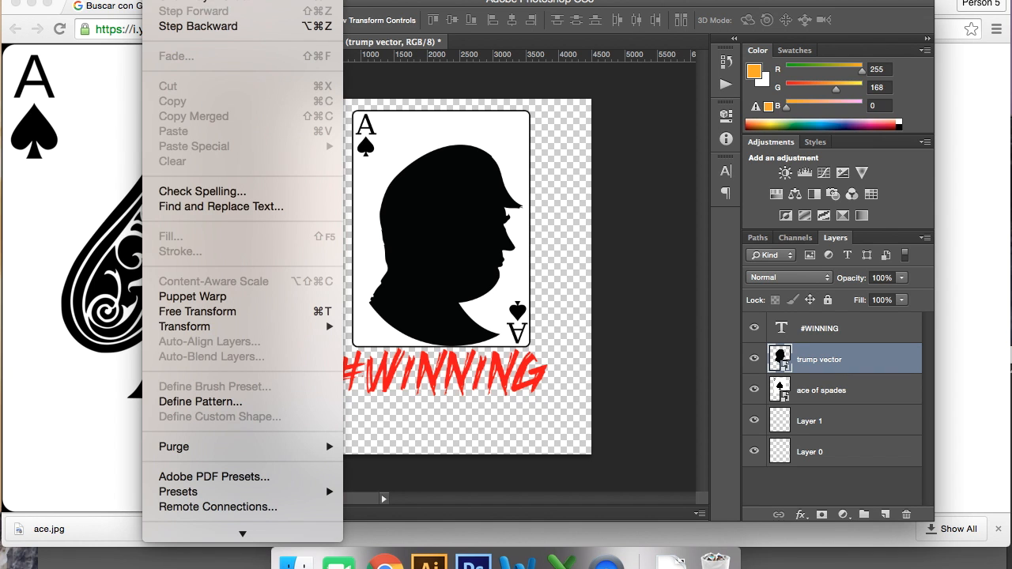
mouse_move(213, 315)
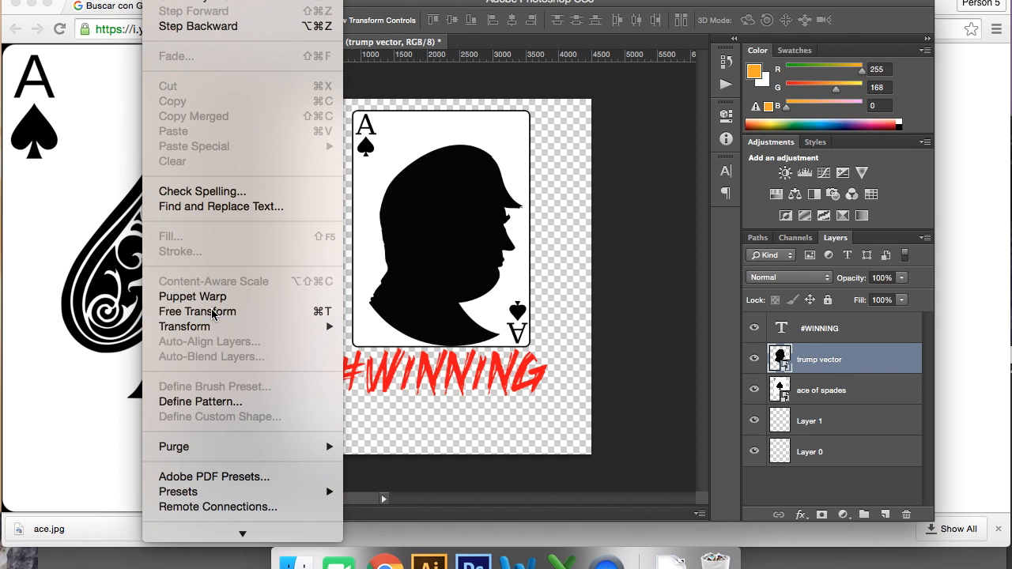
click(196, 312)
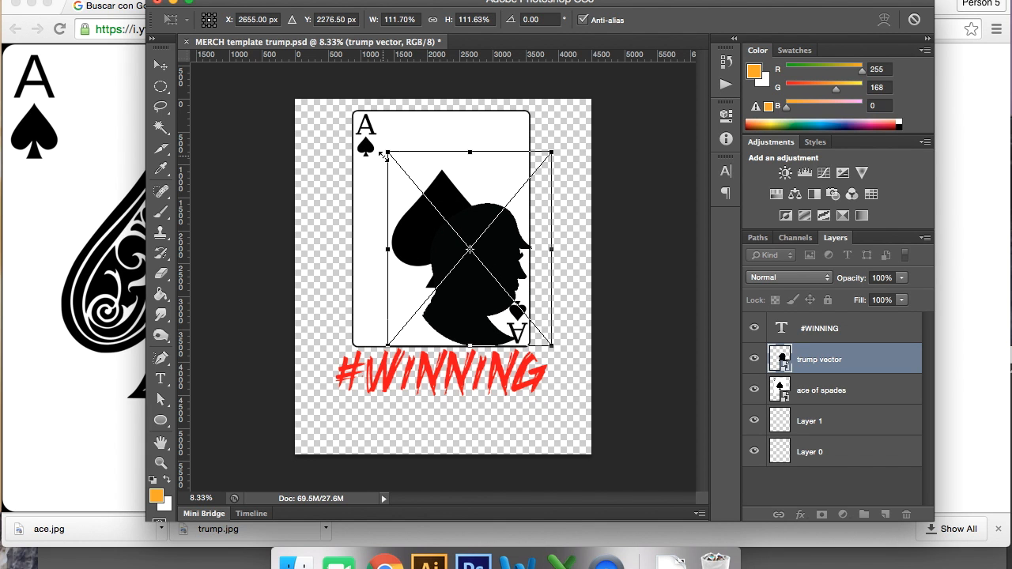
mouse_move(474, 286)
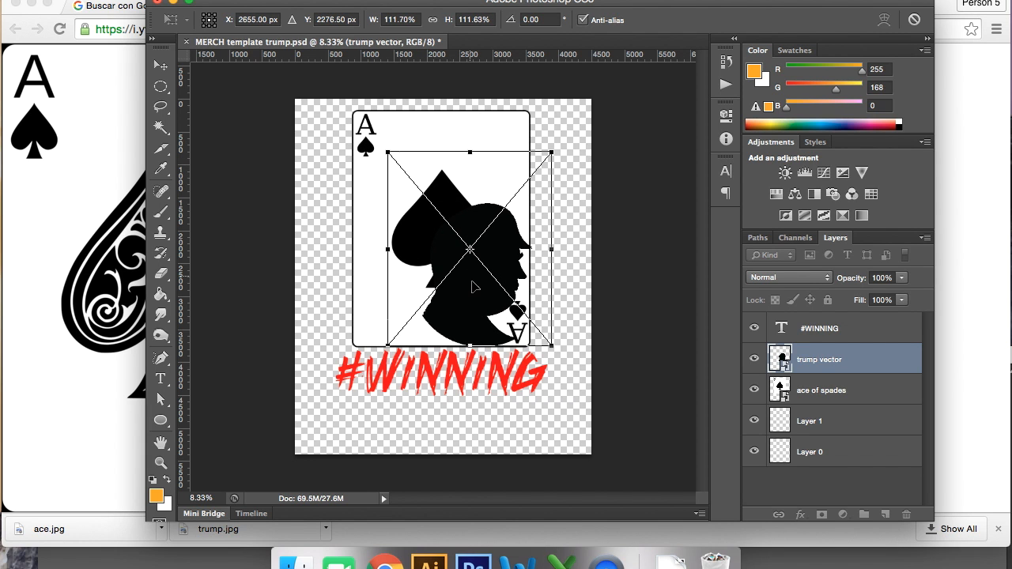
drag(475, 285, 446, 241)
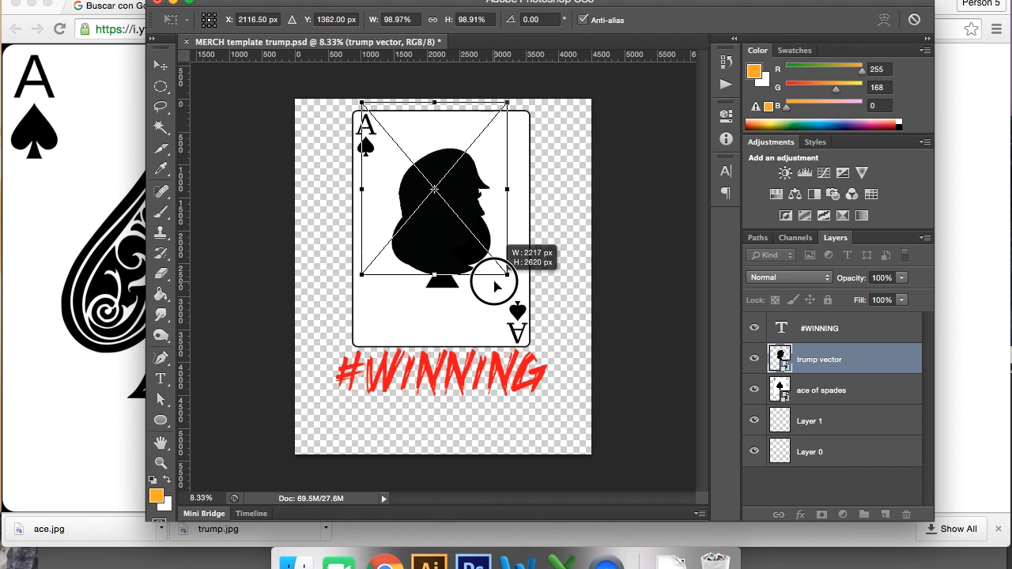
drag(494, 285, 483, 240)
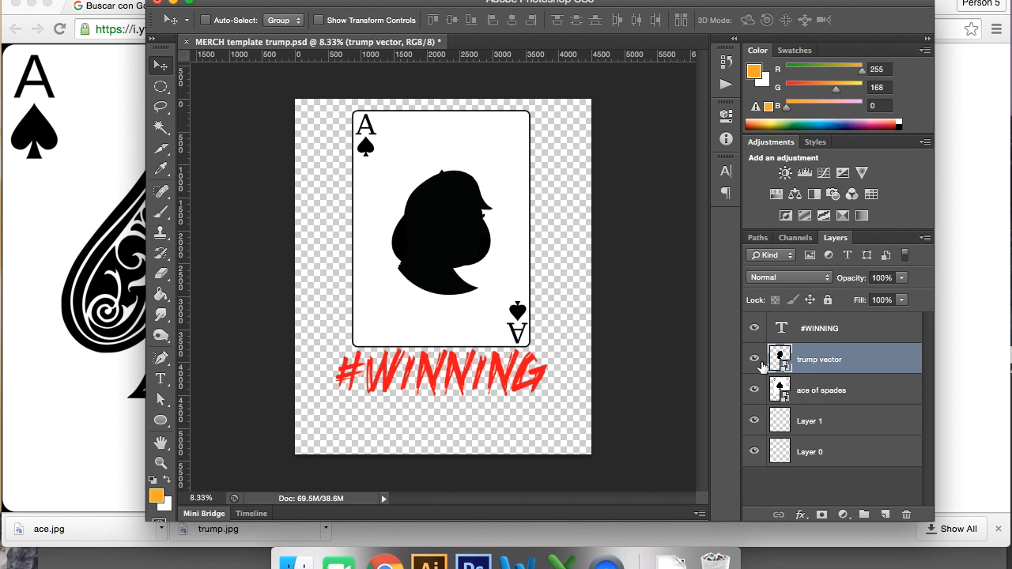
mouse_move(755, 359)
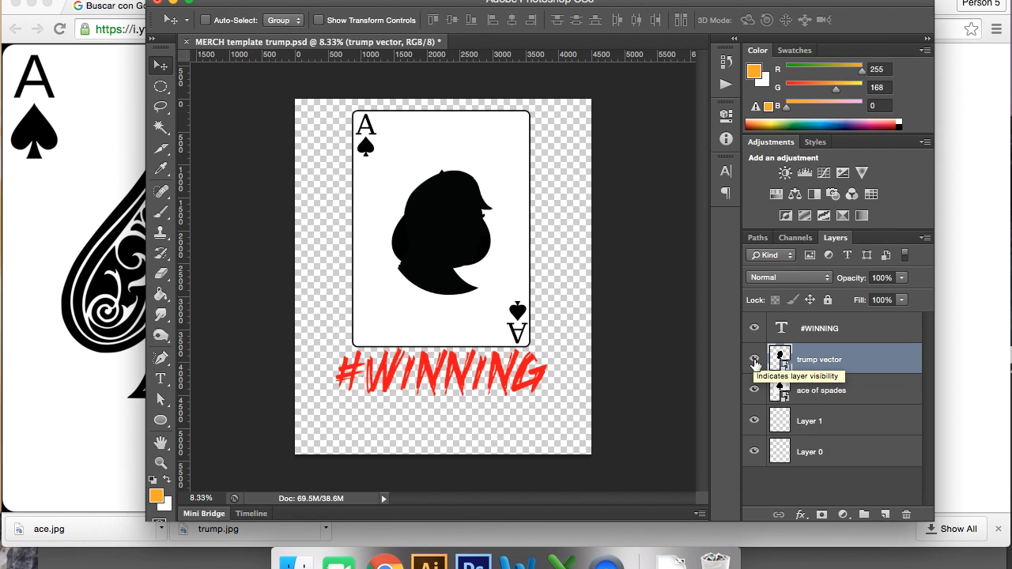
Step: Hide the silhouette, sample the card's white and brush out the central spade, then show the silhouette again
click(755, 359)
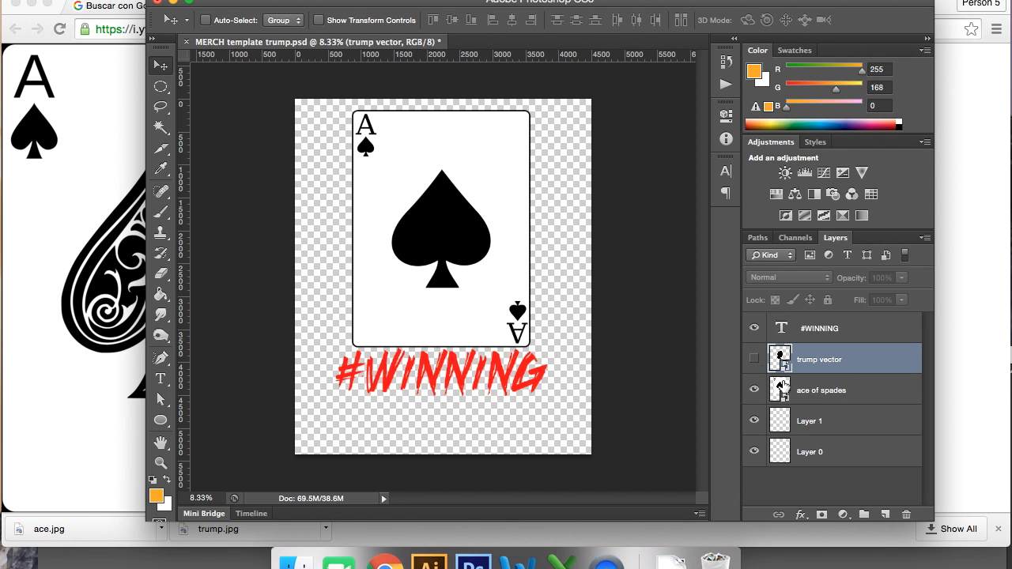
click(822, 389)
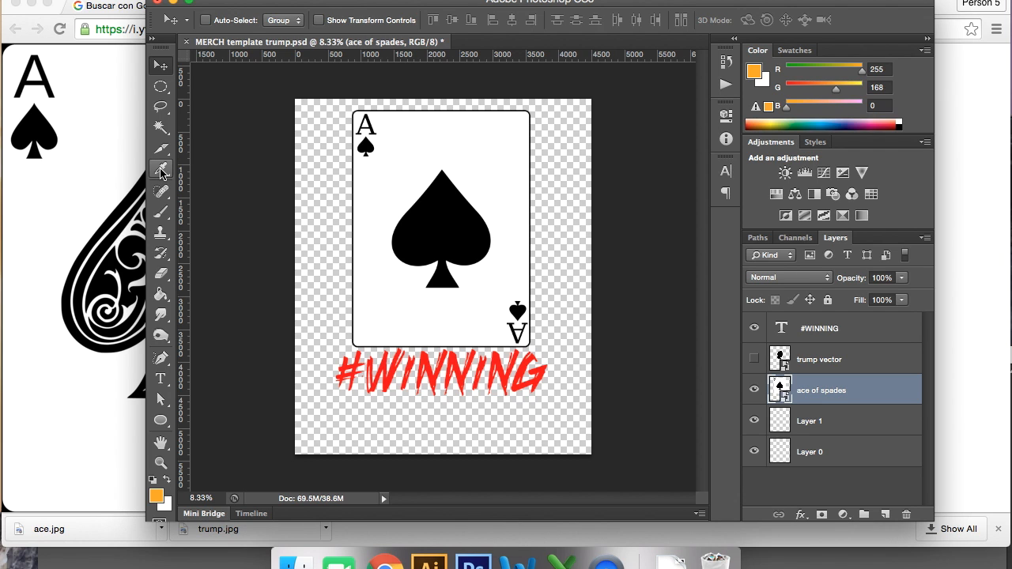
click(162, 170)
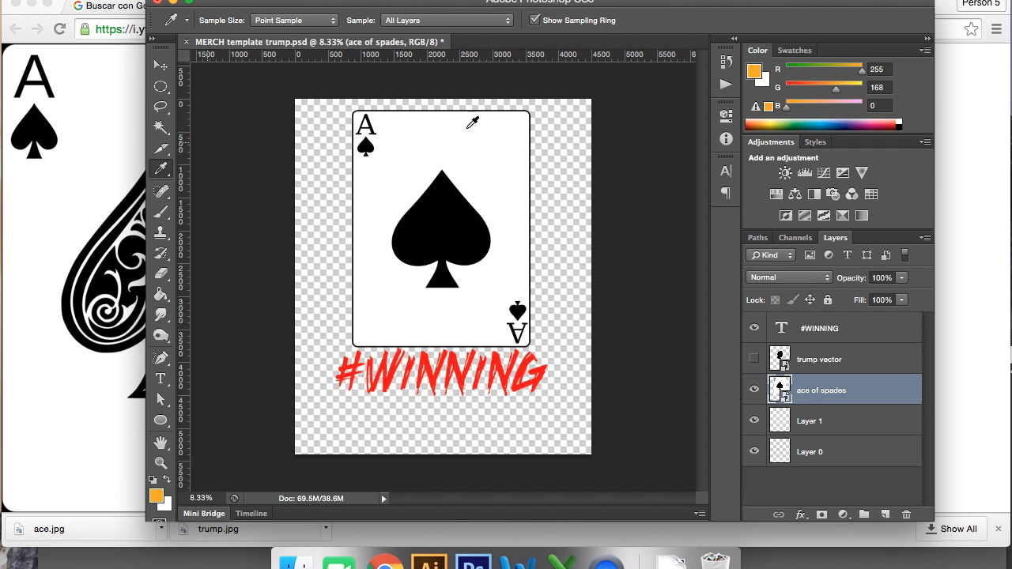
click(431, 190)
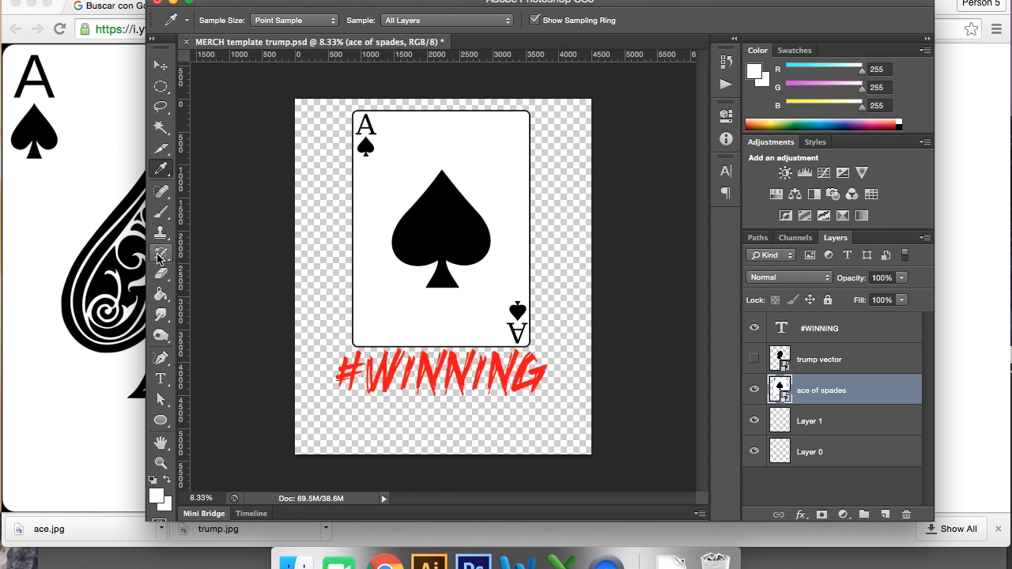
click(161, 212)
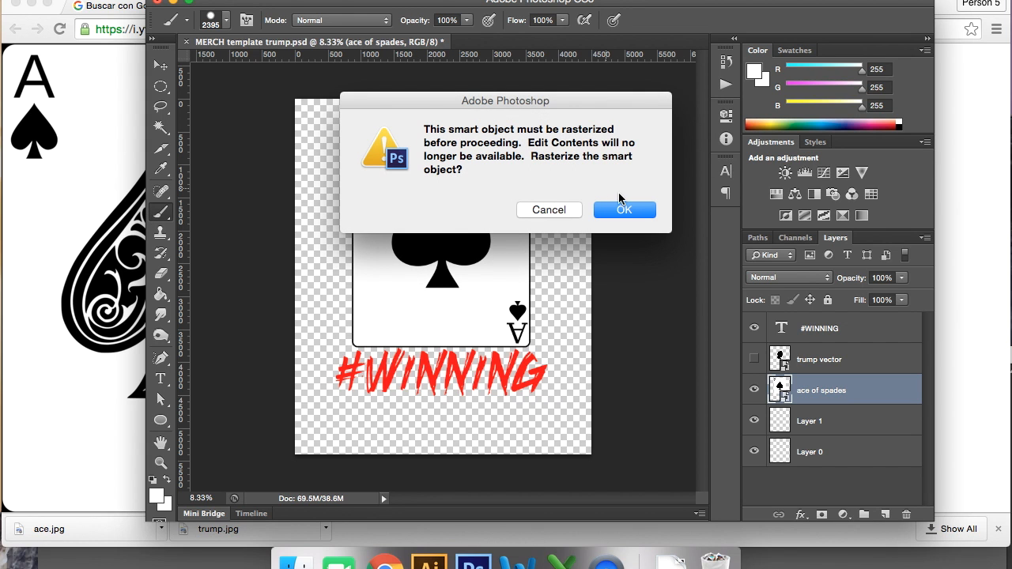
mouse_move(563, 215)
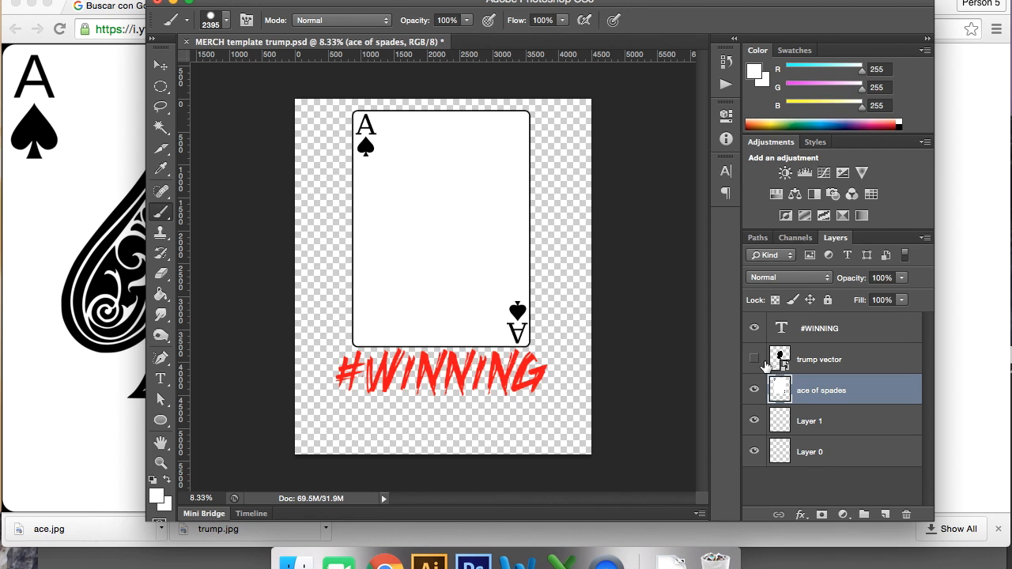
click(755, 359)
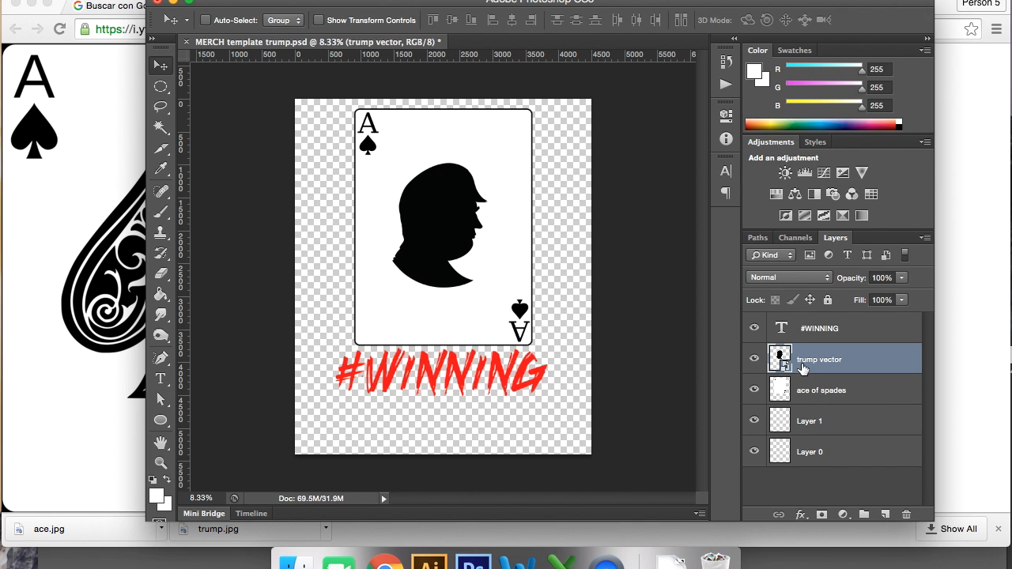
Step: Duplicate the trump vector layer and drag the small copy under the card's top-left A
right_click(819, 359)
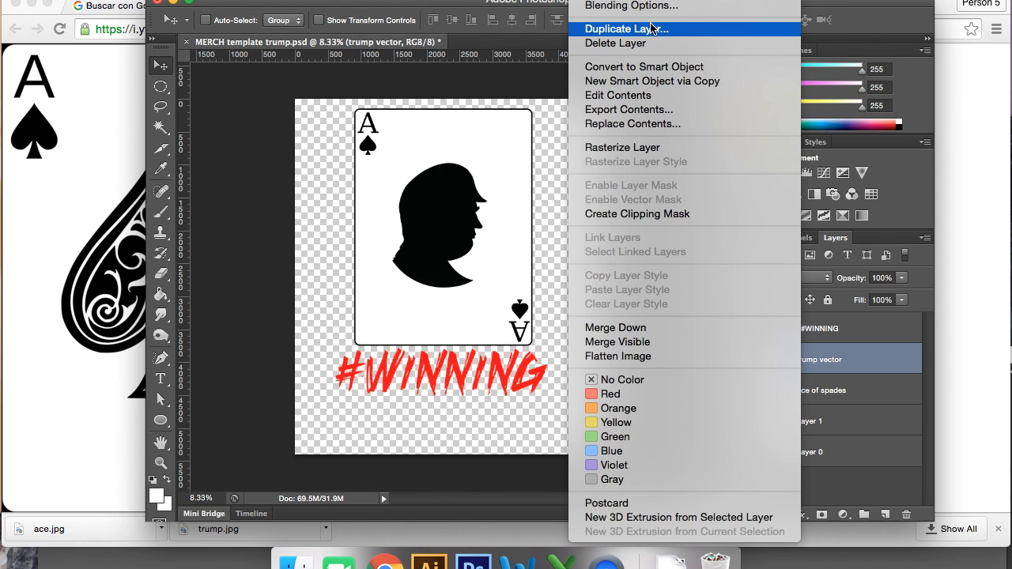
click(626, 28)
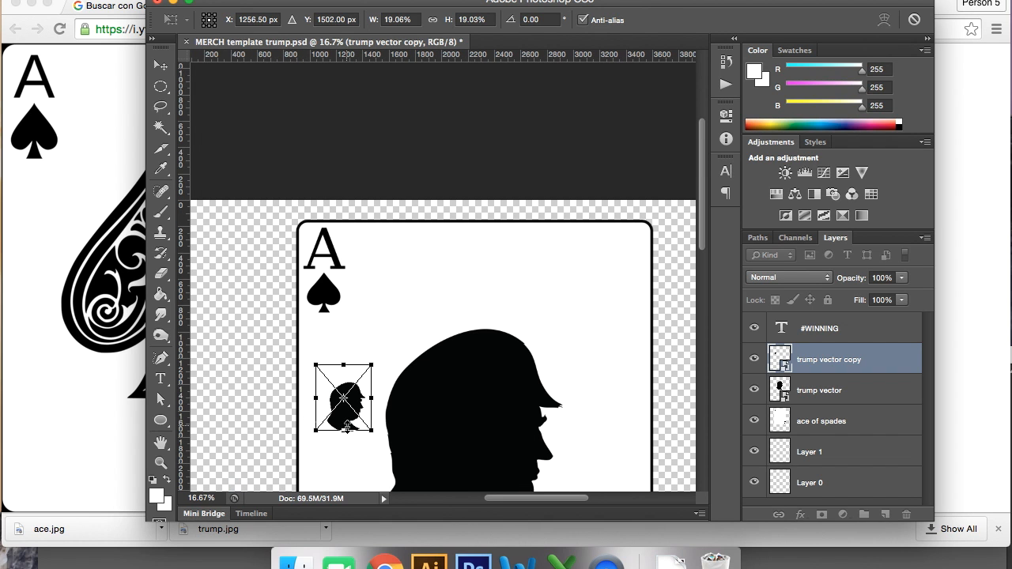
drag(345, 399, 323, 300)
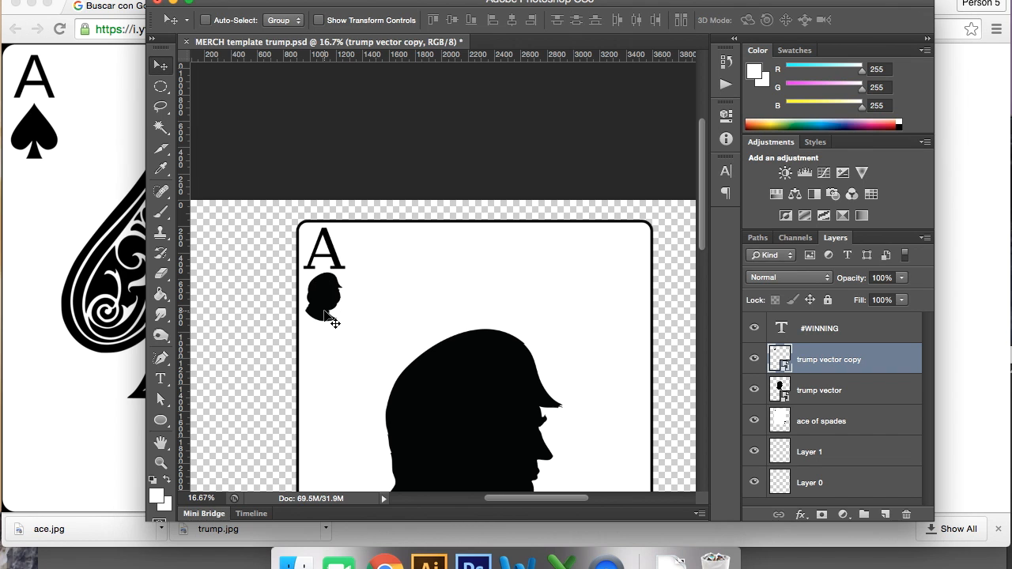
Step: Duplicate the small corner head, move it to the bottom-right corner and rotate it beside the inverted A
right_click(828, 359)
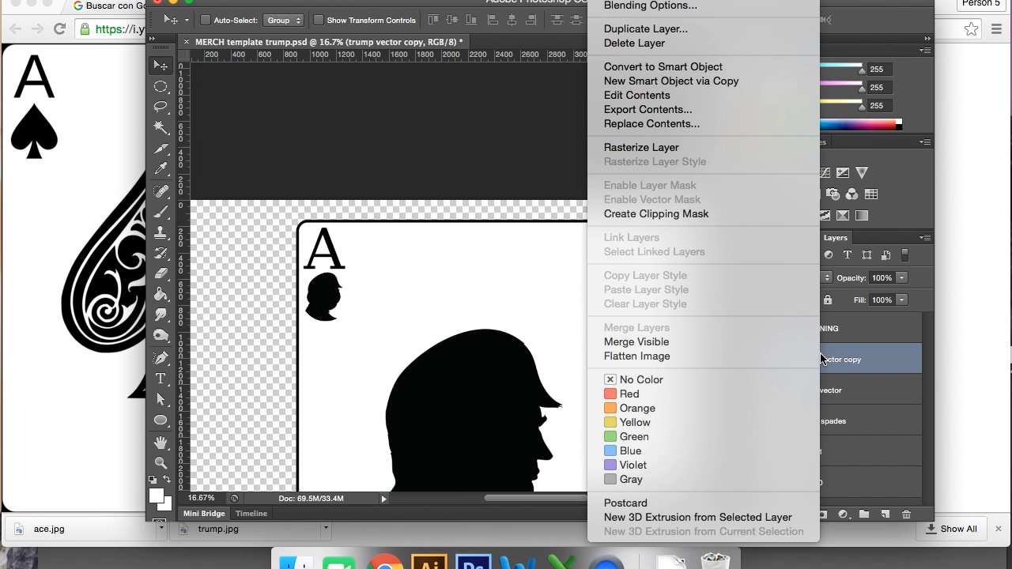
click(642, 29)
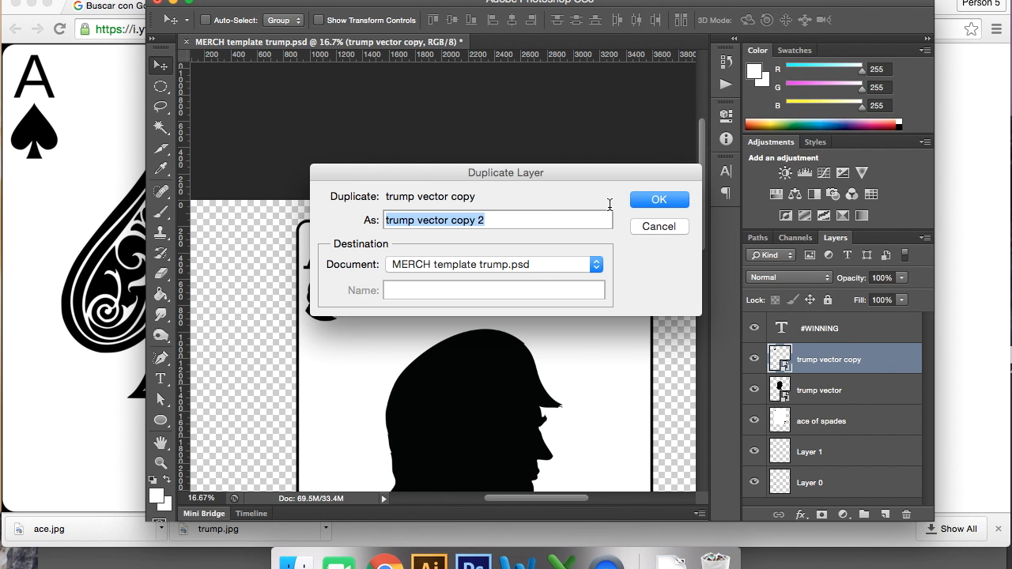
click(659, 199)
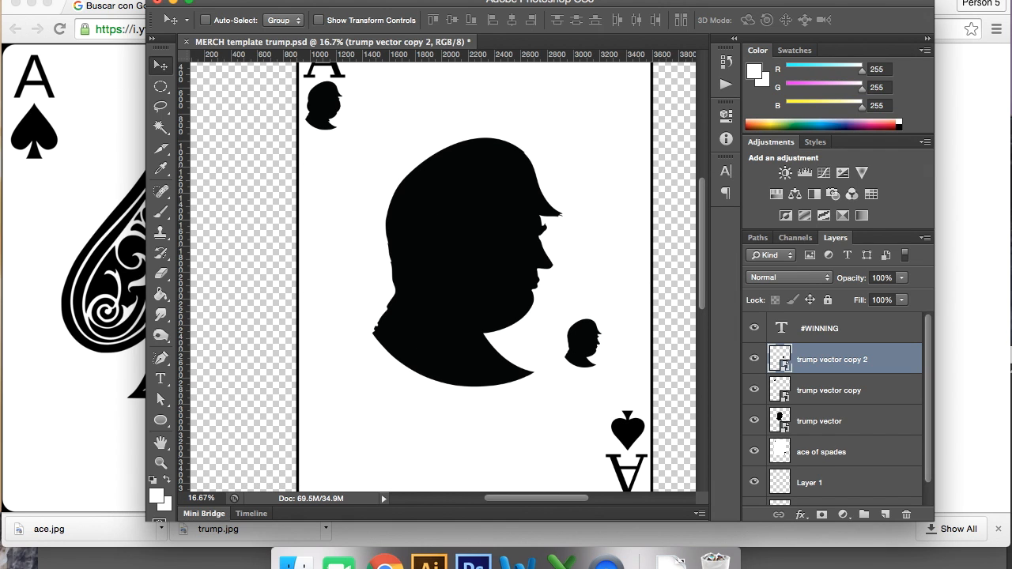
drag(585, 345, 616, 394)
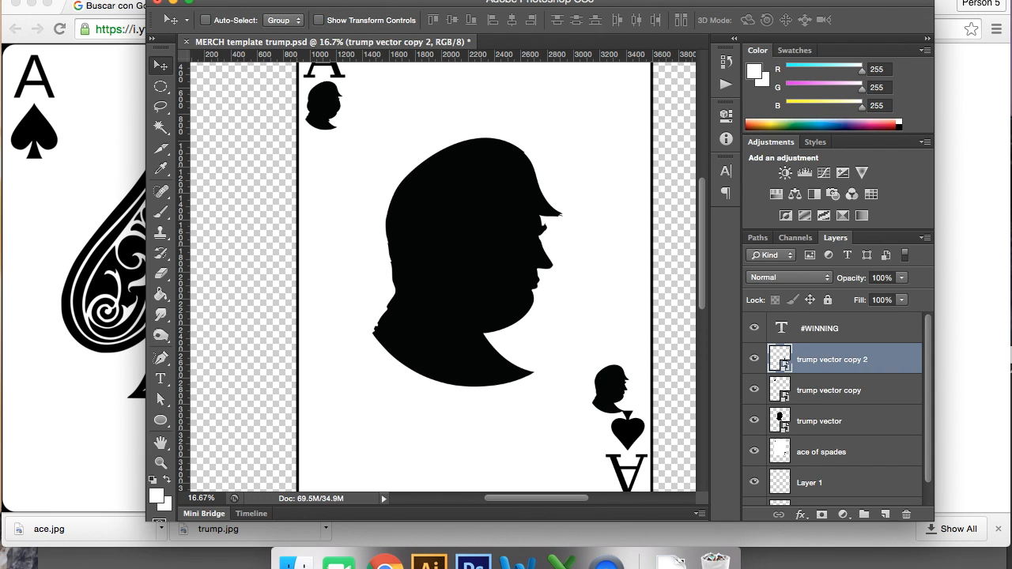
click(184, 326)
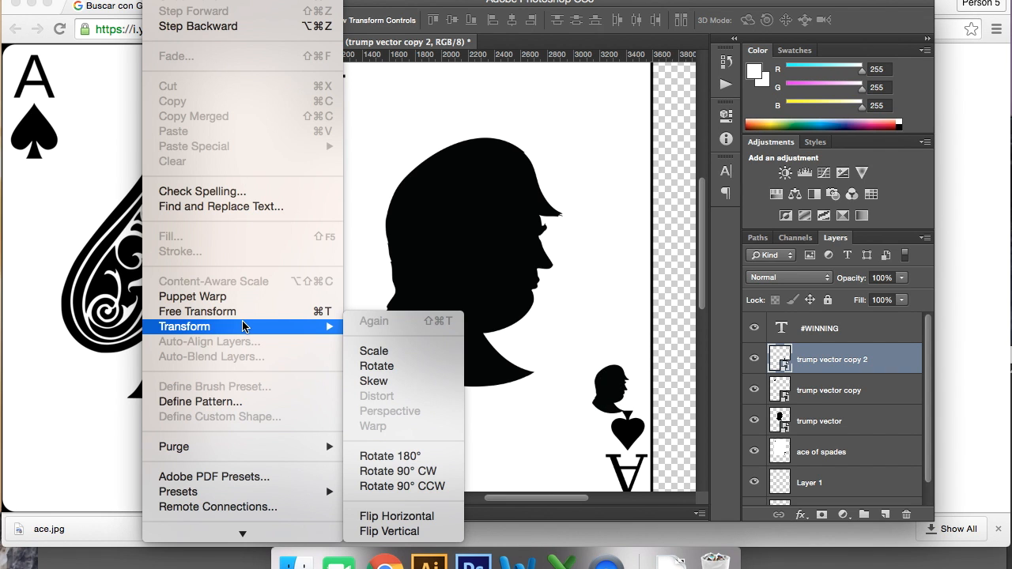
mouse_move(434, 487)
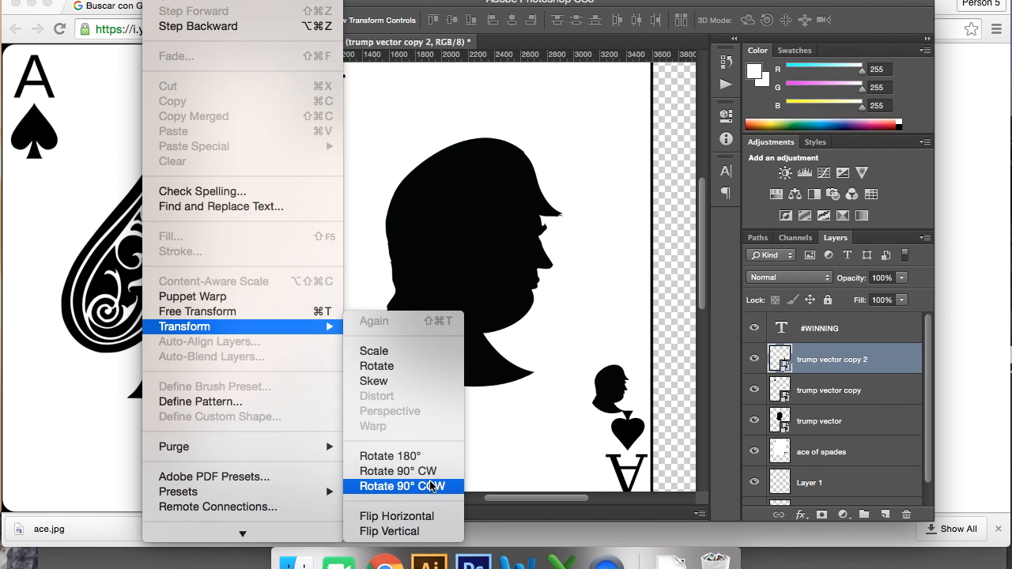
mouse_move(399, 471)
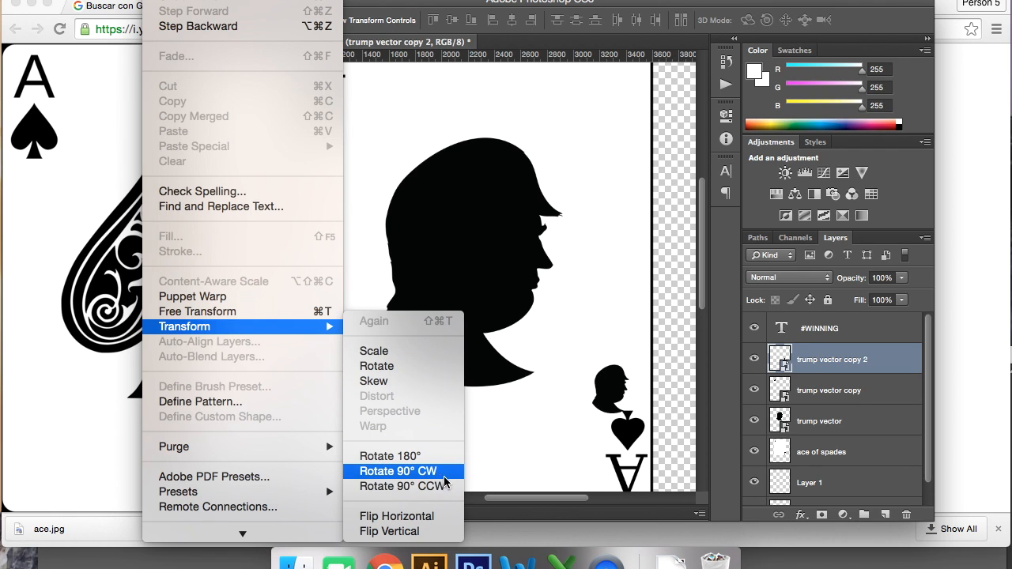
mouse_move(437, 473)
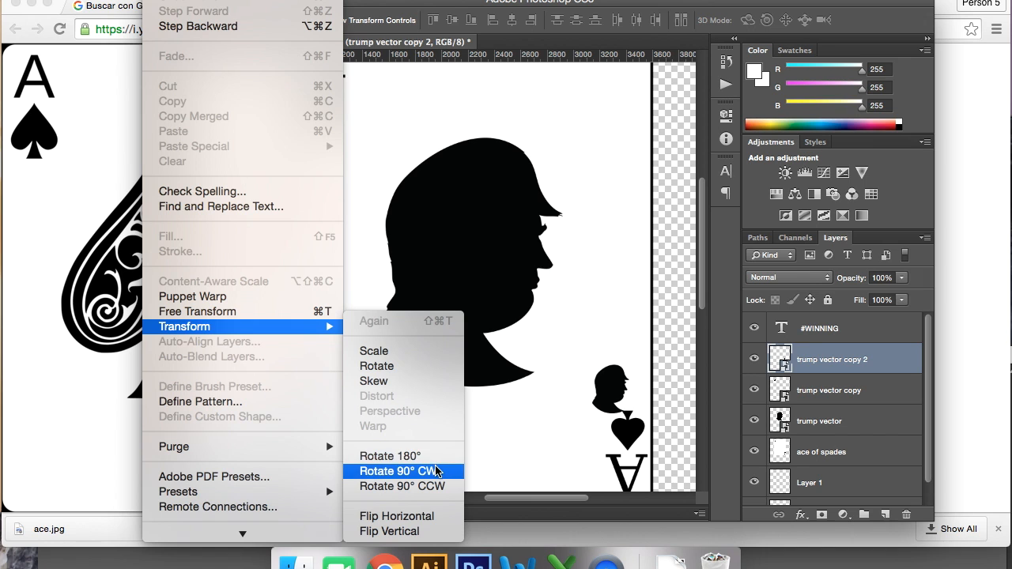
click(389, 471)
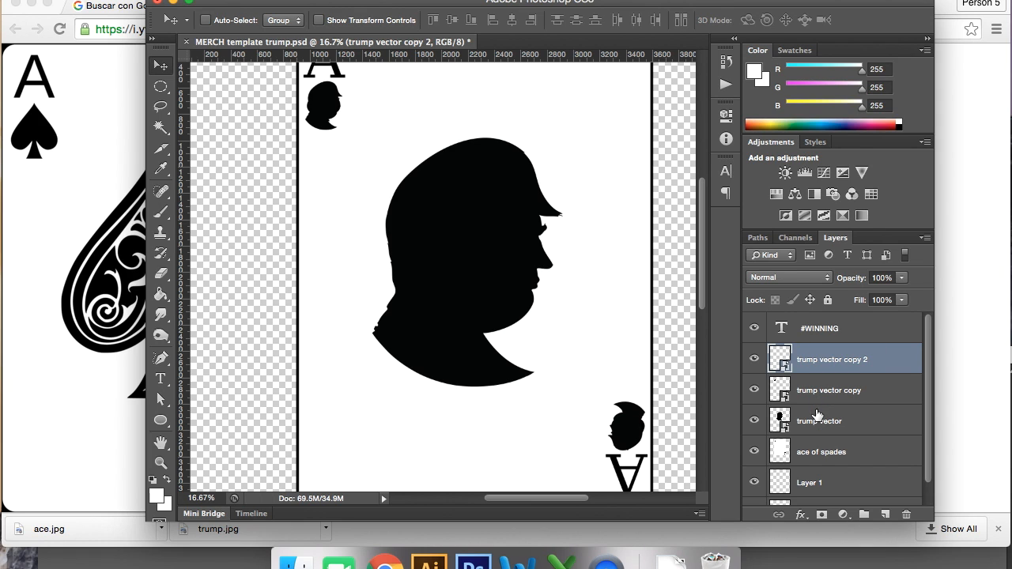
click(829, 452)
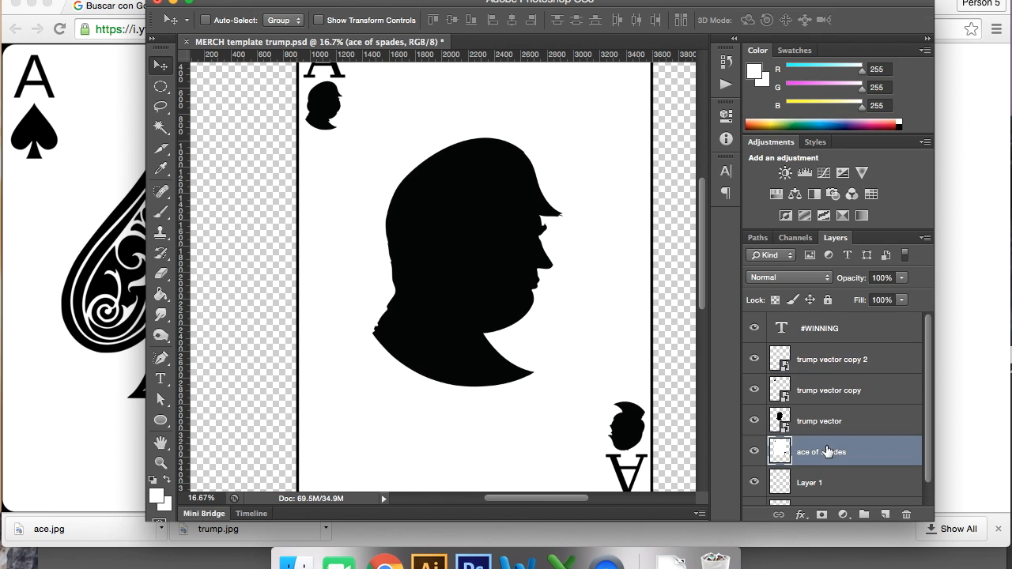
click(162, 167)
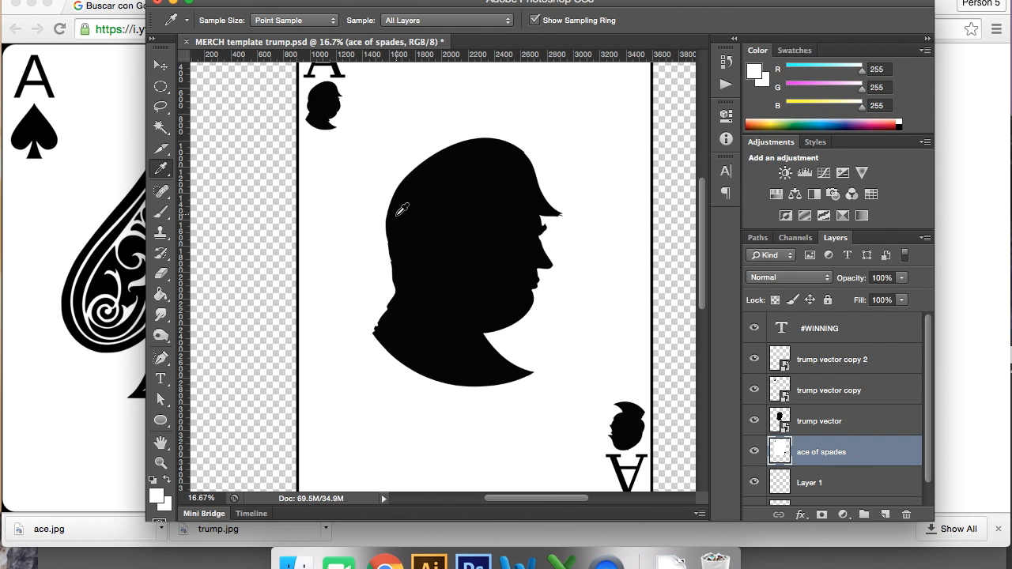
click(161, 274)
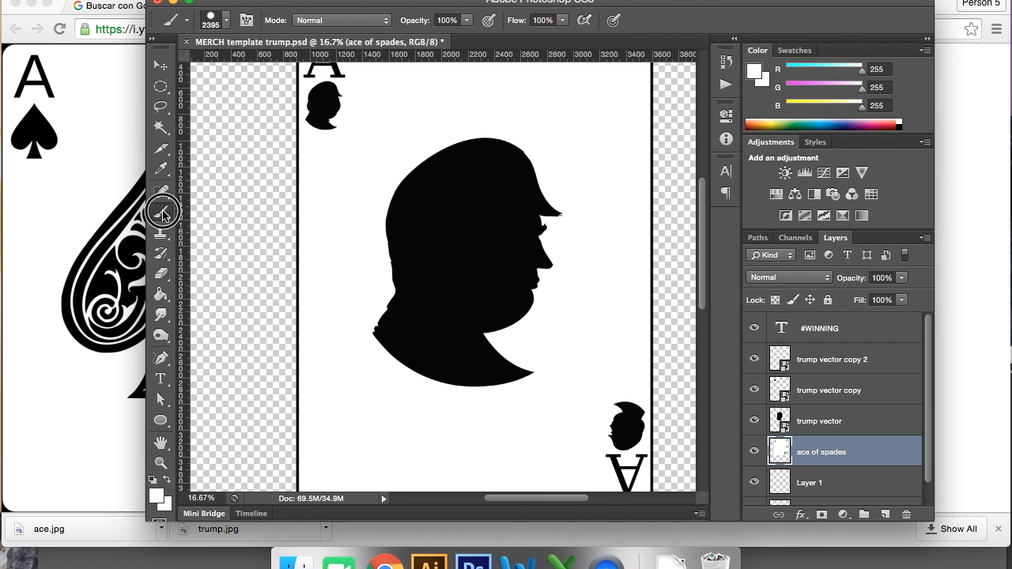
click(231, 19)
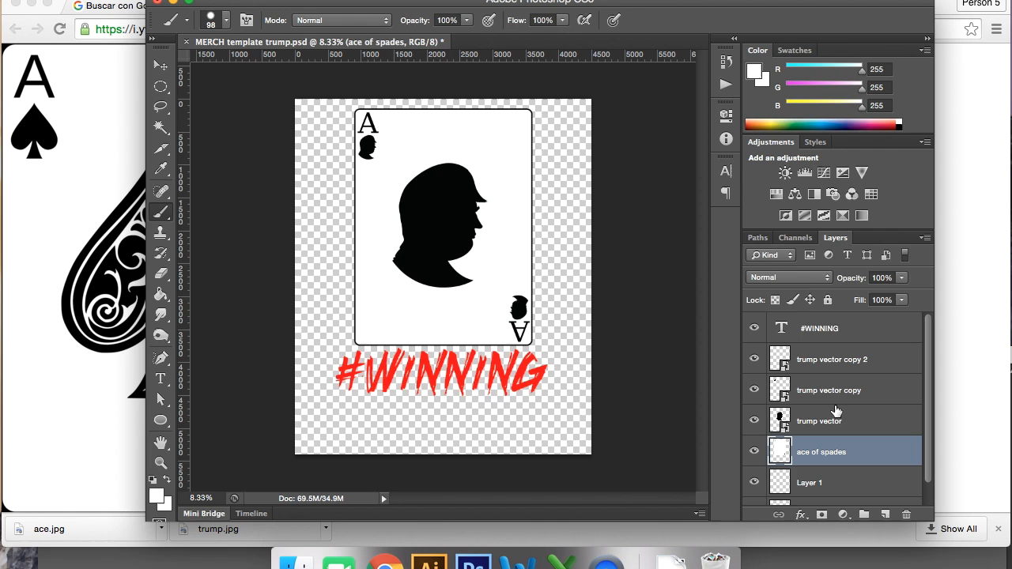
Step: Make the #WINNING text layer the active layer, leaving the card design unchanged
click(819, 327)
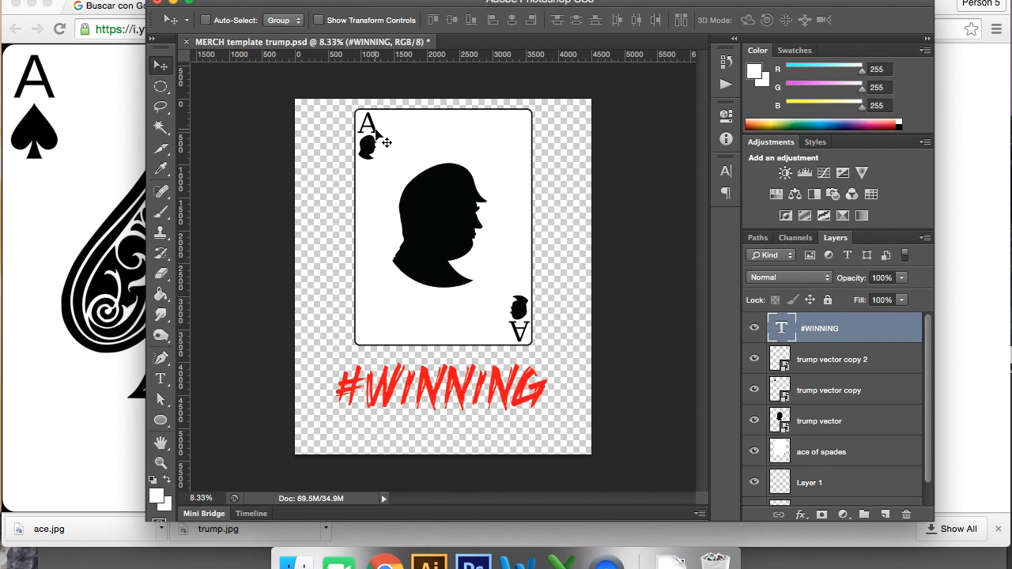
mouse_move(653, 310)
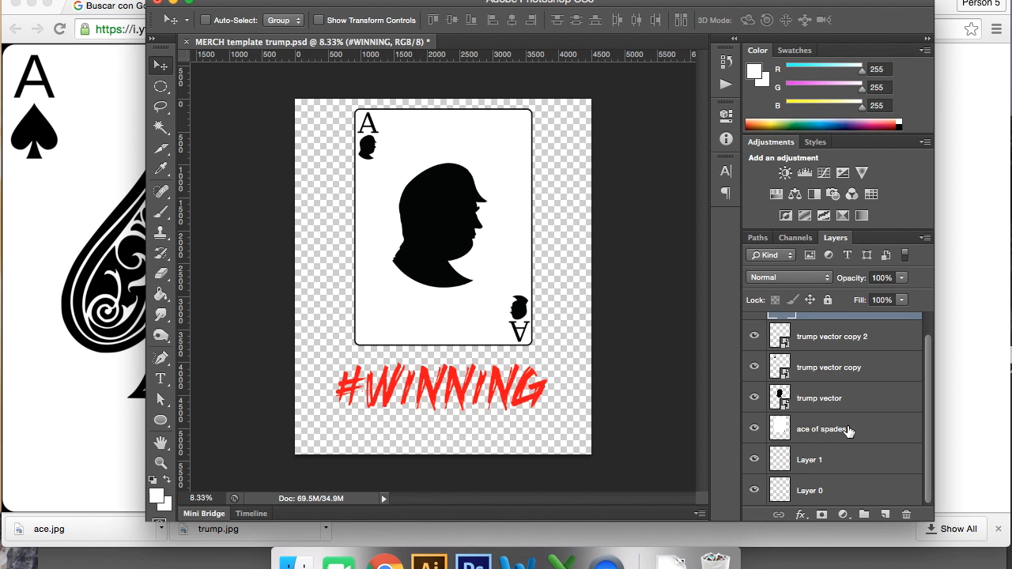
mouse_move(868, 452)
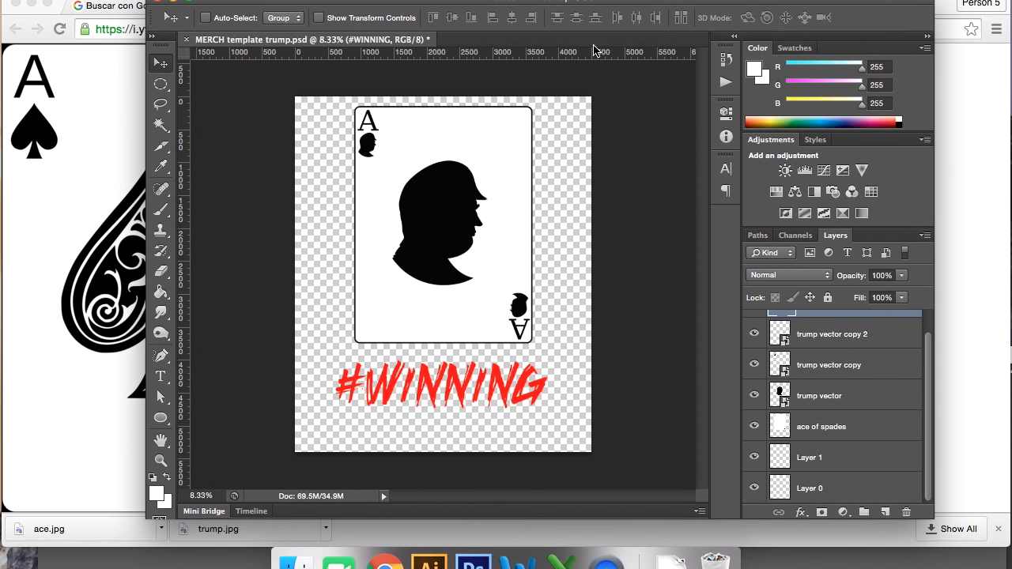
mouse_move(800, 402)
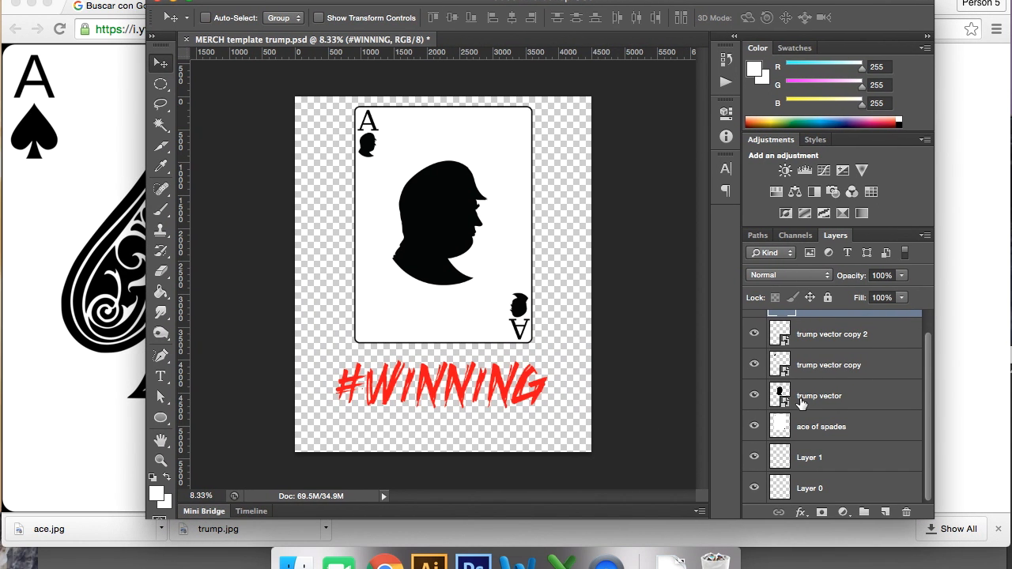
mouse_move(114, 288)
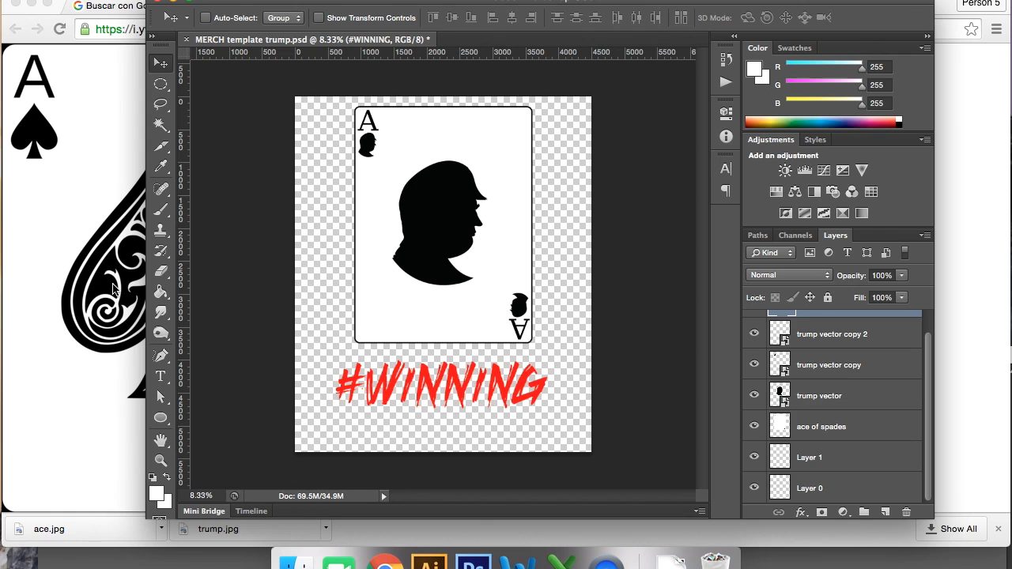
mouse_move(443, 269)
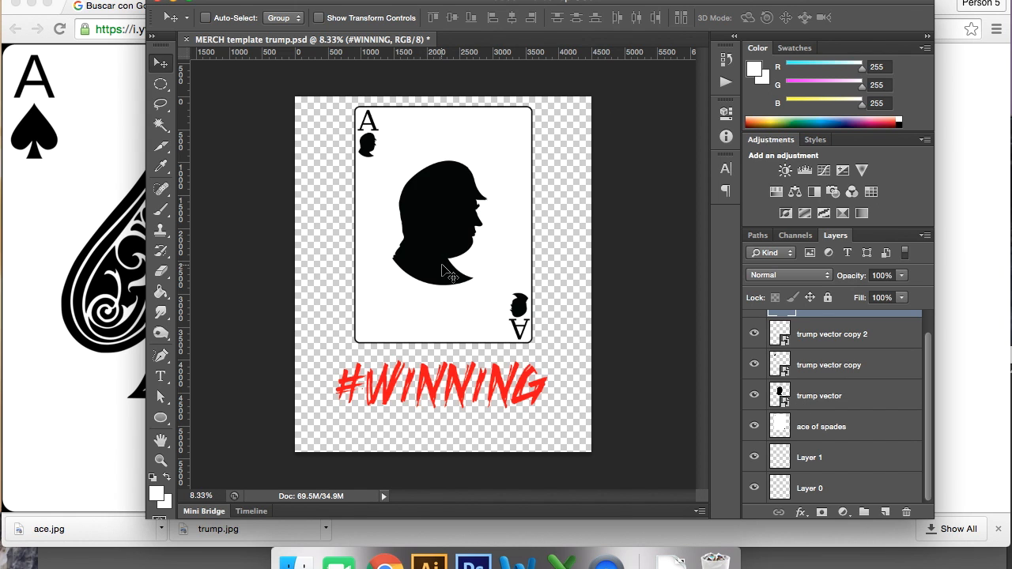
mouse_move(408, 267)
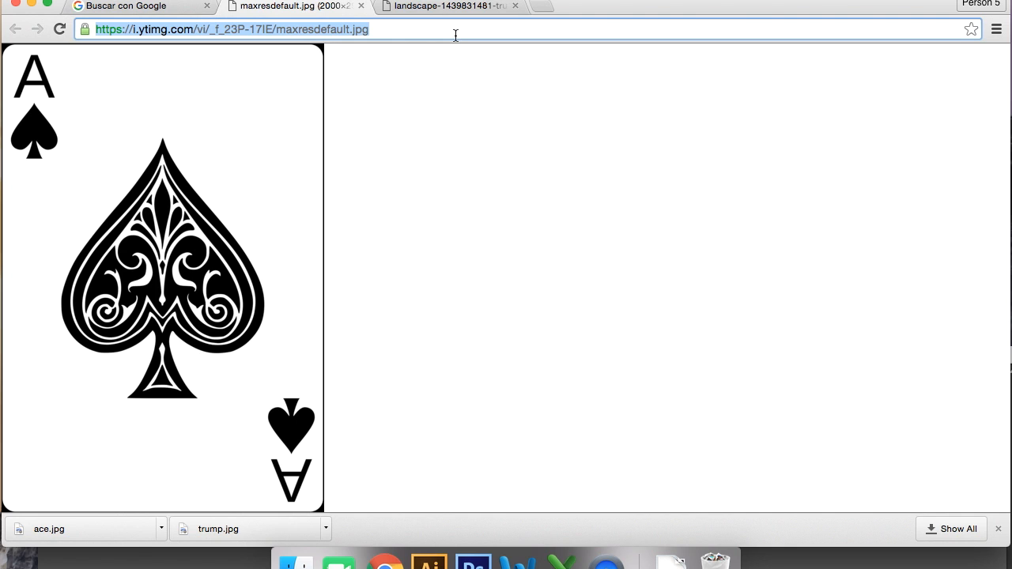
Step: Search Google Images for fishing clipart and preview the round fish-on-a-hook image
text(fish)
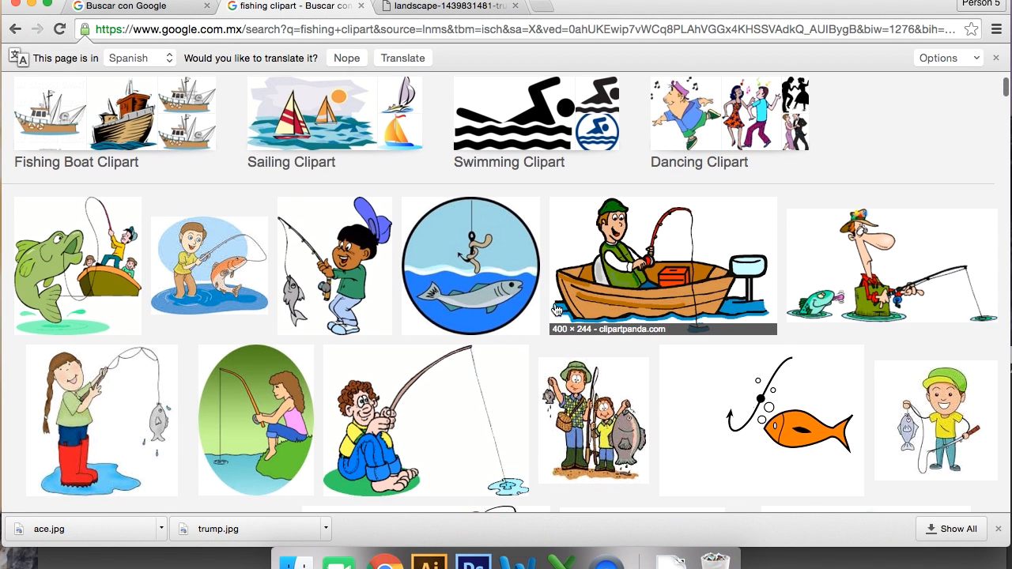
scroll(down, 3)
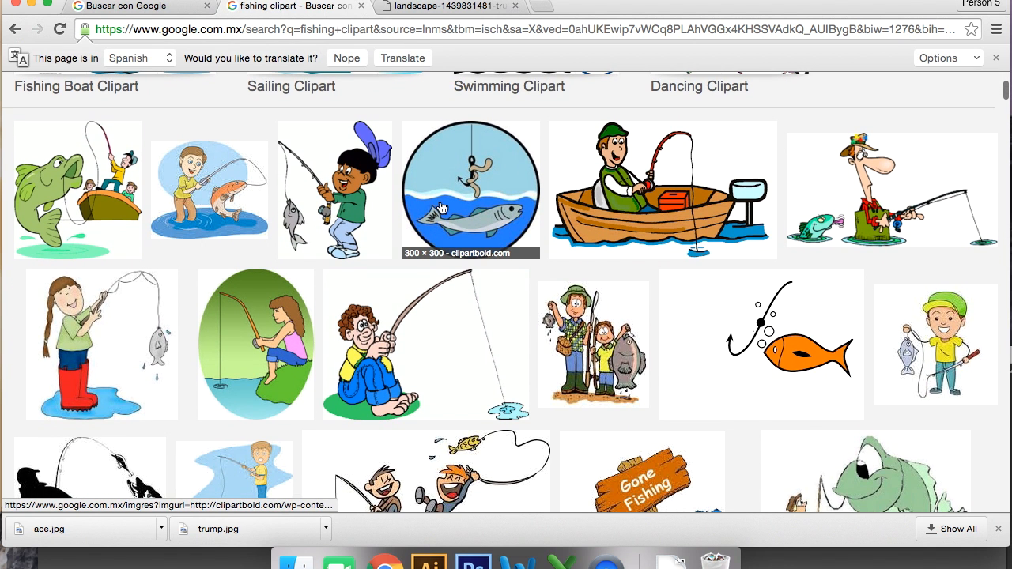
click(470, 189)
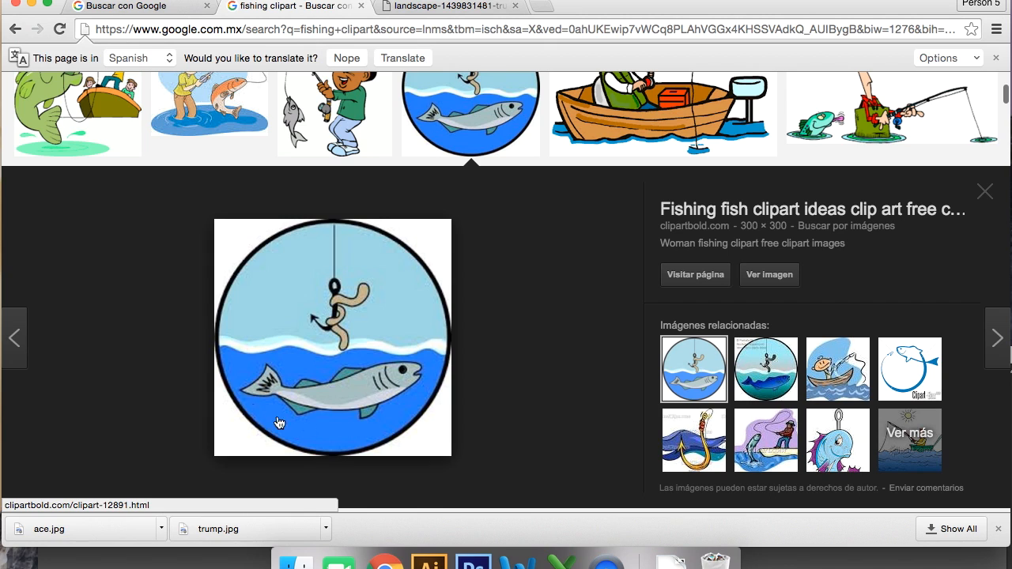
mouse_move(329, 418)
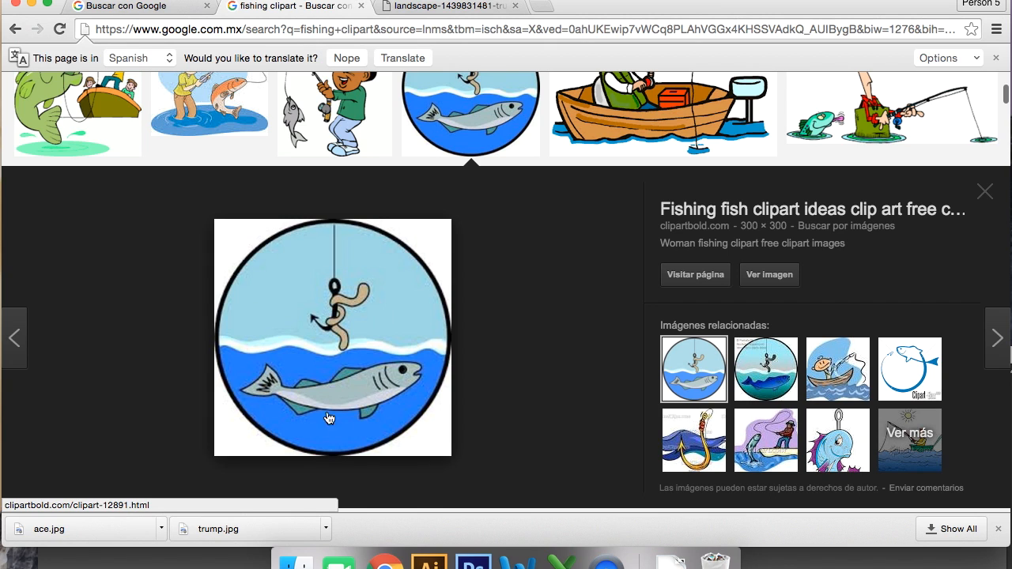
mouse_move(367, 350)
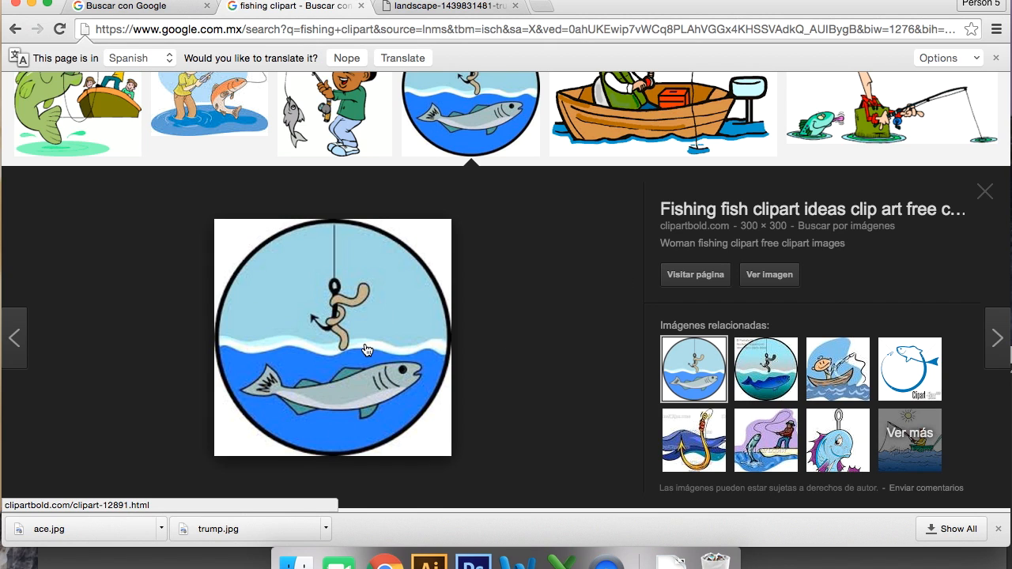
mouse_move(206, 304)
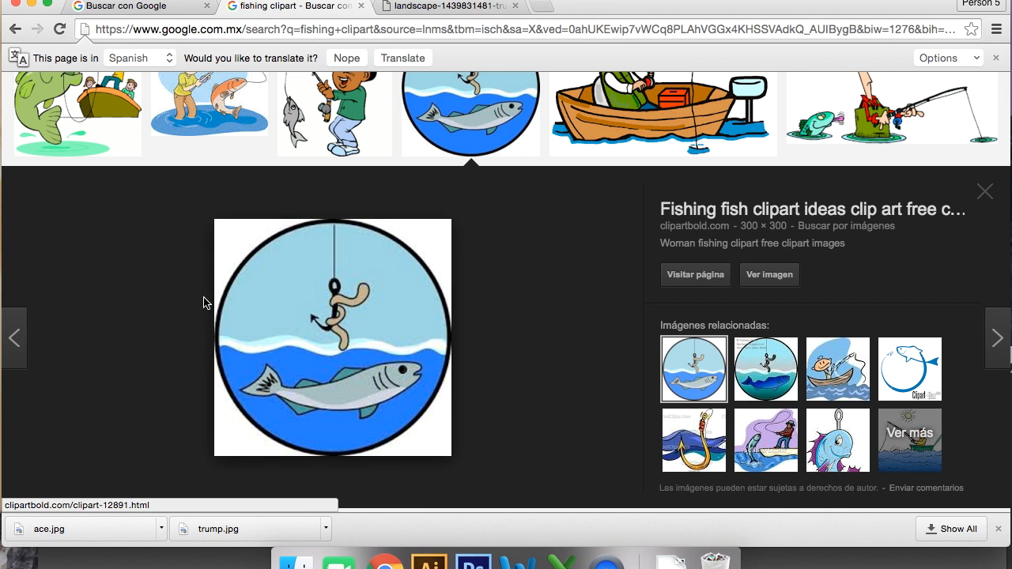
mouse_move(241, 389)
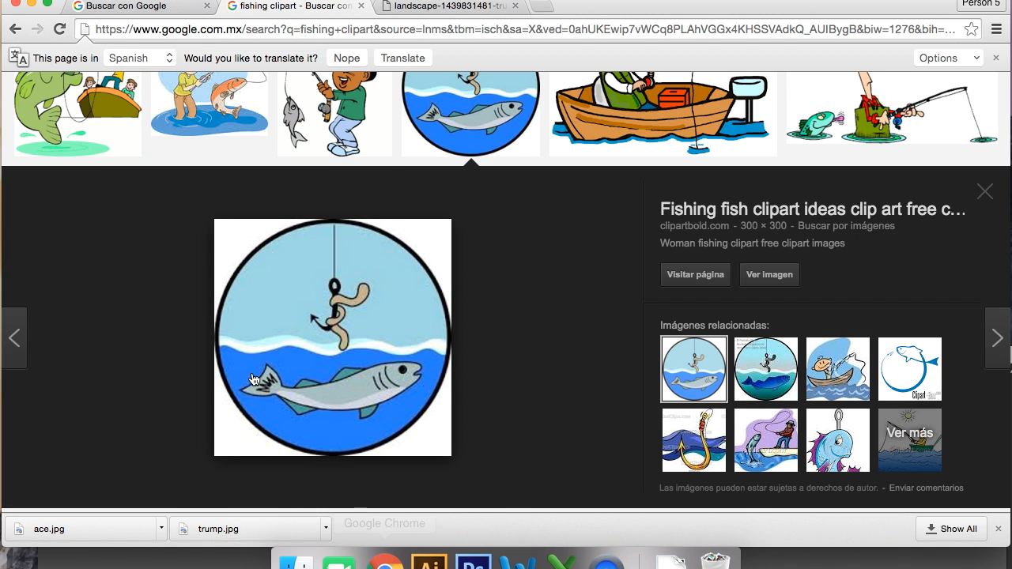
mouse_move(428, 563)
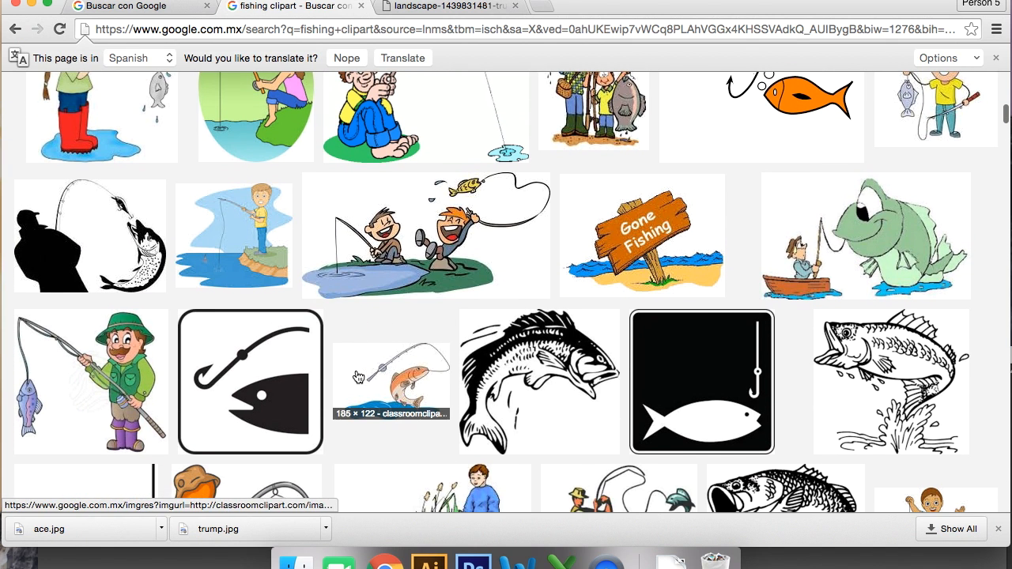
click(89, 240)
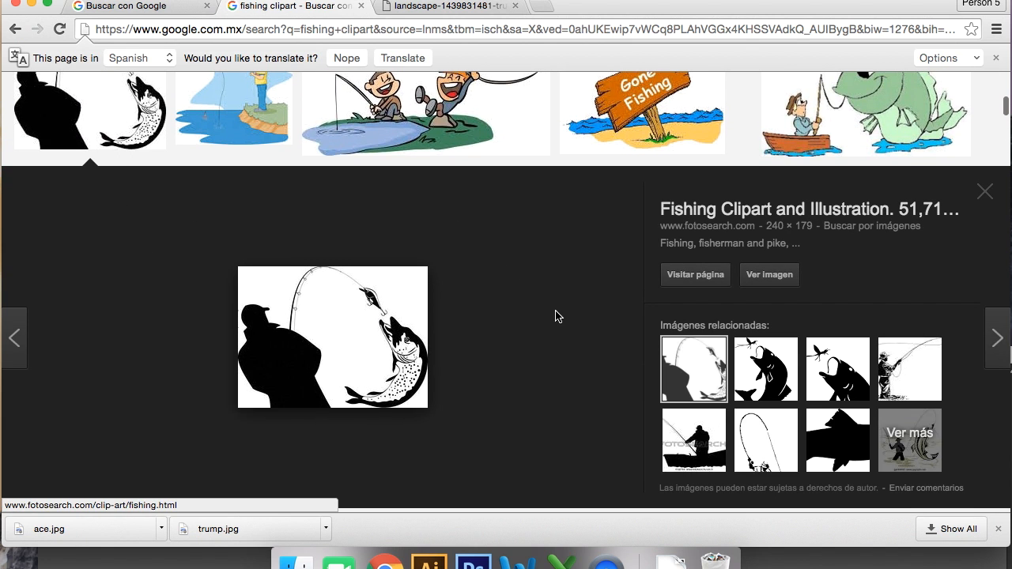
mouse_move(299, 421)
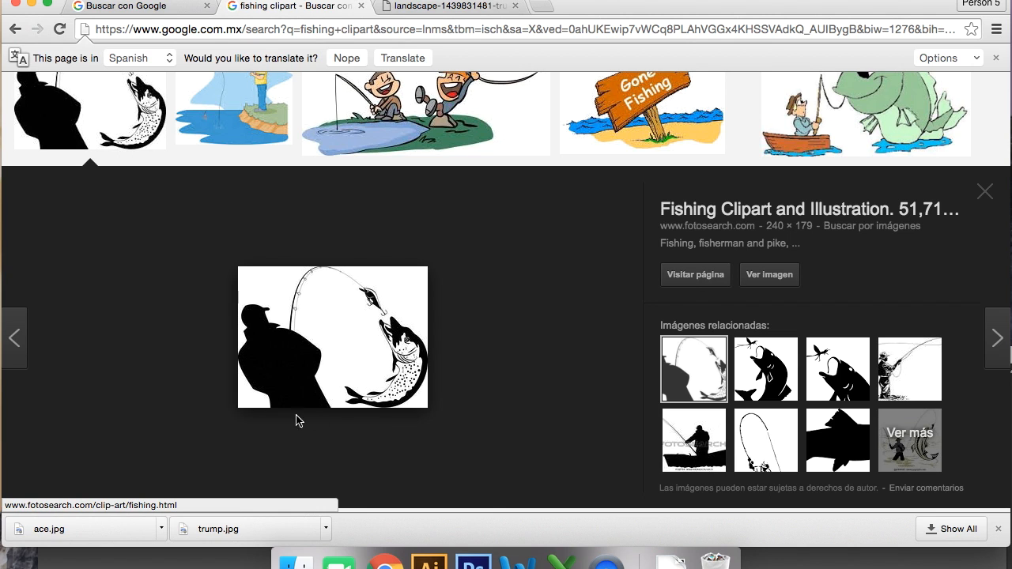
mouse_move(402, 428)
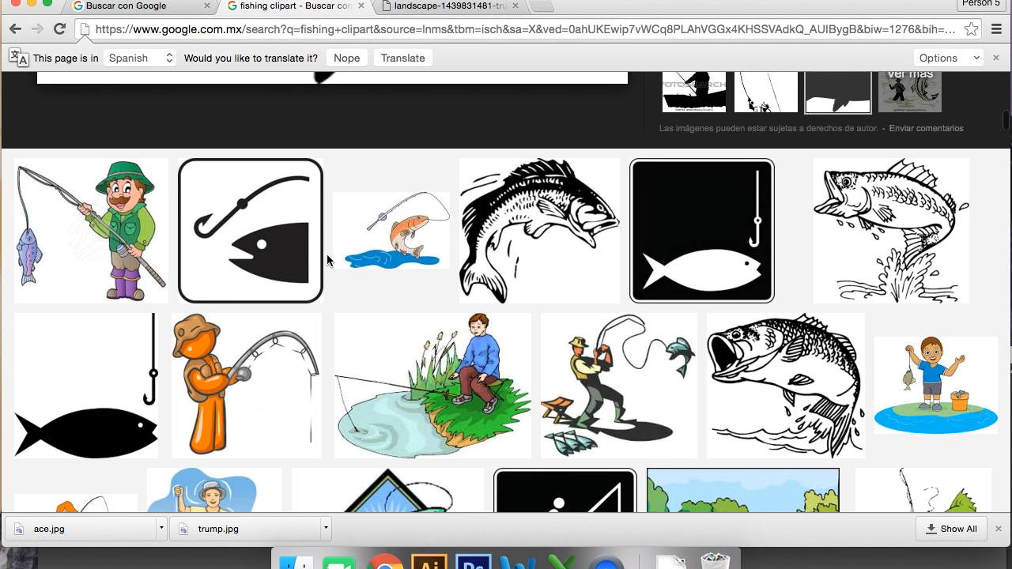
scroll(down, 3)
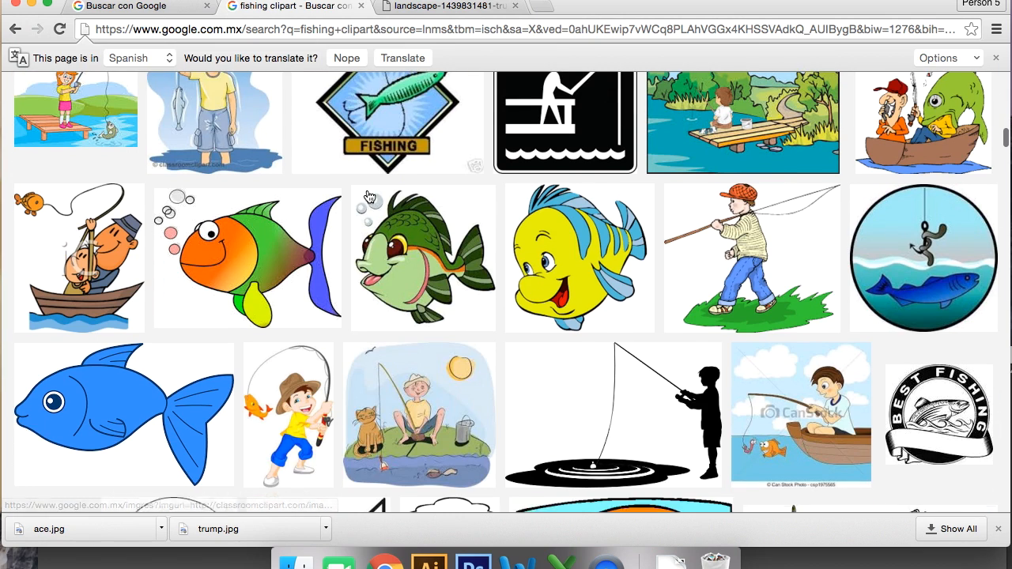
scroll(down, 3)
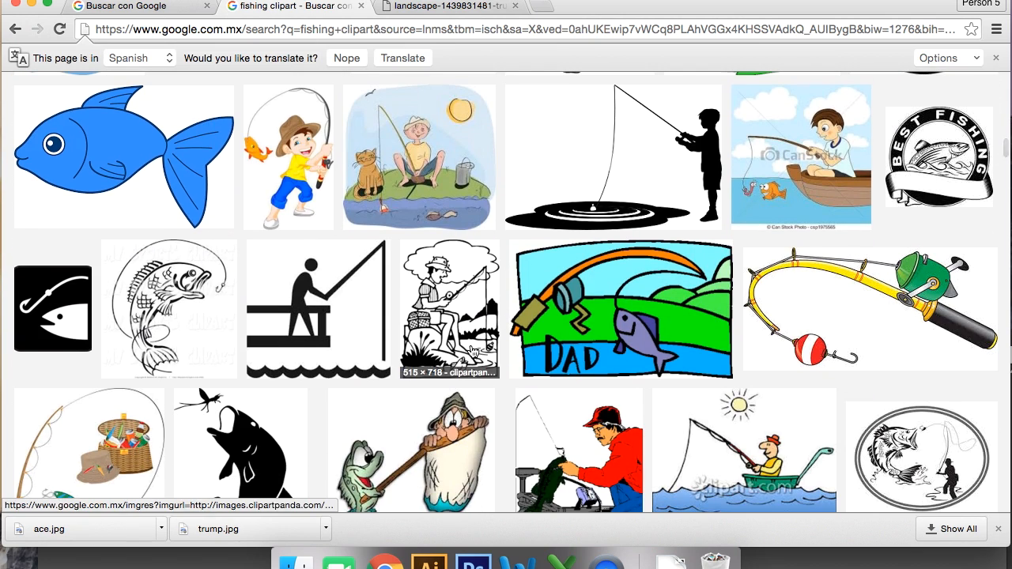
scroll(down, 3)
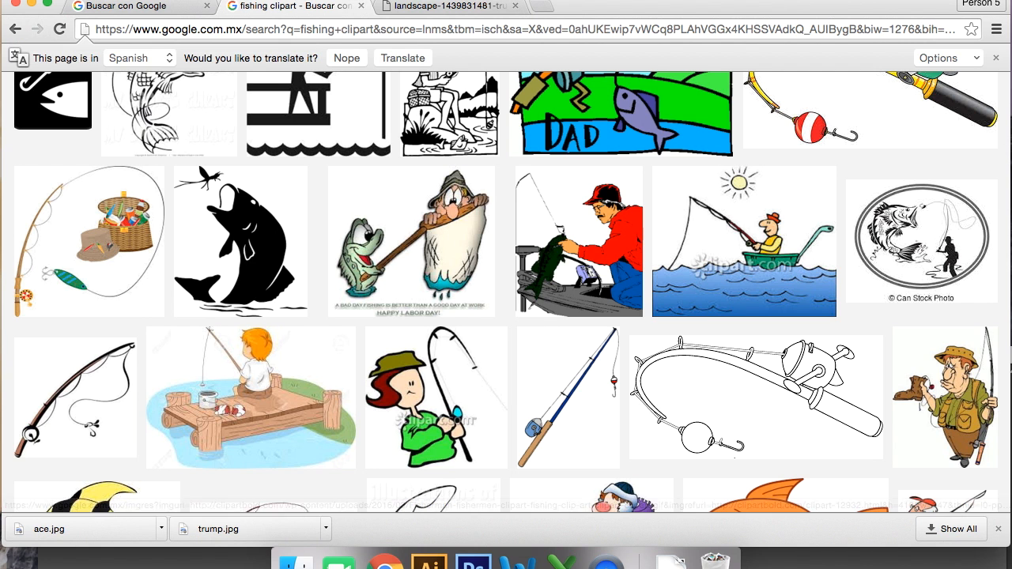
scroll(down, 3)
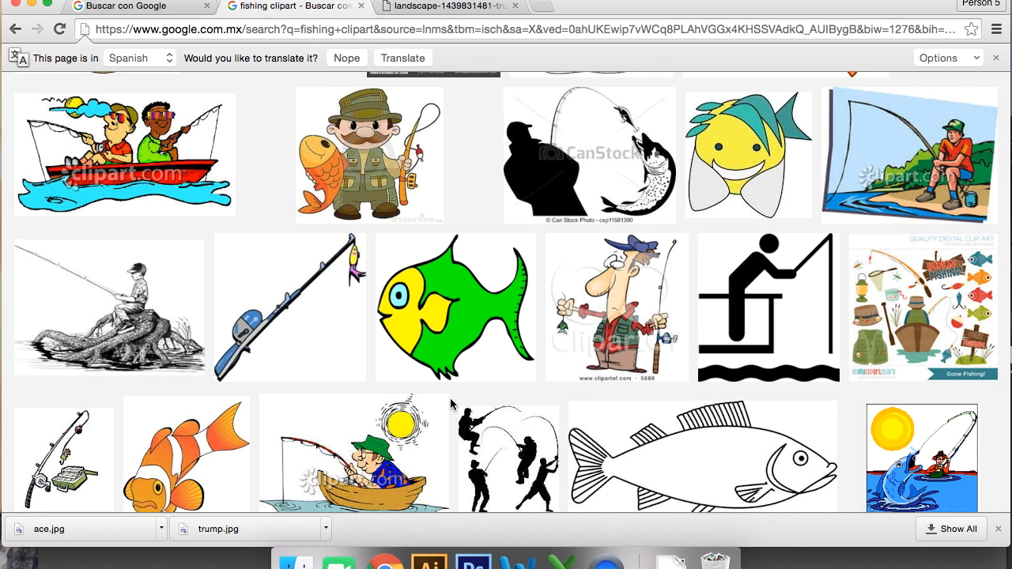
scroll(down, 3)
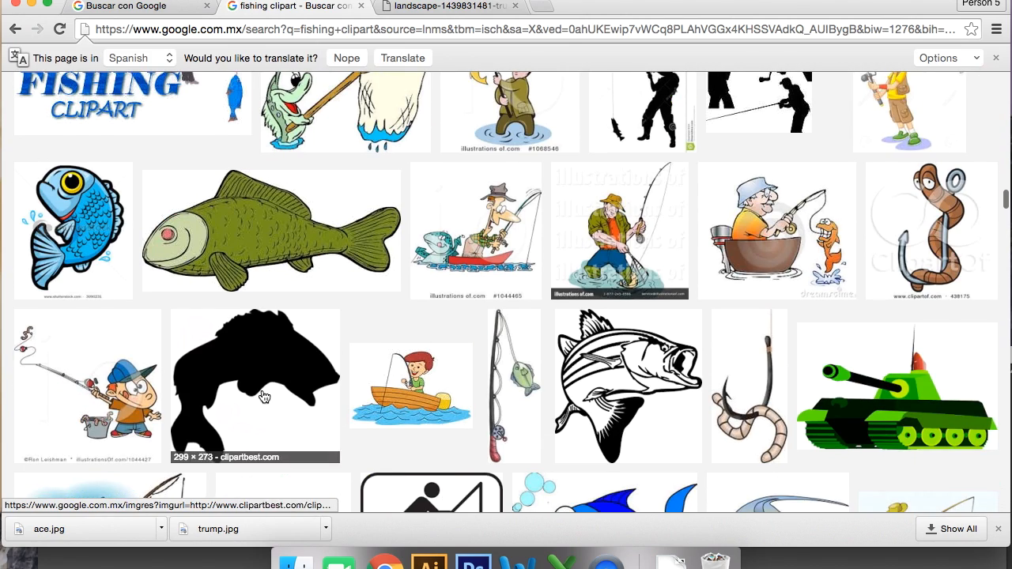